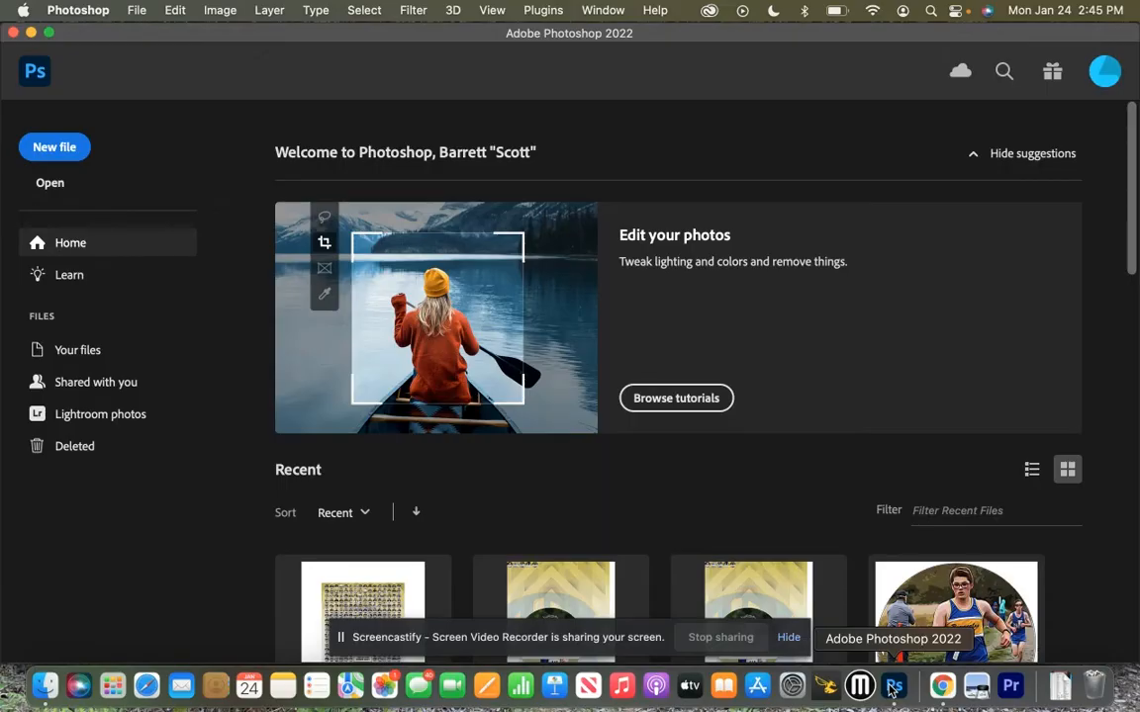
pyautogui.moveTo(43, 685)
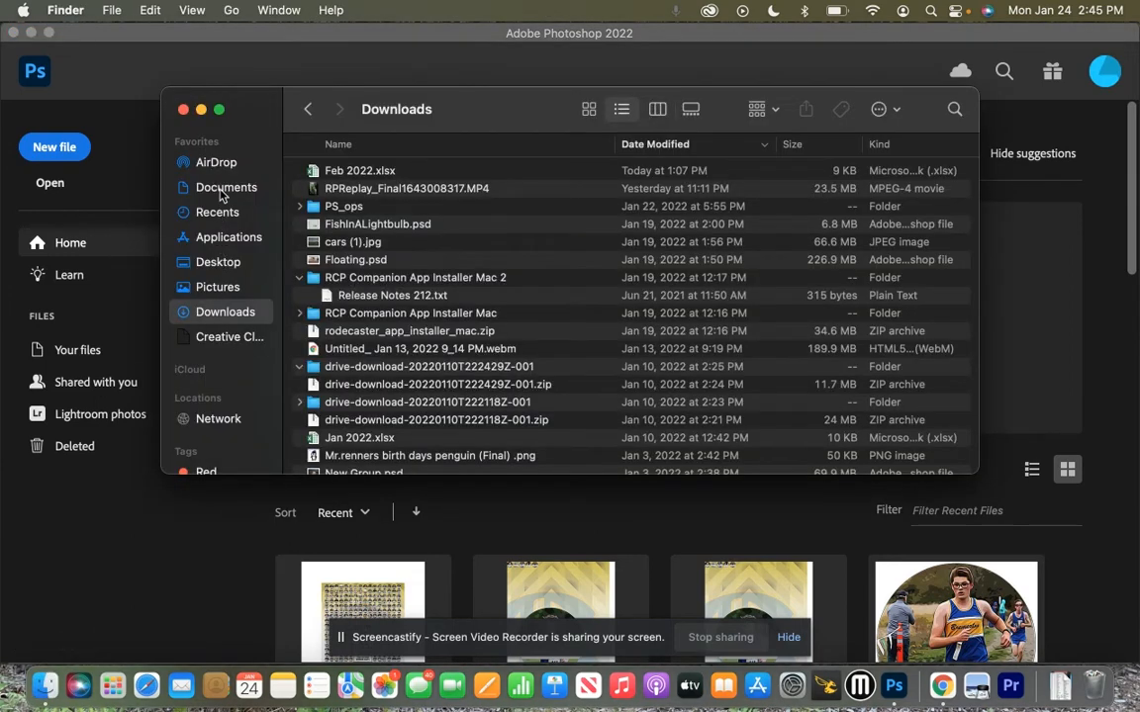
# - Navigate Finder to Desktop › Snow Globe and open Cabin.png in Photoshop from the Dock
pyautogui.click(218, 261)
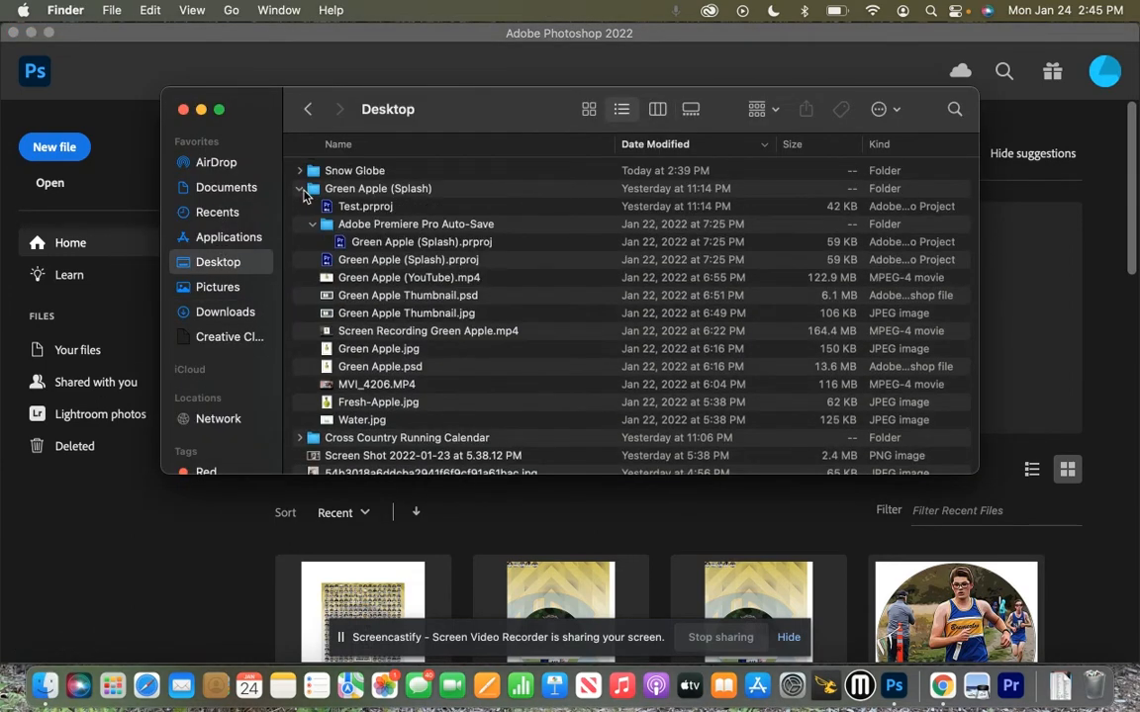
pyautogui.click(299, 170)
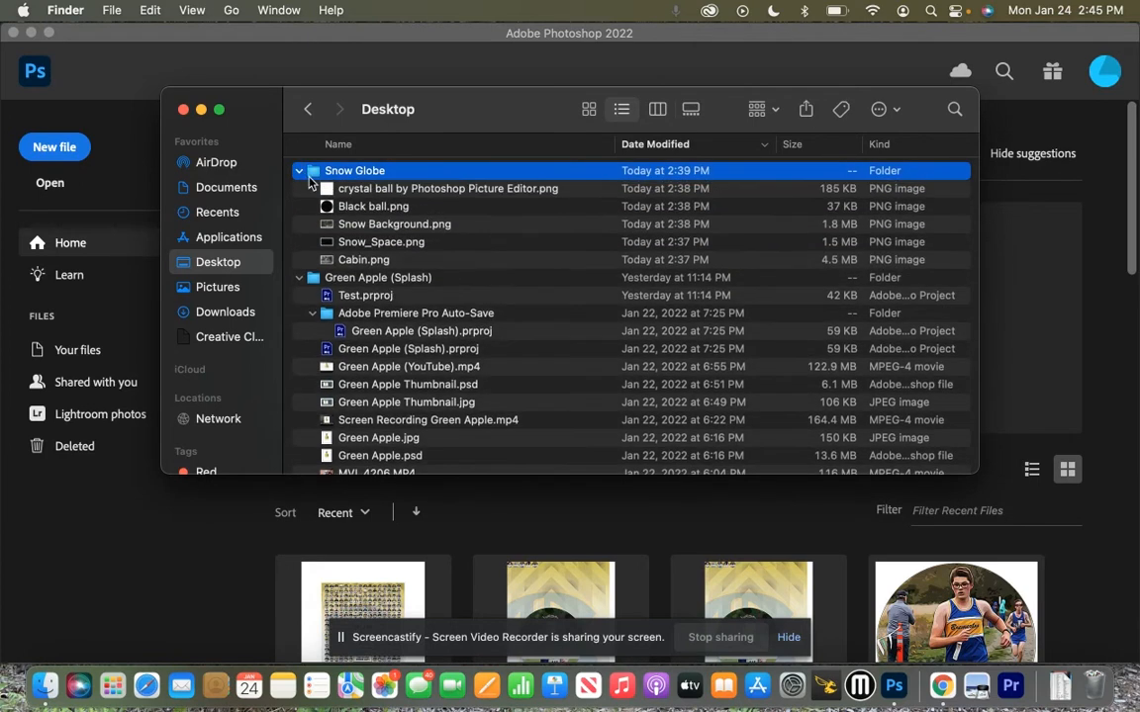
pyautogui.doubleClick(354, 170)
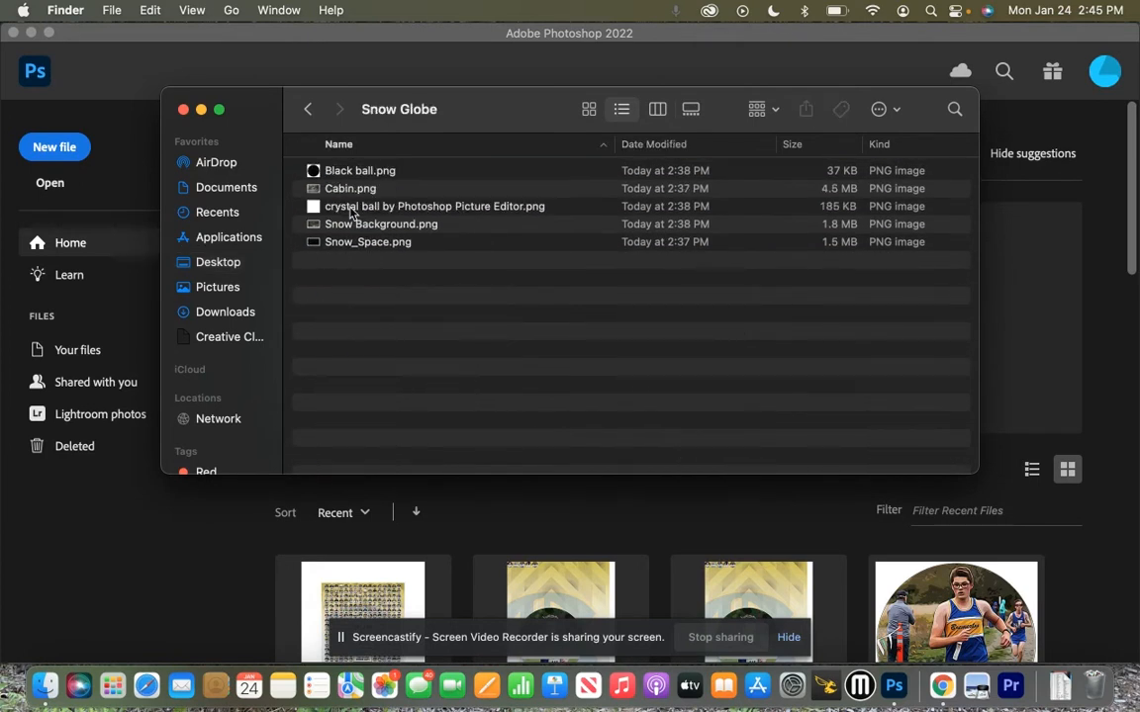
pyautogui.moveTo(341, 194)
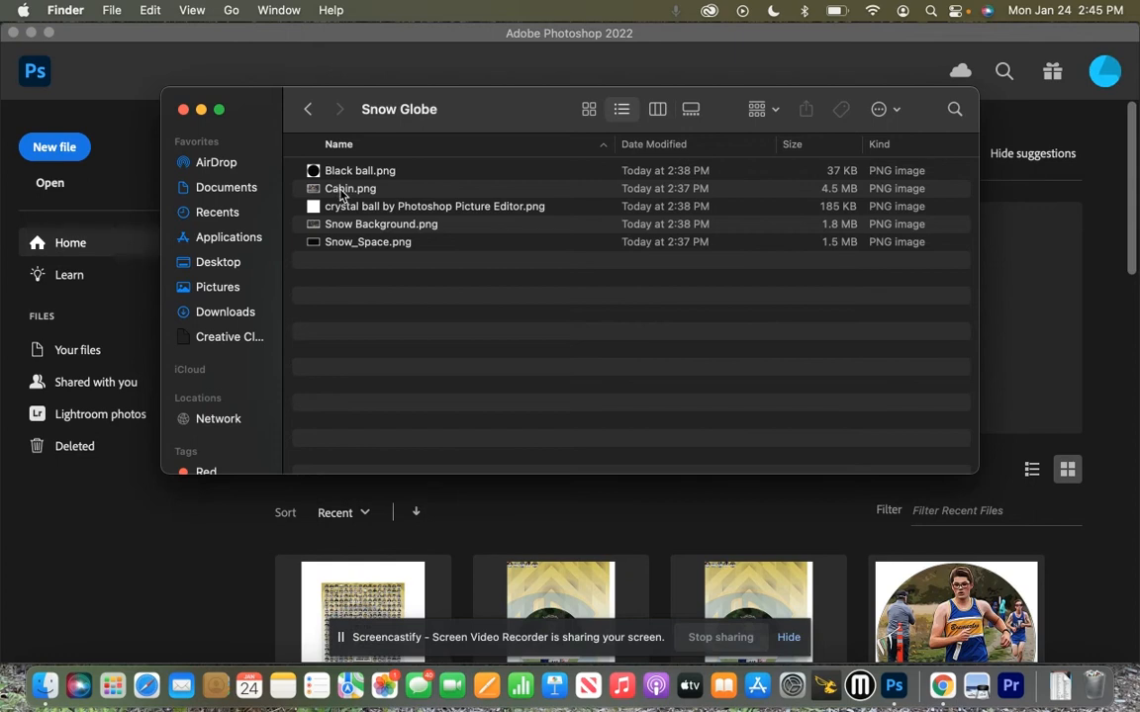
pyautogui.moveTo(379, 210)
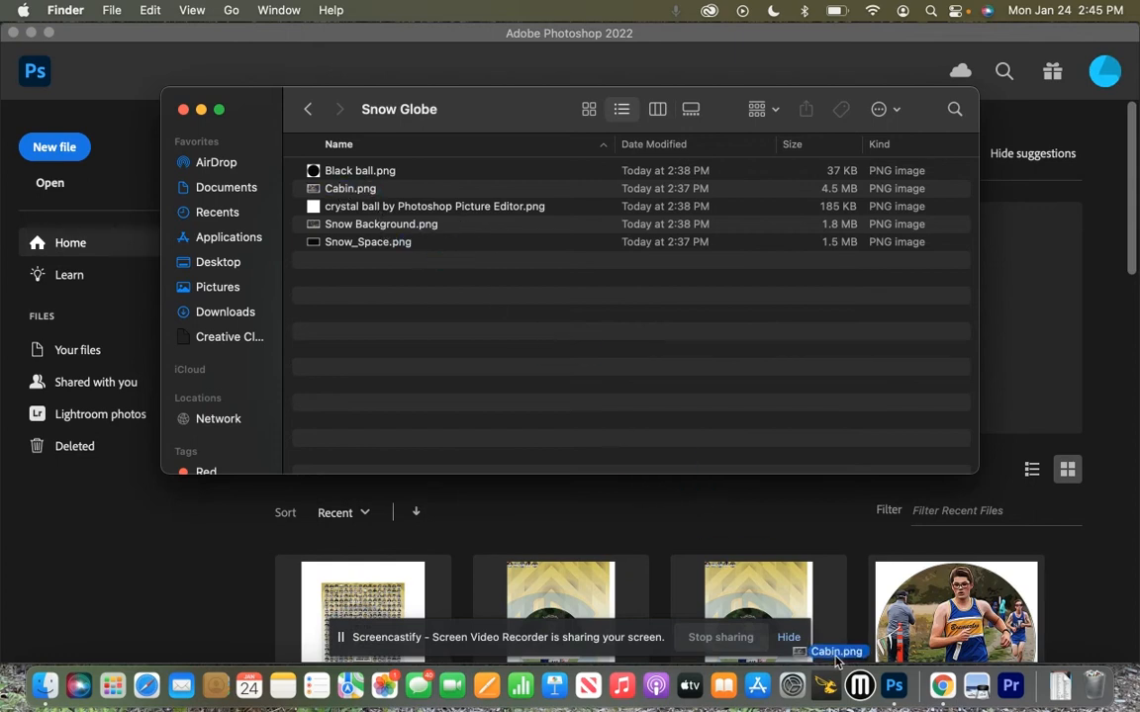
pyautogui.click(895, 684)
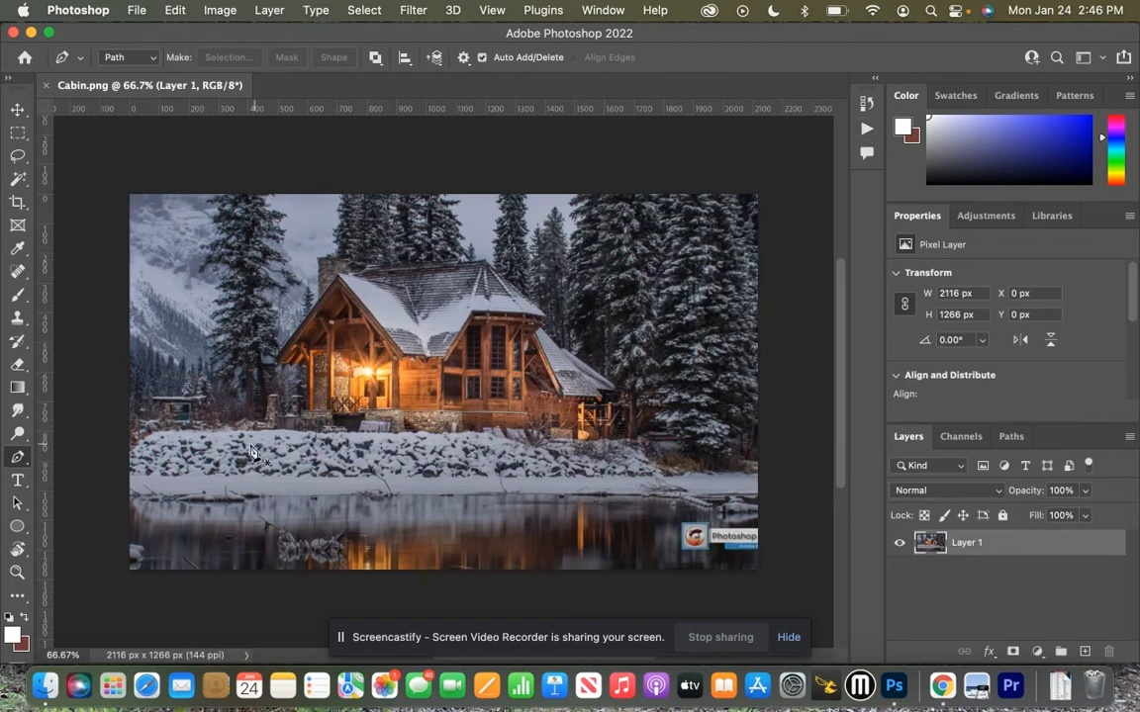
pyautogui.moveTo(147, 437)
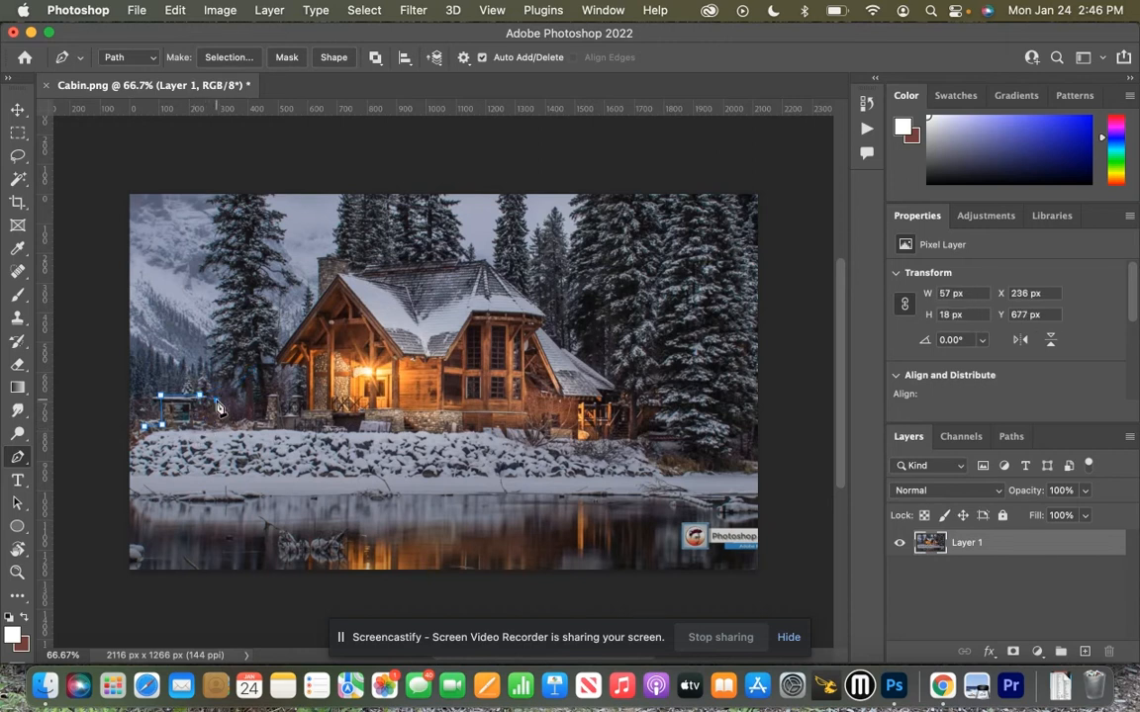
# - Draw Pen-tool anchors along the left snowbank, cabin side and up the left roof edge
pyautogui.moveTo(217, 408); pyautogui.dragTo(262, 428)
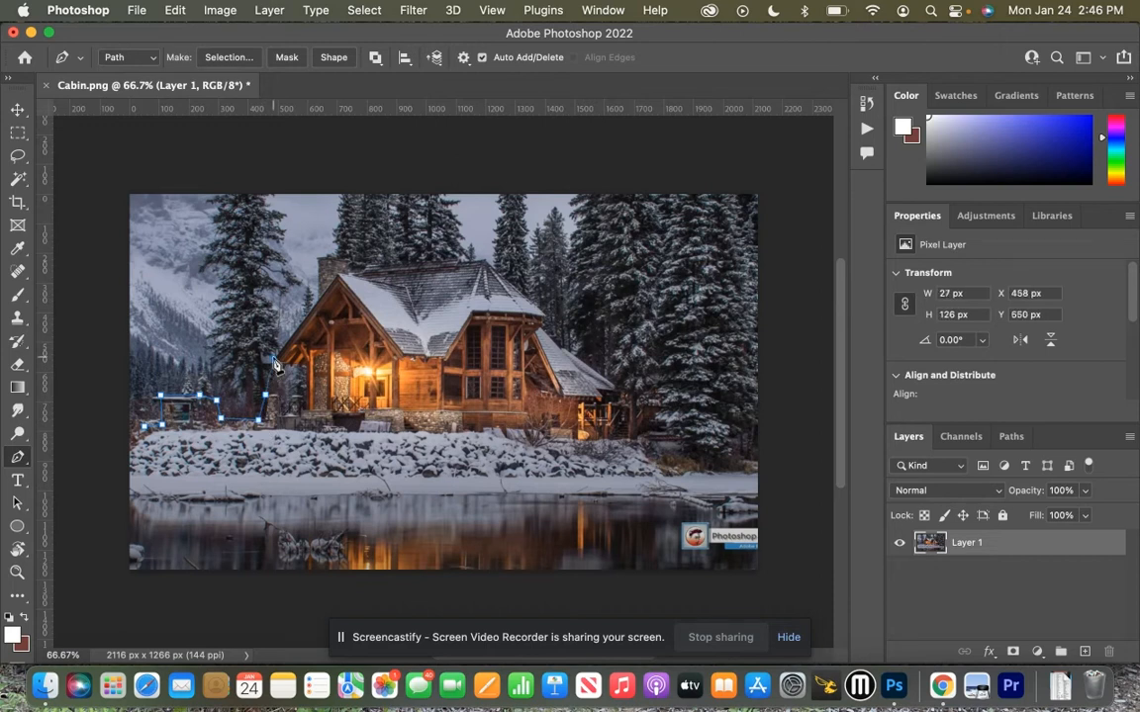
pyautogui.moveTo(277, 360); pyautogui.dragTo(317, 262)
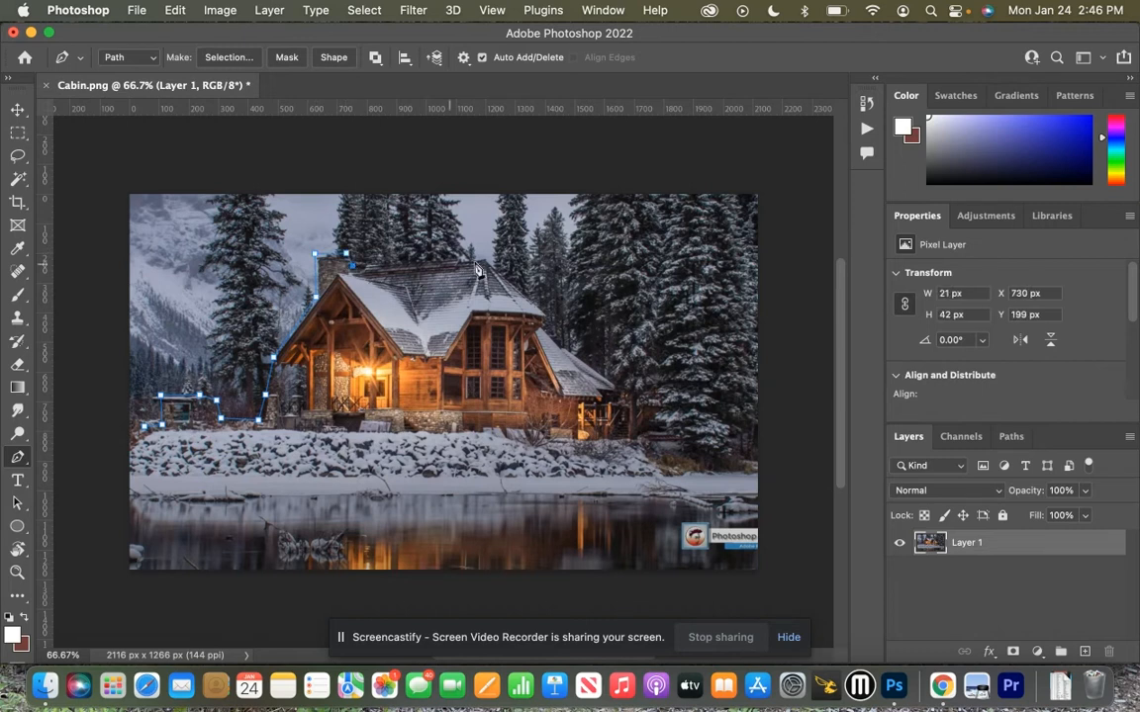
pyautogui.moveTo(475, 270); pyautogui.dragTo(542, 317)
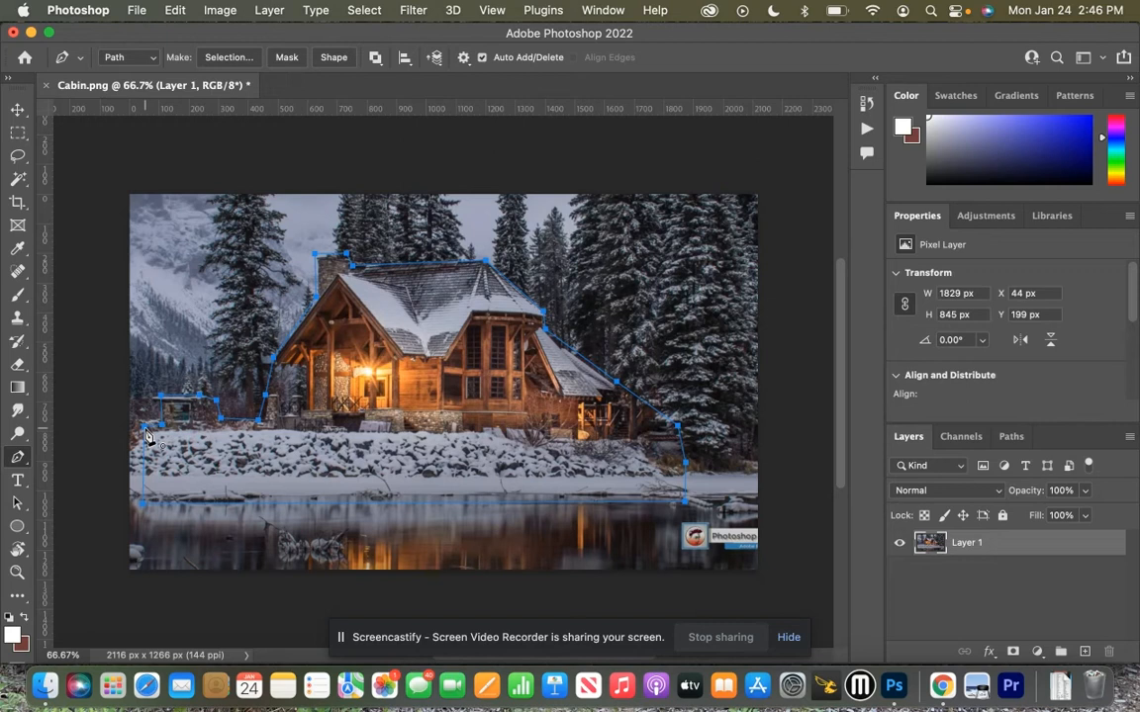
pyautogui.moveTo(206, 63)
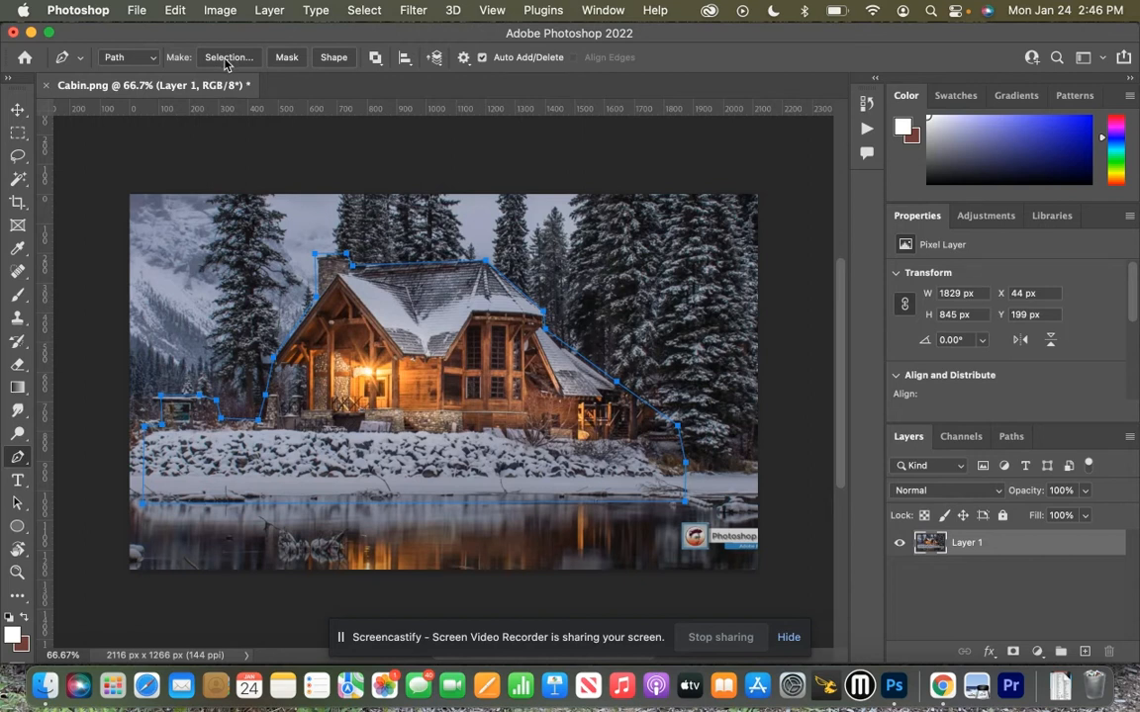
# - Convert the path to a selection, copy it to a new layer and hide Layer 1
pyautogui.click(230, 56)
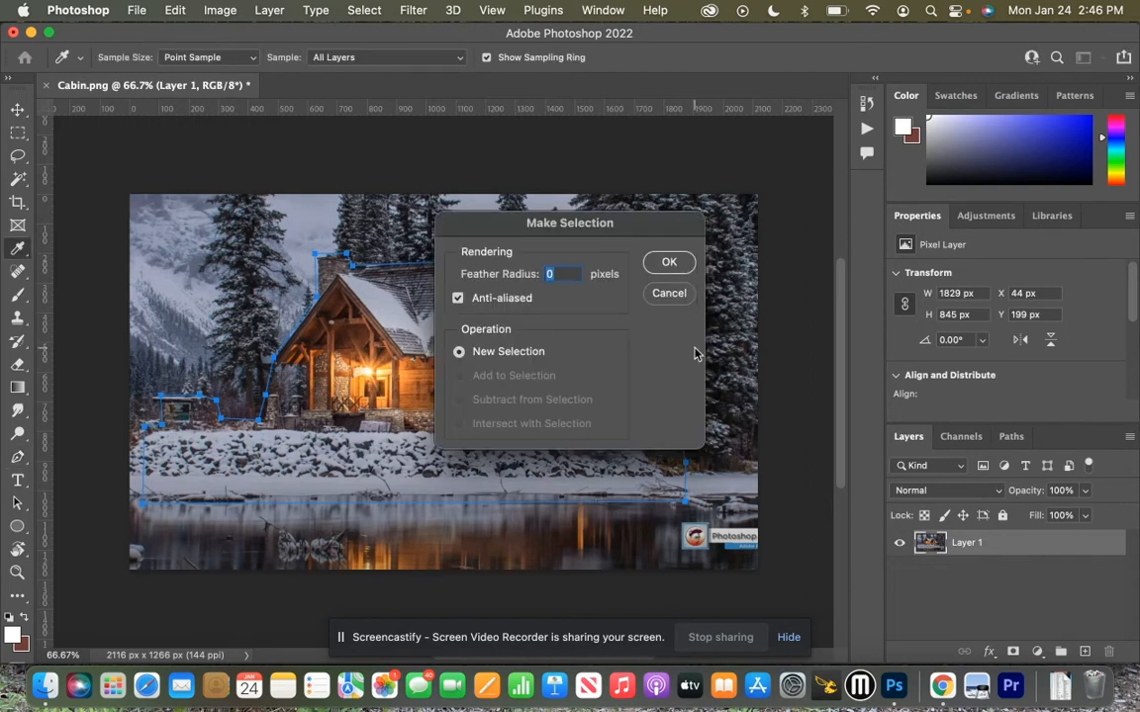
pyautogui.click(668, 261)
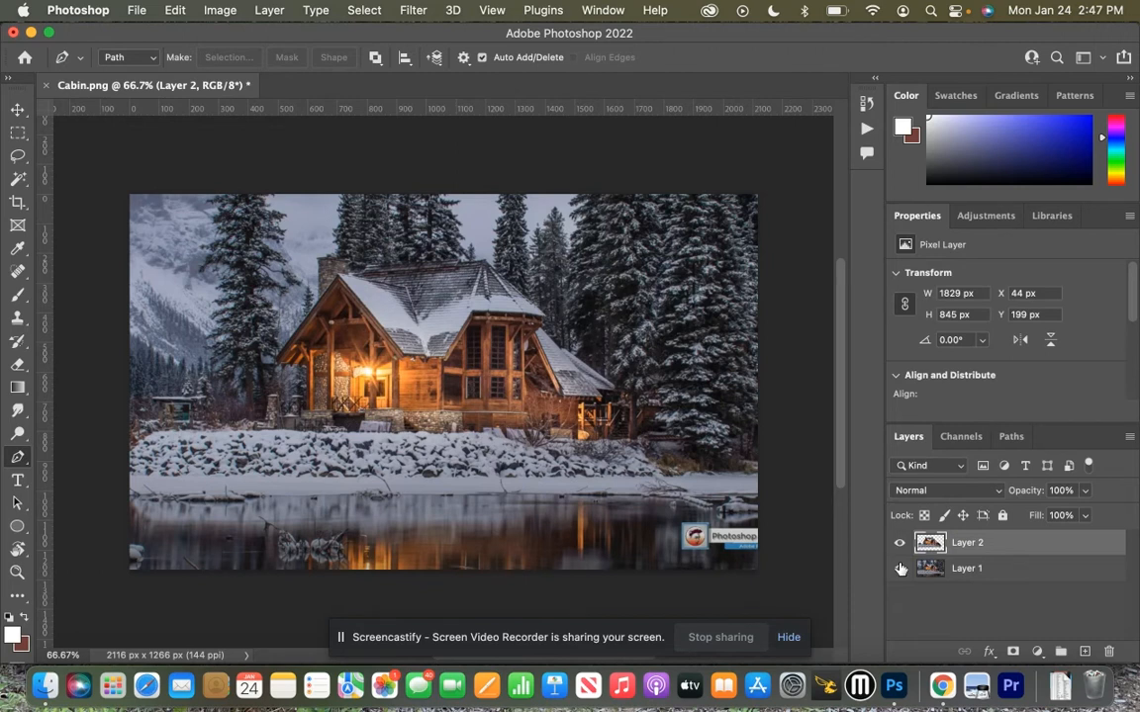
pyautogui.click(898, 568)
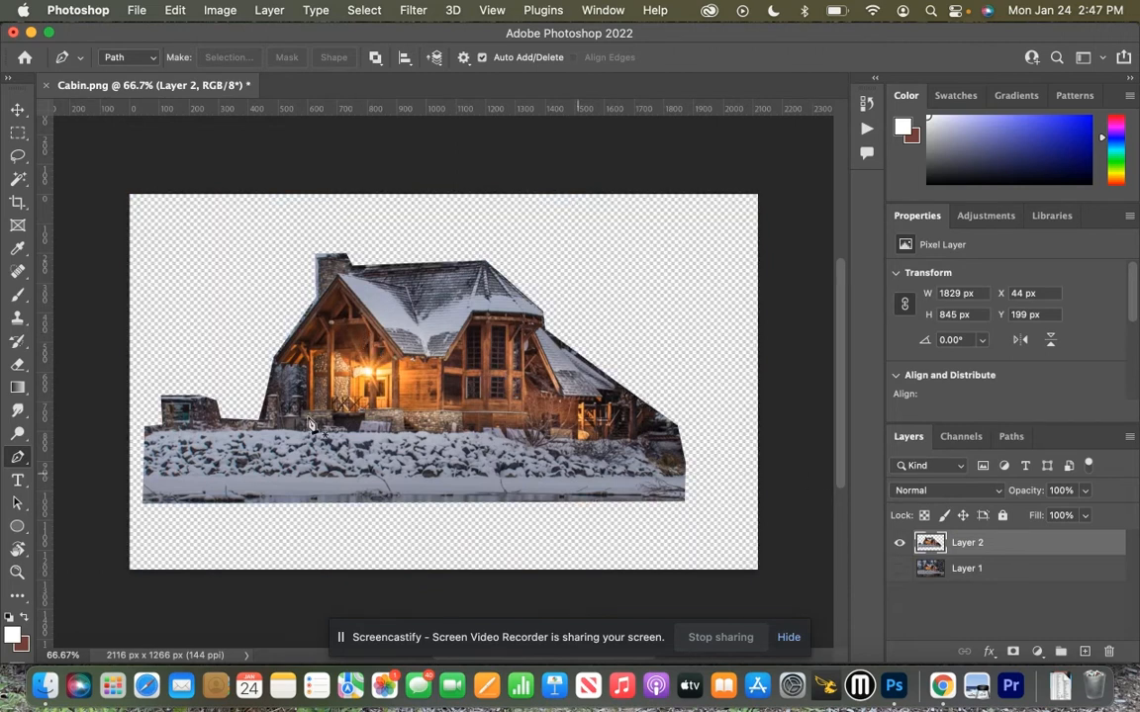
pyautogui.moveTo(412, 485)
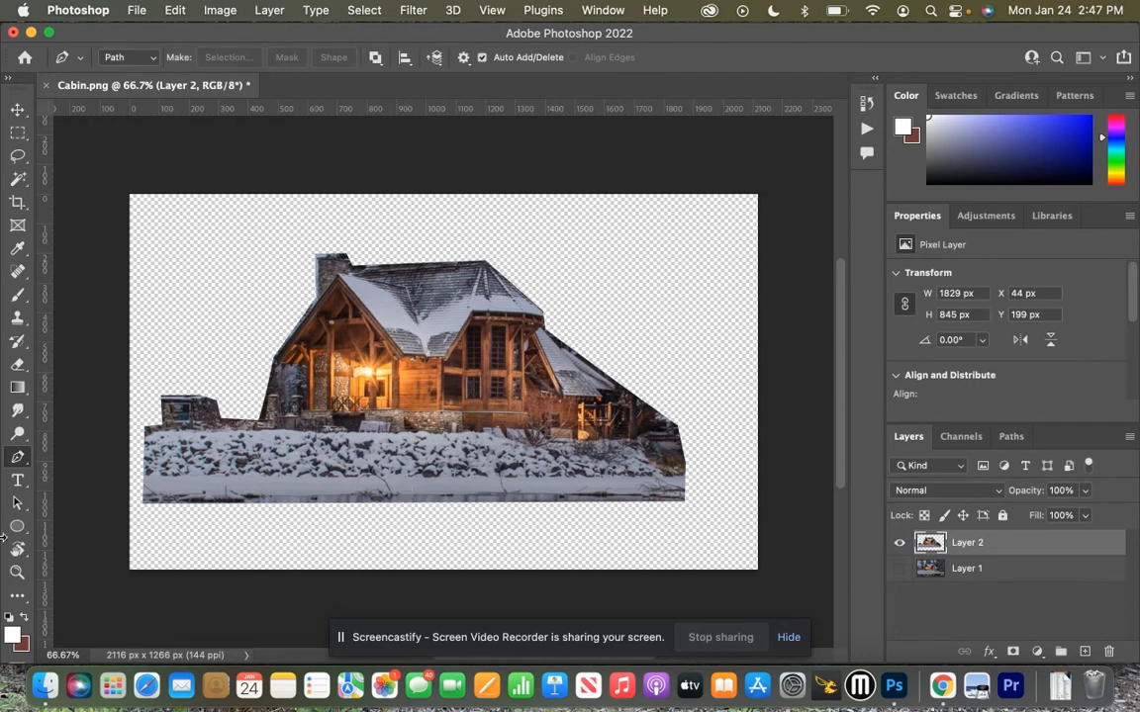
# - Open Black ball.png from the Snow Globe folder, then return to the folder for the crystal ball
pyautogui.click(44, 685)
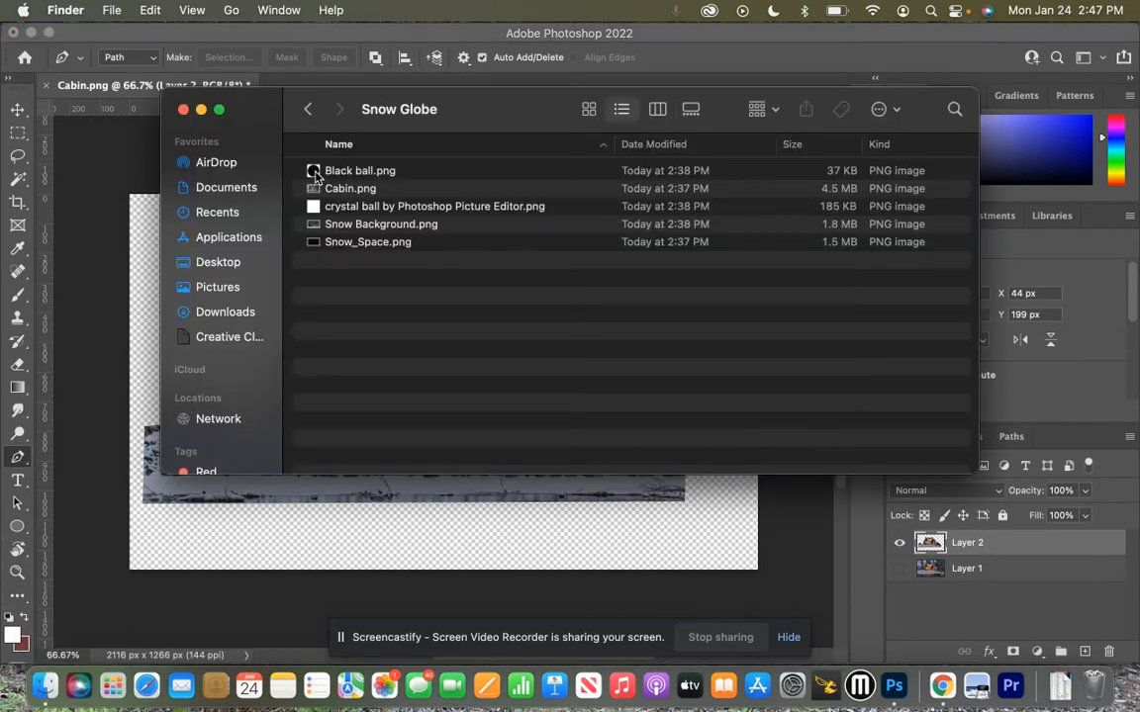
pyautogui.moveTo(895, 685)
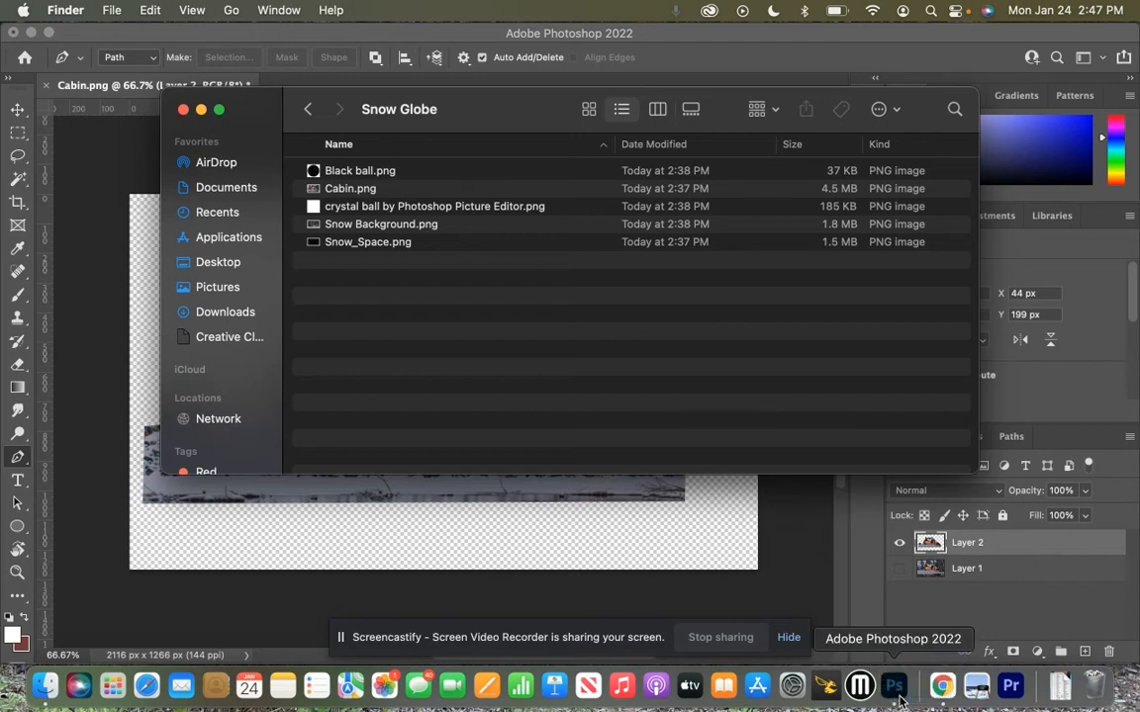
pyautogui.doubleClick(360, 170)
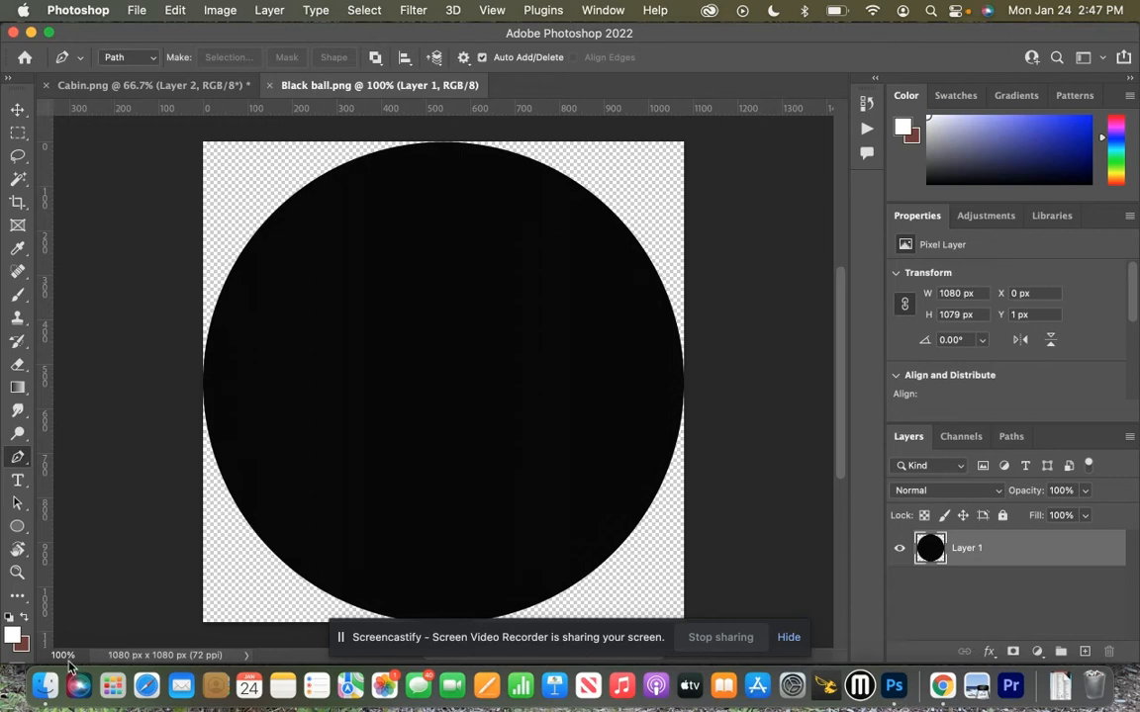
pyautogui.moveTo(44, 684)
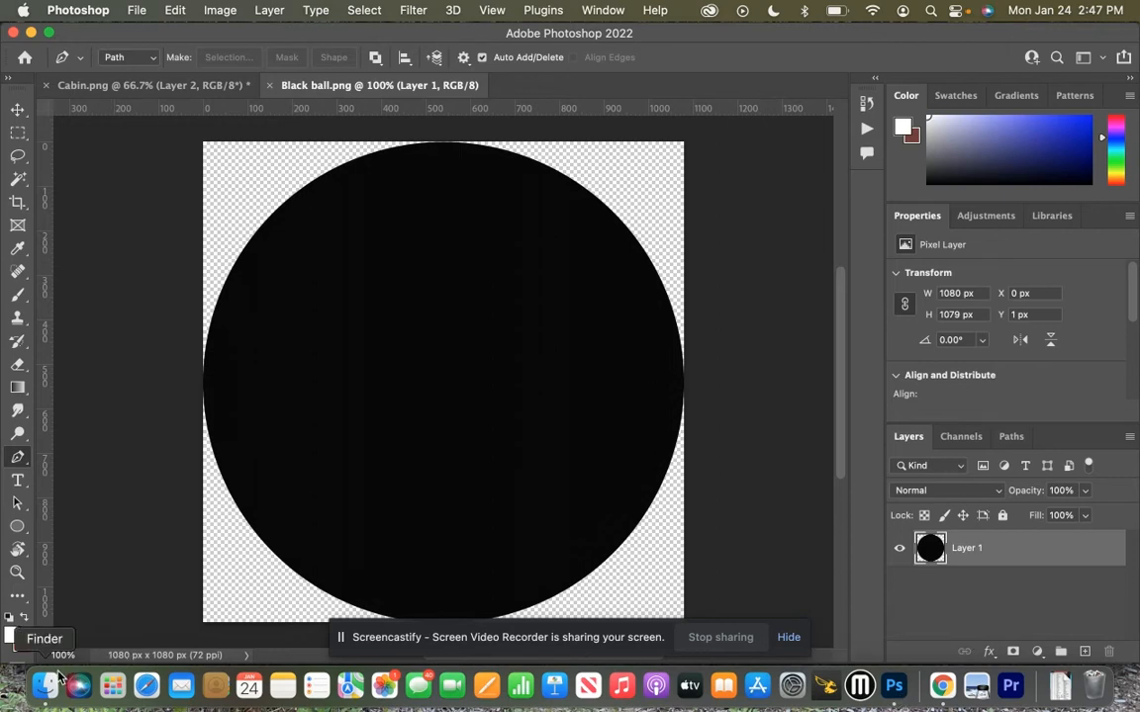
pyautogui.click(43, 685)
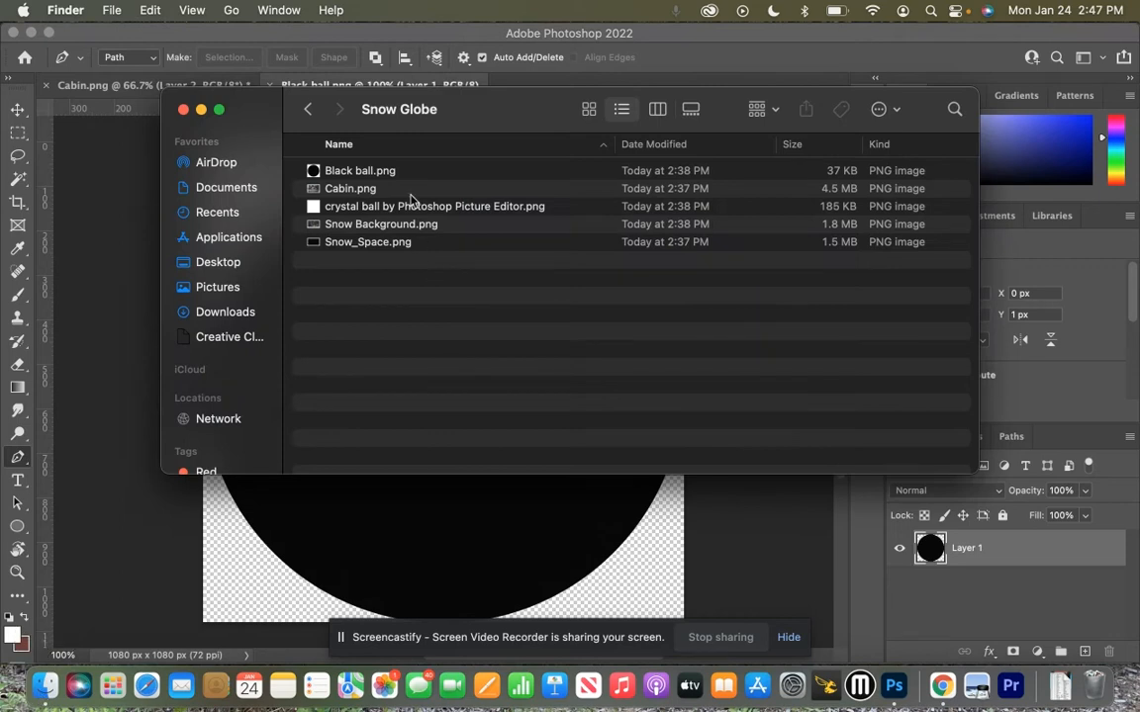
pyautogui.moveTo(346, 209)
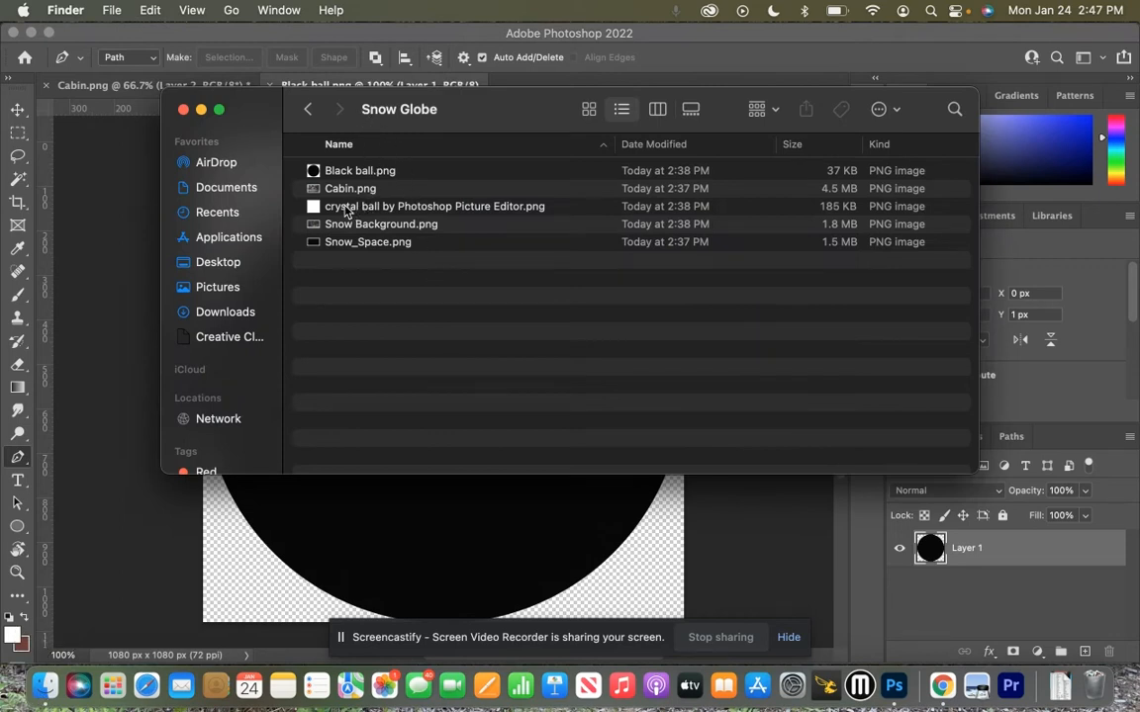
pyautogui.moveTo(431, 531)
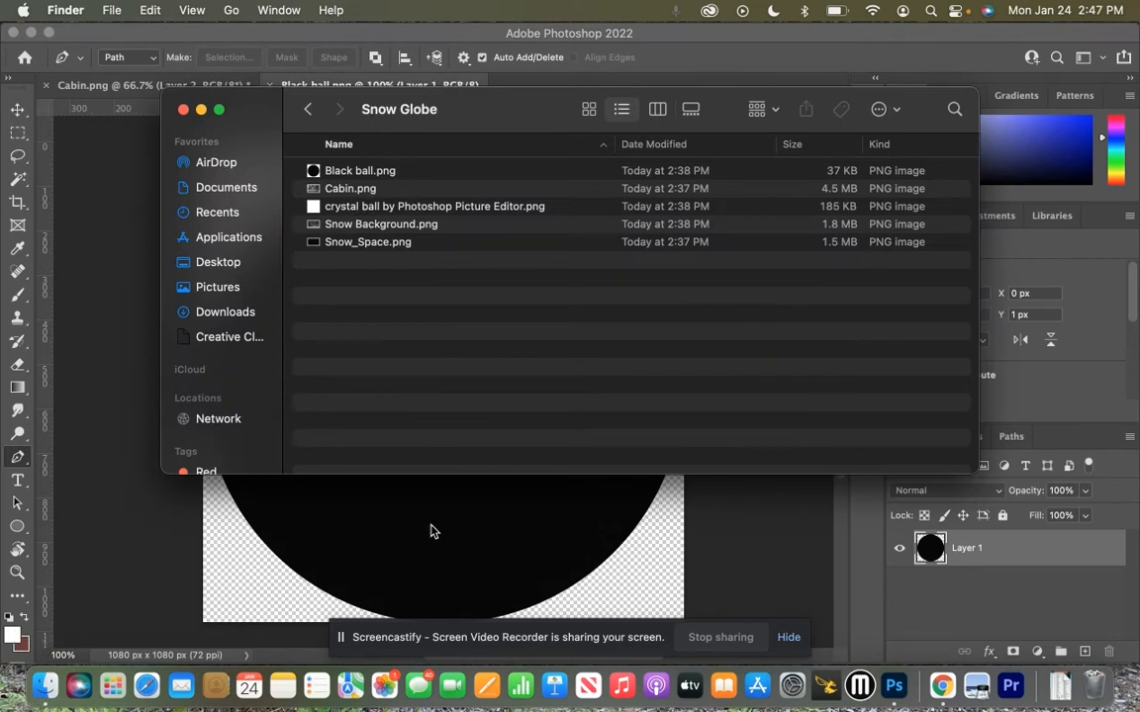
pyautogui.moveTo(421, 526)
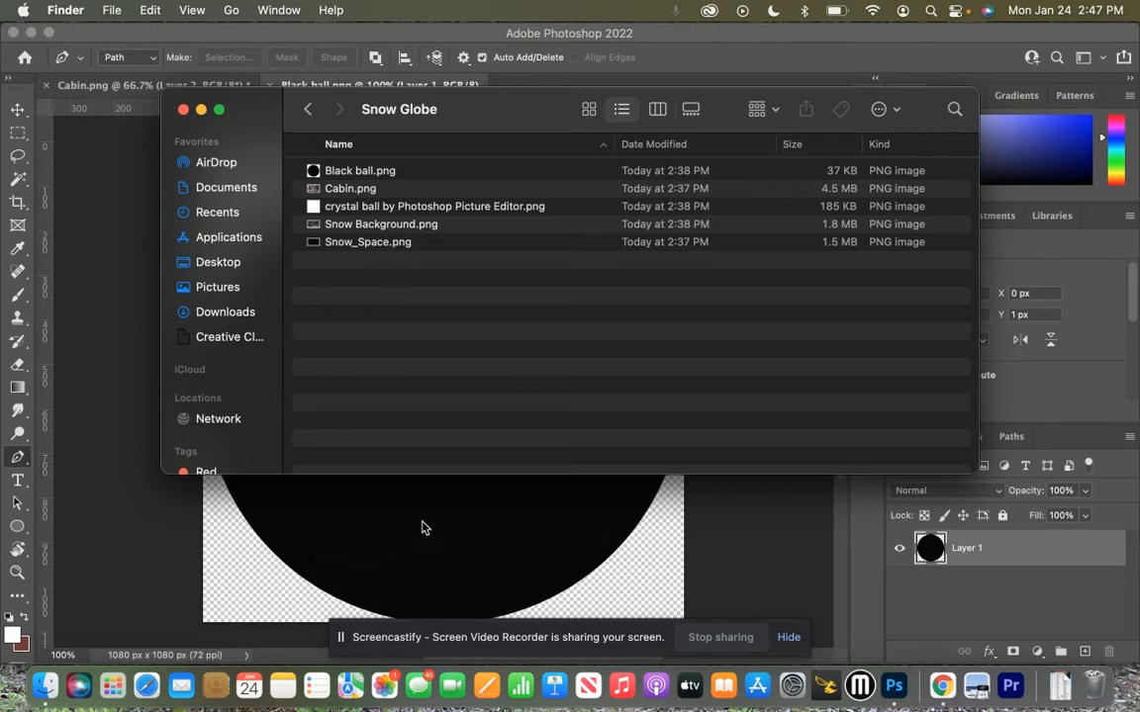
pyautogui.moveTo(416, 491)
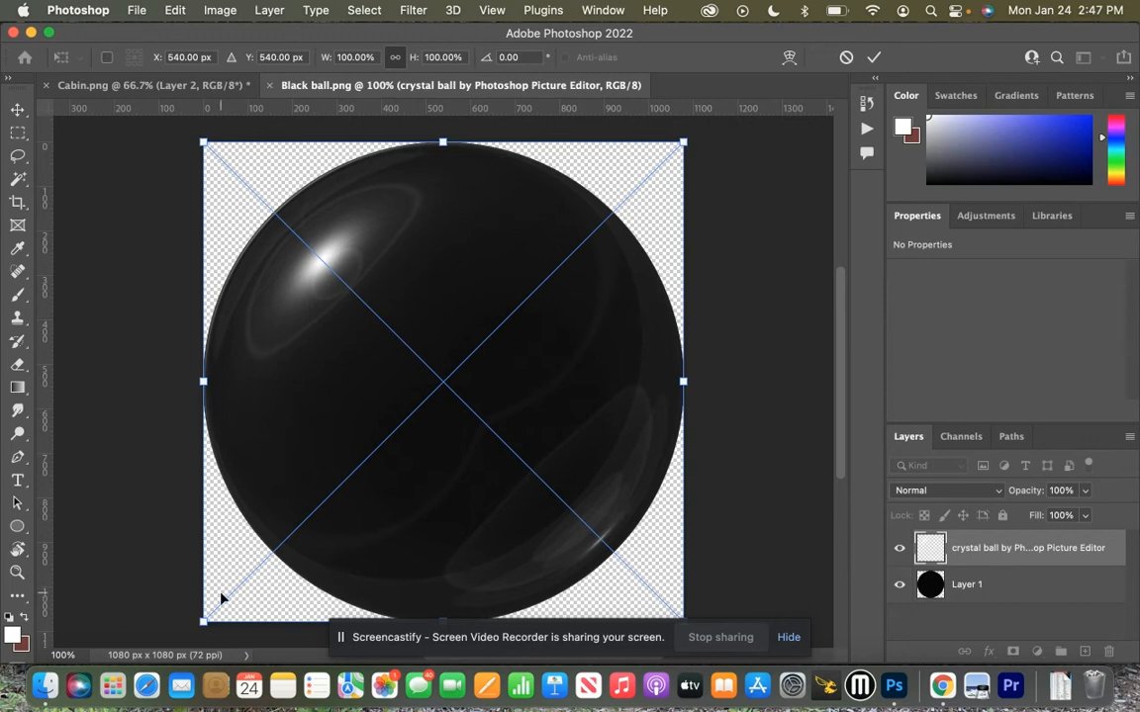
pyautogui.moveTo(736, 388)
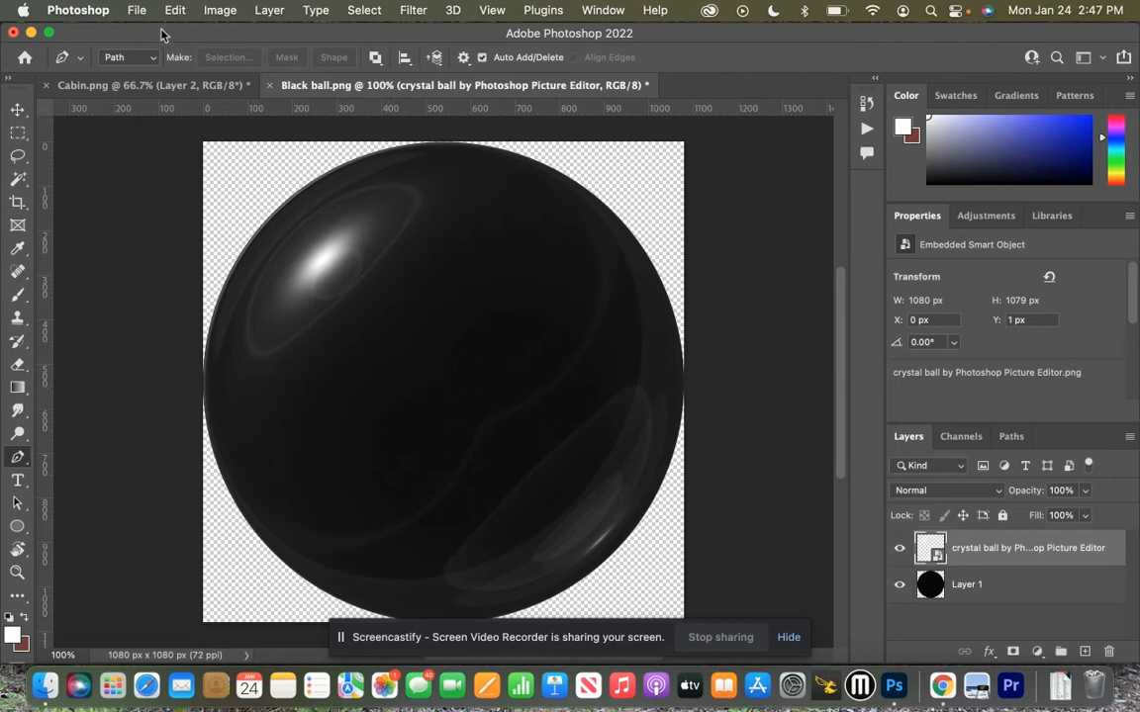
# - Move Layer 2 from Cabin.png into Black ball, scale it down and seat it at the ball's bottom
pyautogui.click(148, 85)
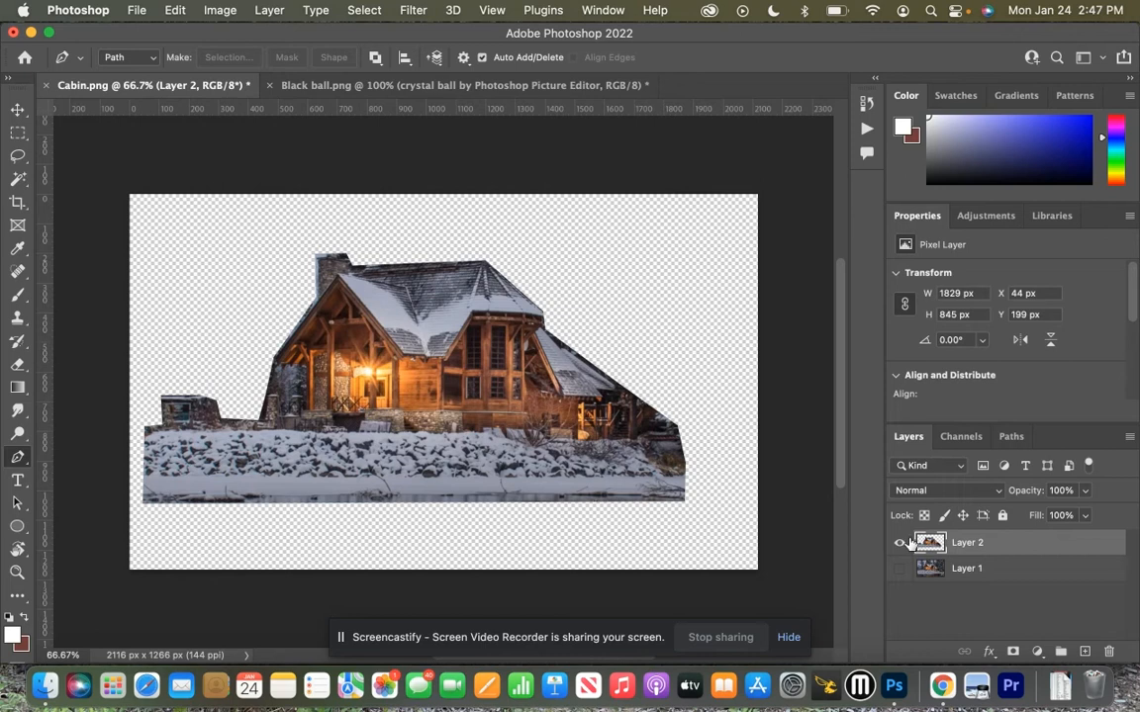
pyautogui.click(898, 542)
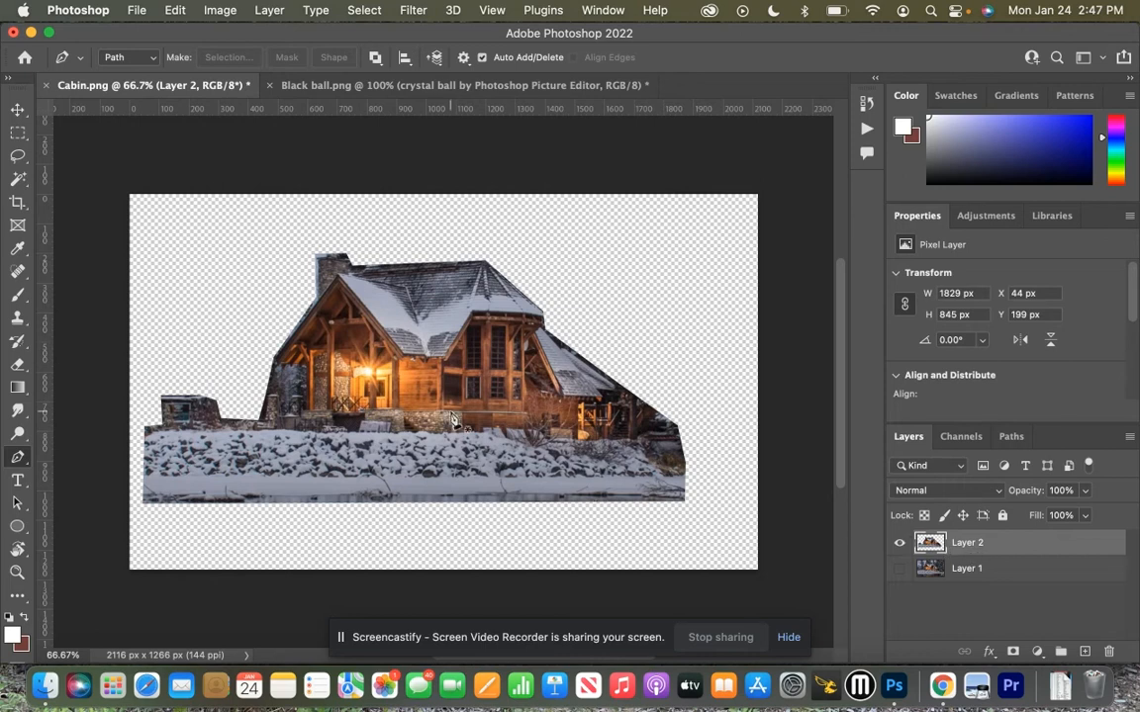
pyautogui.click(16, 111)
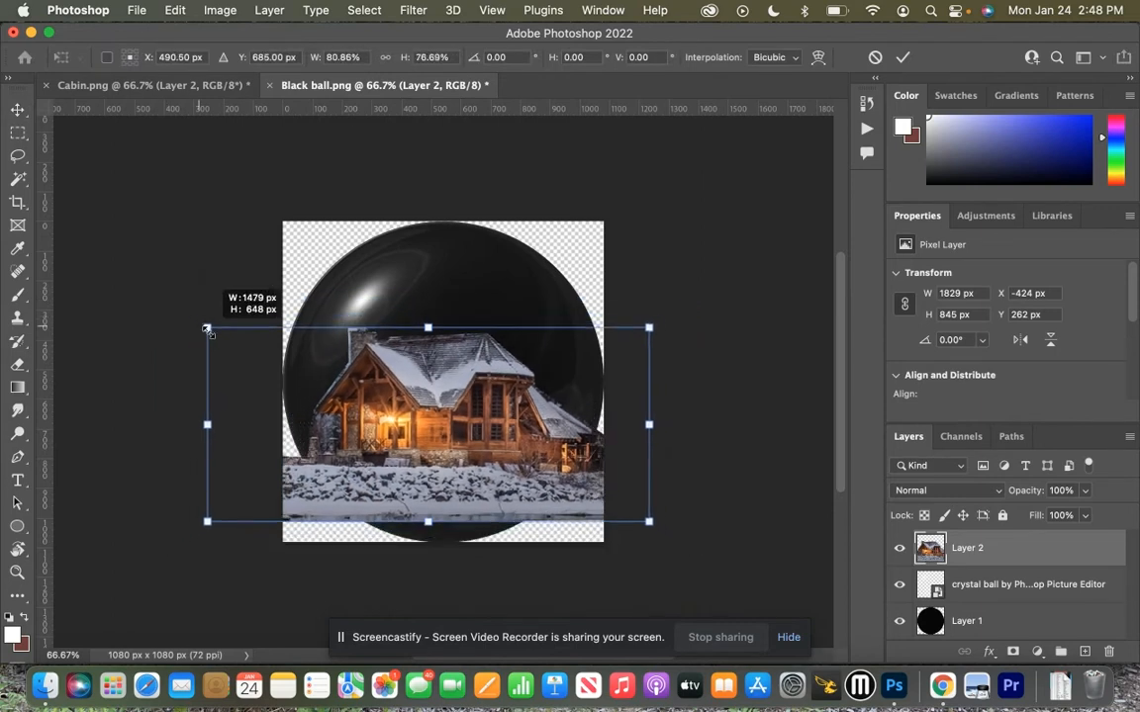
pyautogui.moveTo(205, 329); pyautogui.dragTo(213, 335)
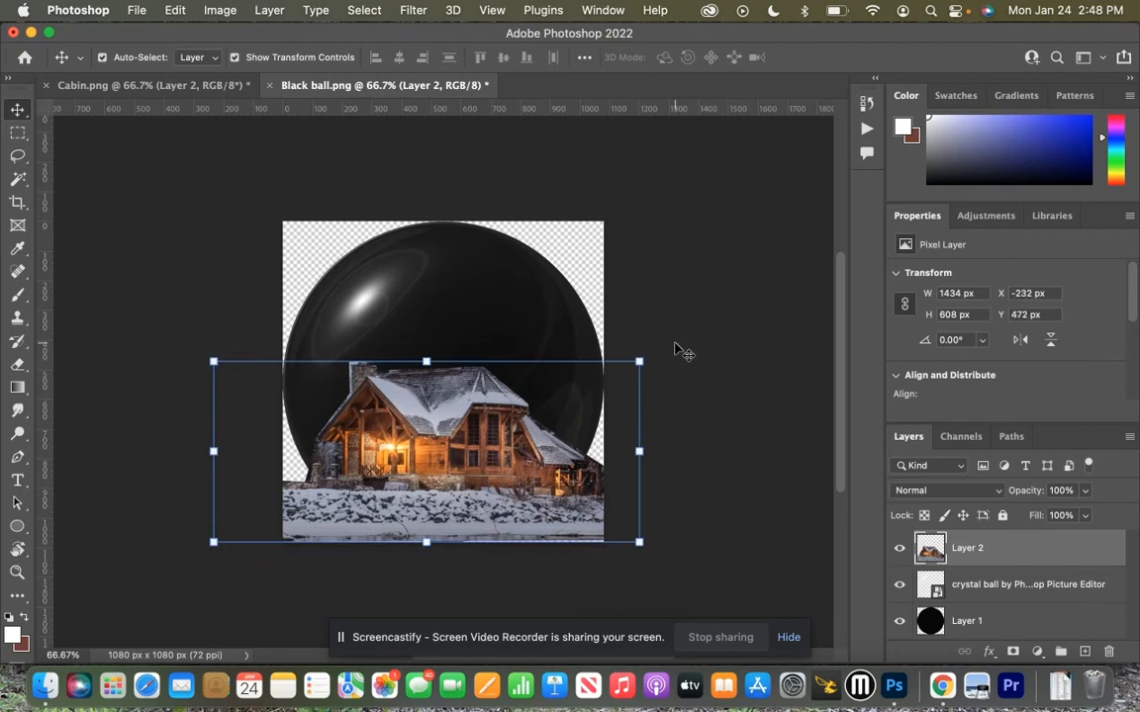
pyautogui.moveTo(639, 361); pyautogui.dragTo(649, 356)
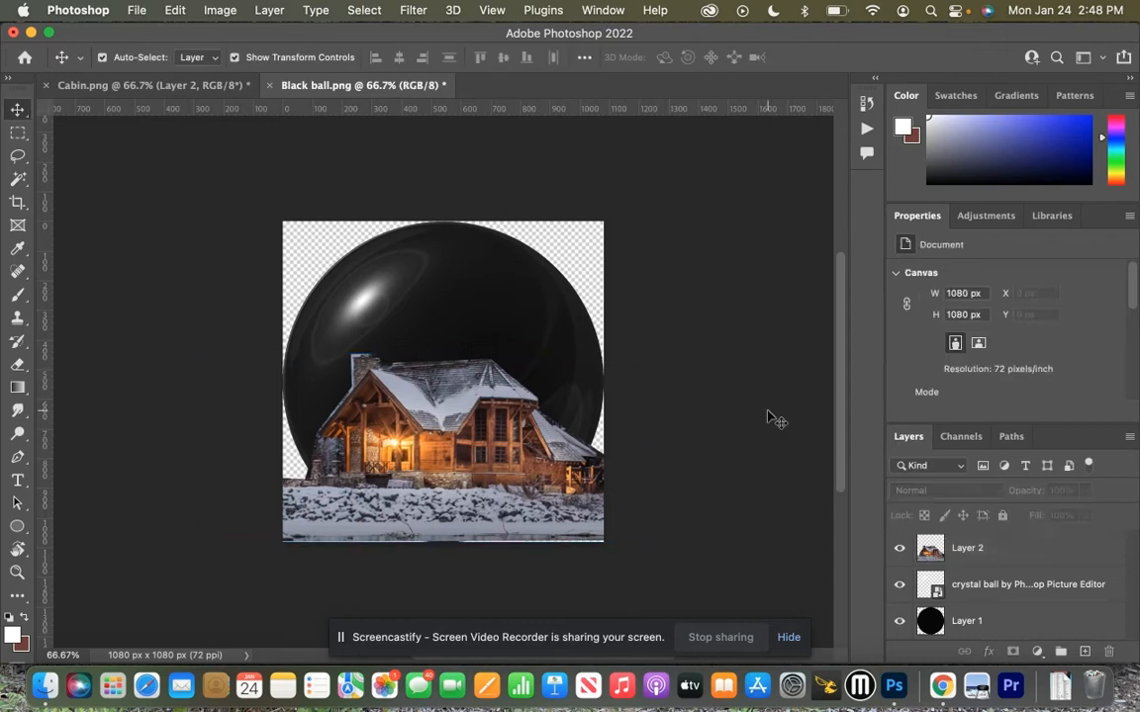
pyautogui.moveTo(972, 589)
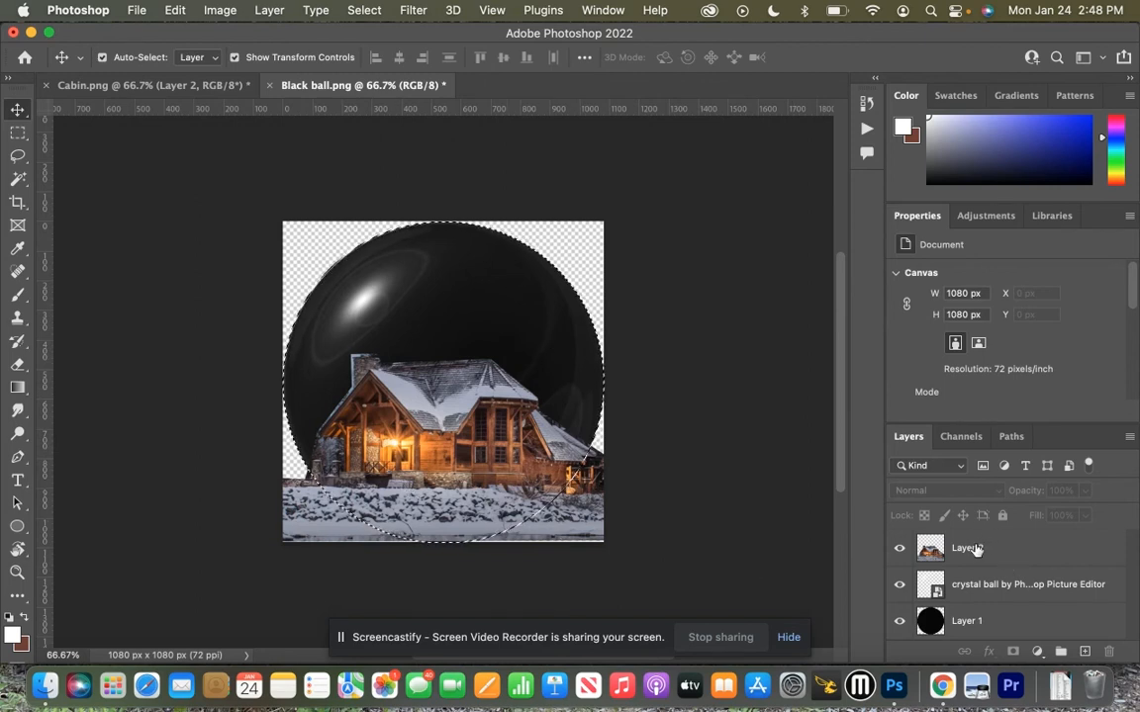
# - Add a circular layer mask to Layer 2 so the cabin shows only inside the ball
pyautogui.click(965, 548)
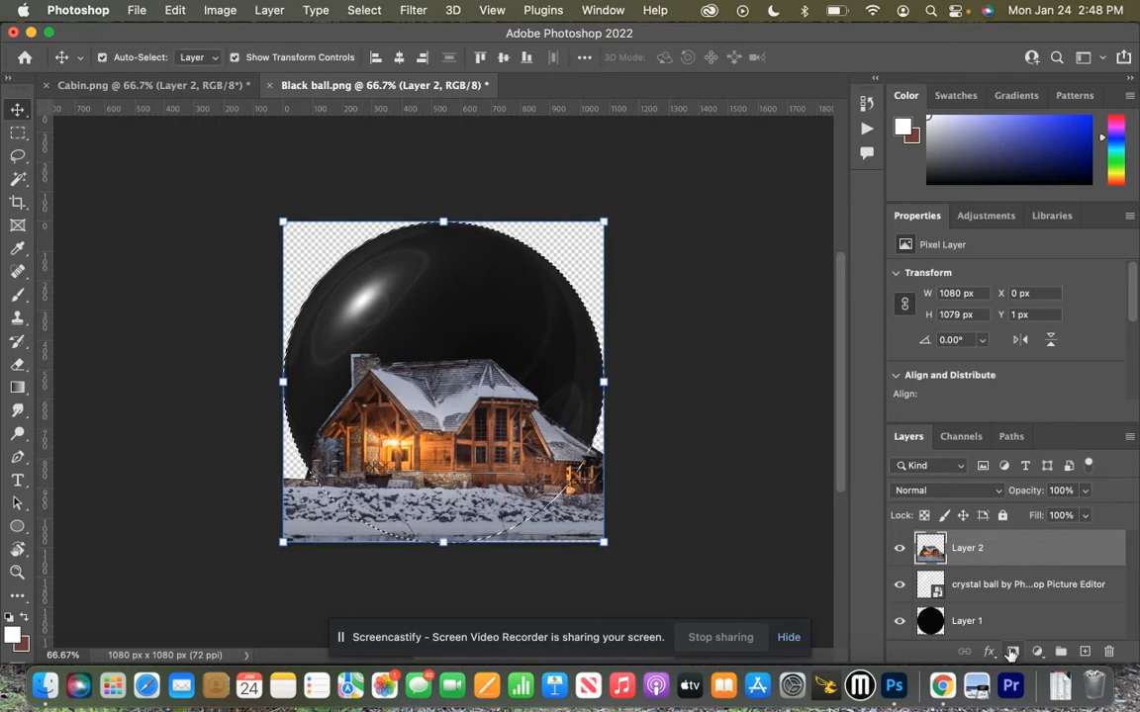
pyautogui.click(1037, 651)
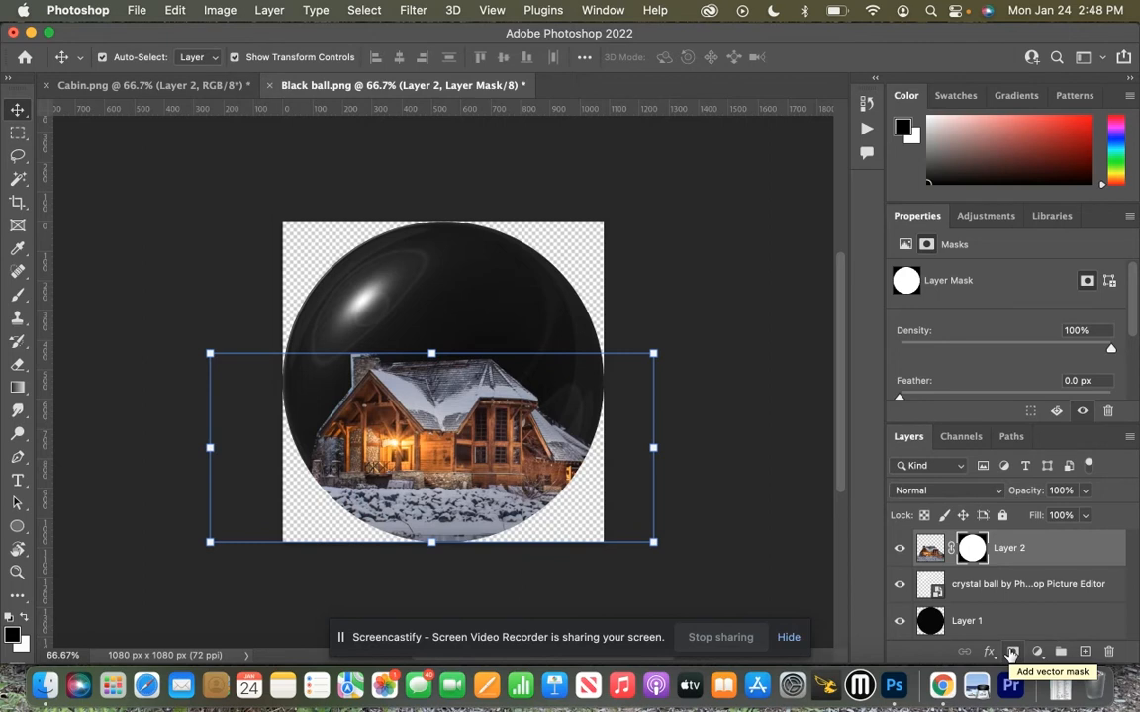
pyautogui.click(44, 685)
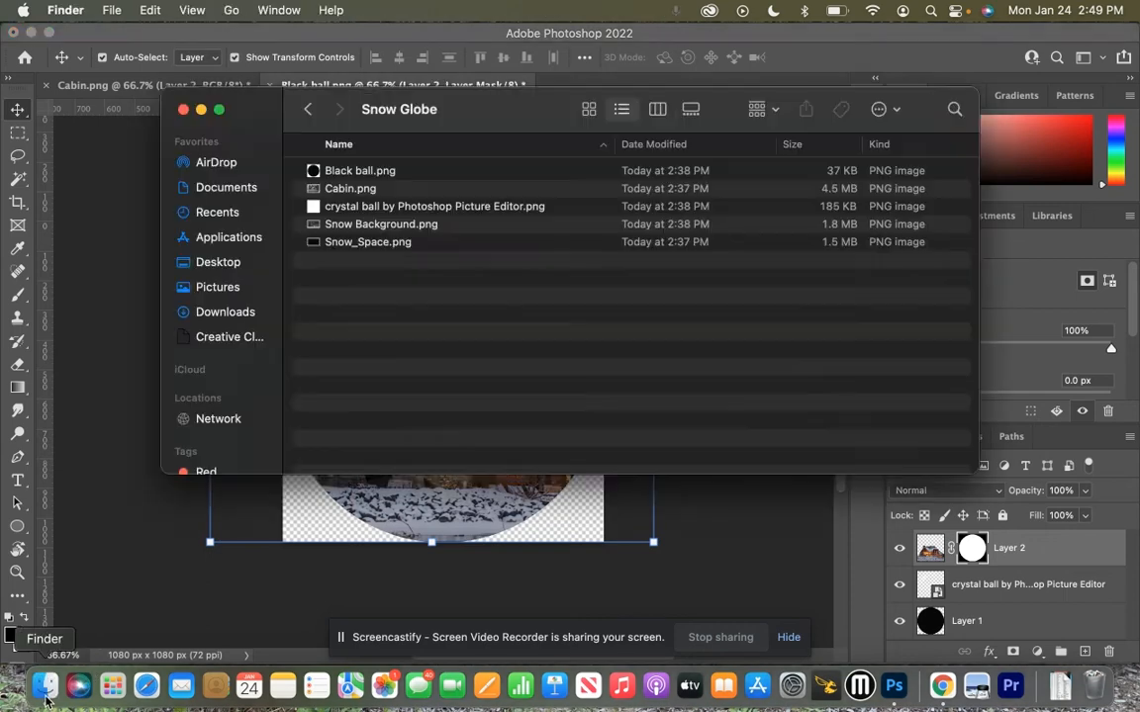
pyautogui.moveTo(354, 230)
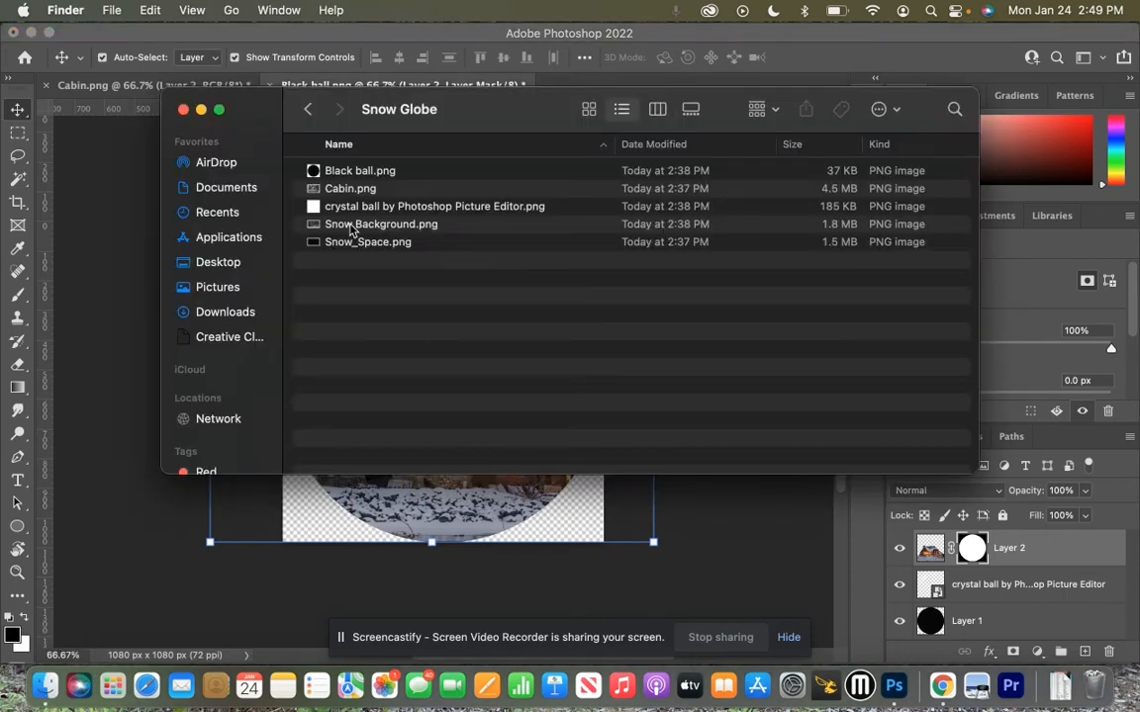
pyautogui.moveTo(334, 248)
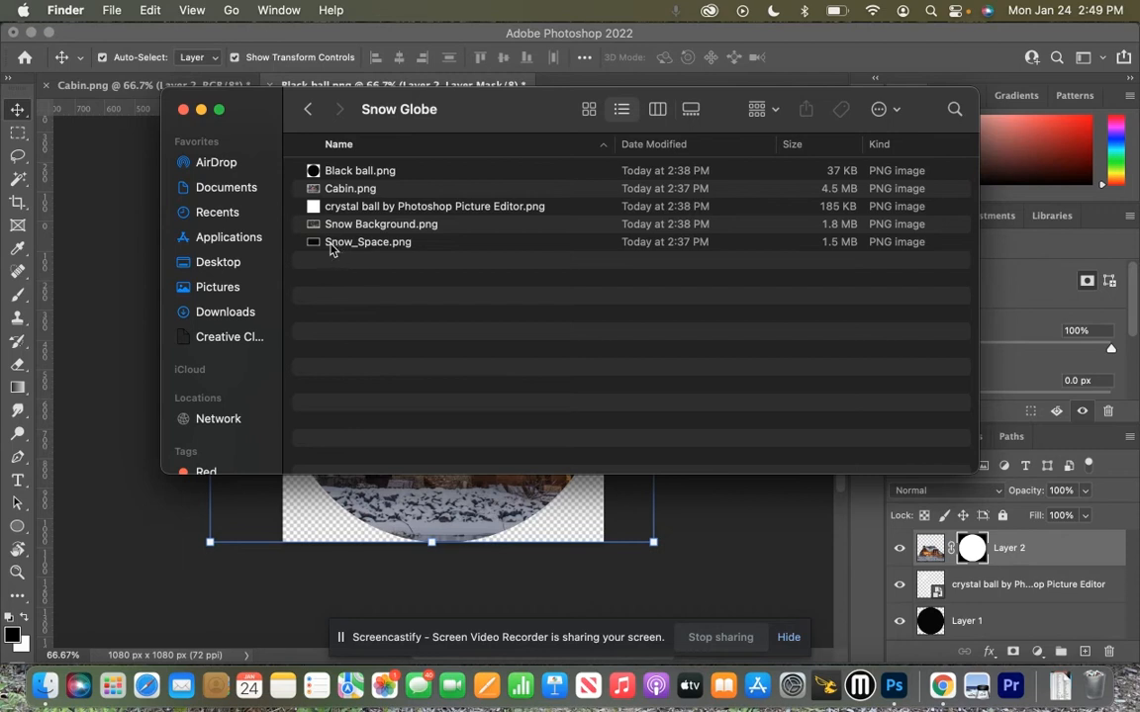
pyautogui.moveTo(309, 452)
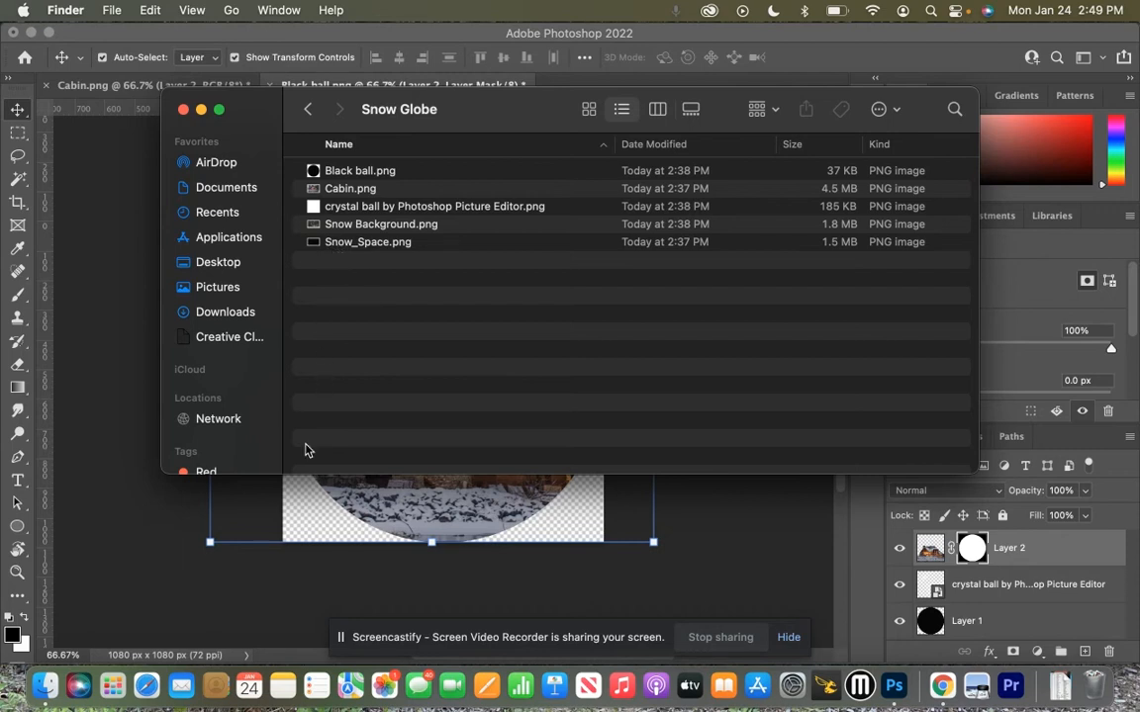
pyautogui.moveTo(308, 561)
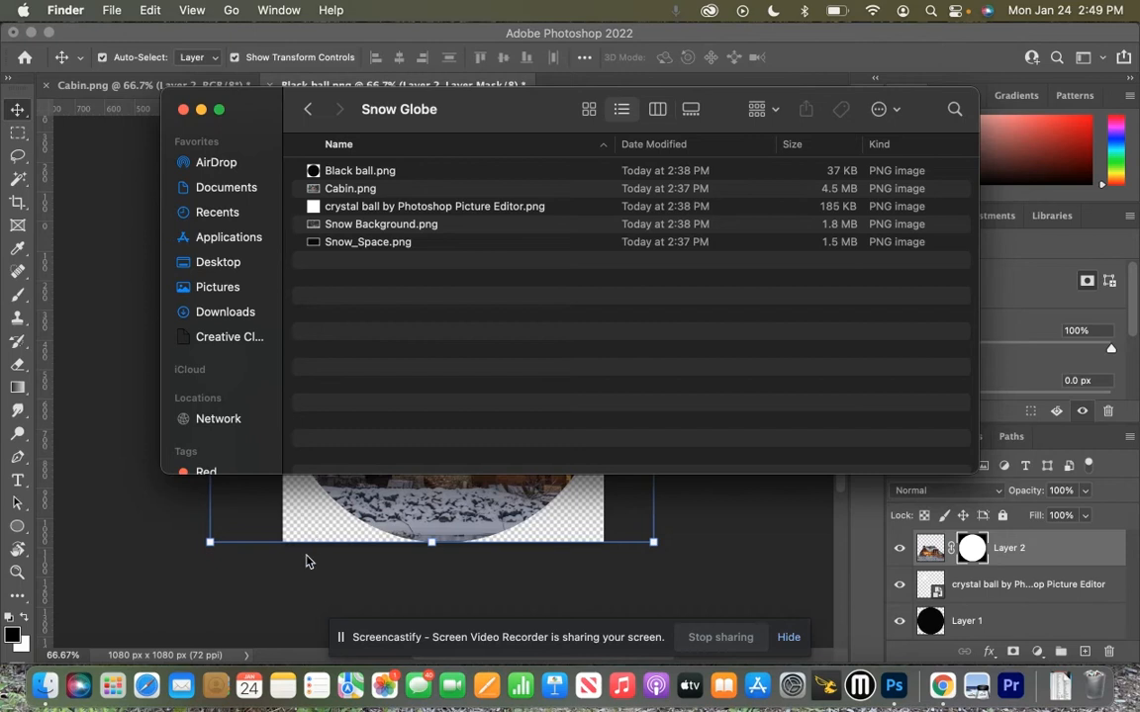
pyautogui.moveTo(372, 249)
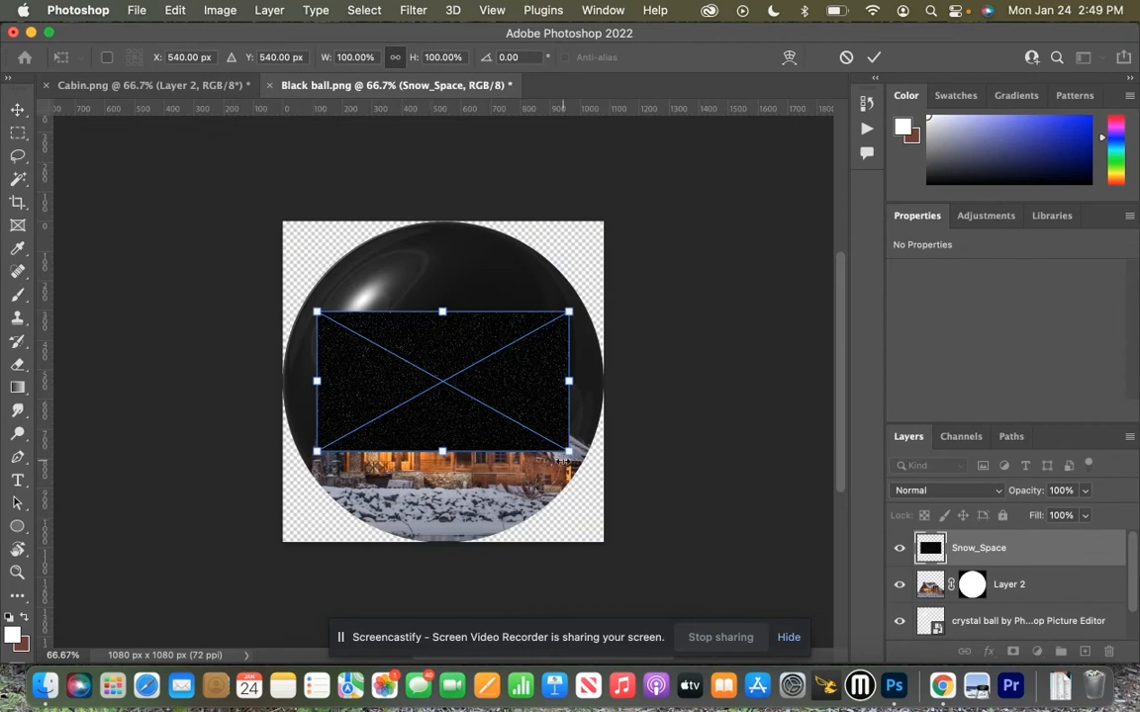
# - Scale the placed Snow_Space starfield until it covers the whole canvas
pyautogui.moveTo(566, 460); pyautogui.dragTo(590, 473)
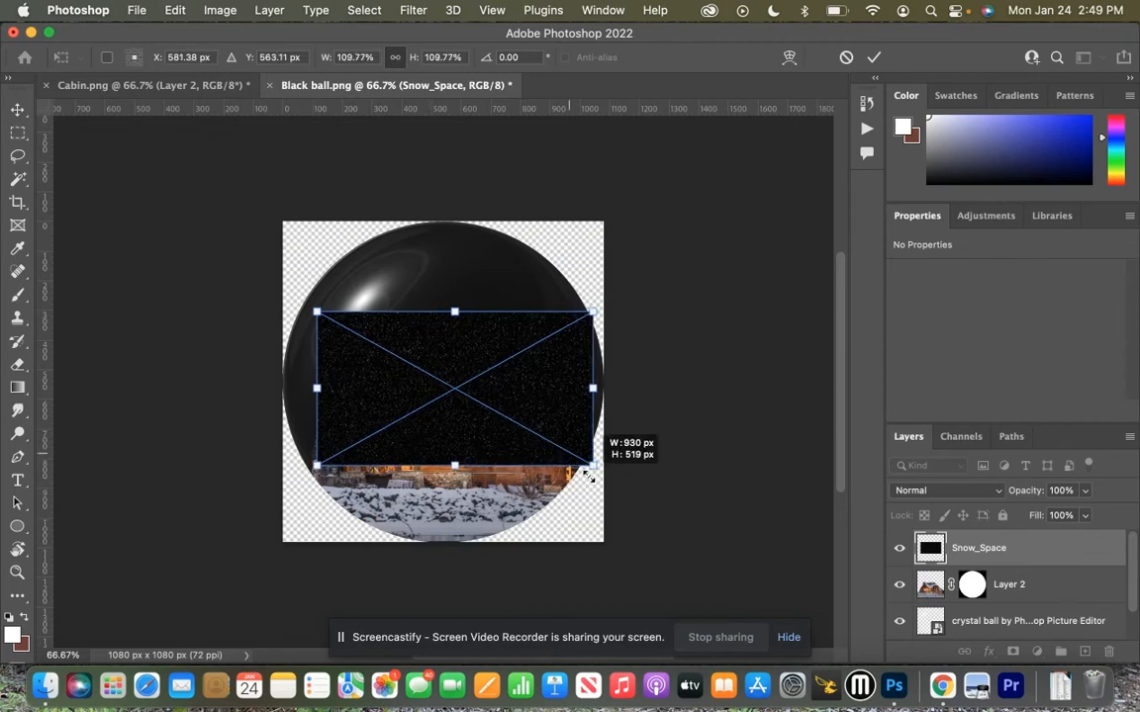
pyautogui.moveTo(590, 475); pyautogui.dragTo(656, 502)
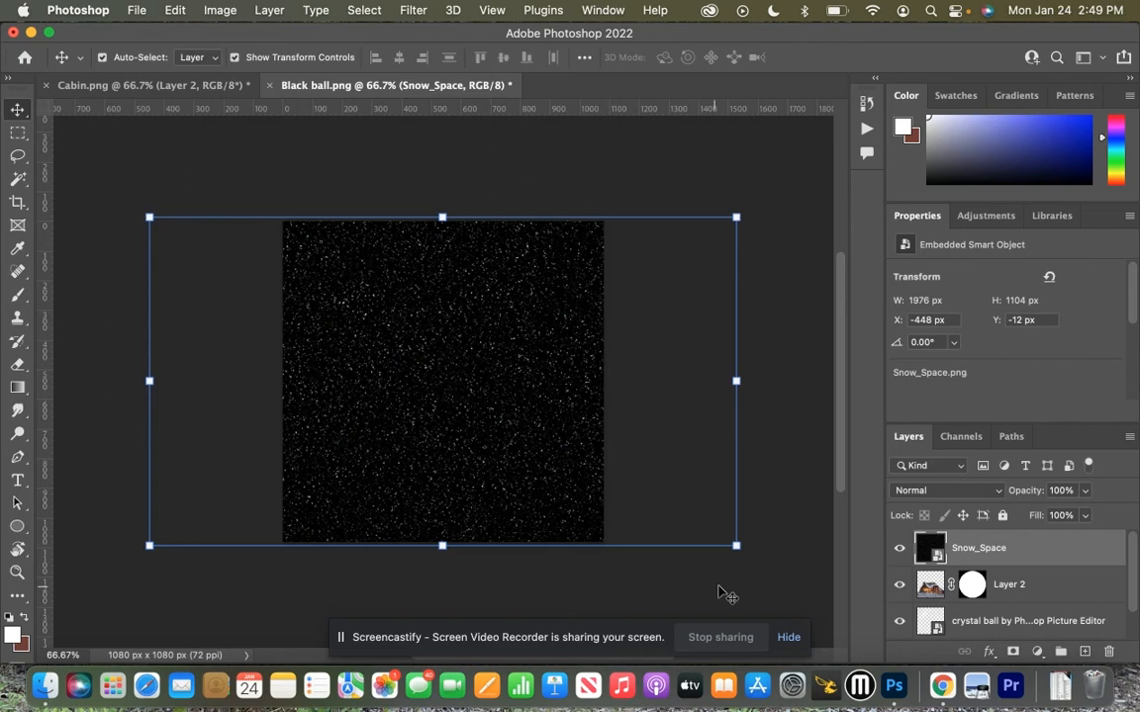
pyautogui.scroll(-3)
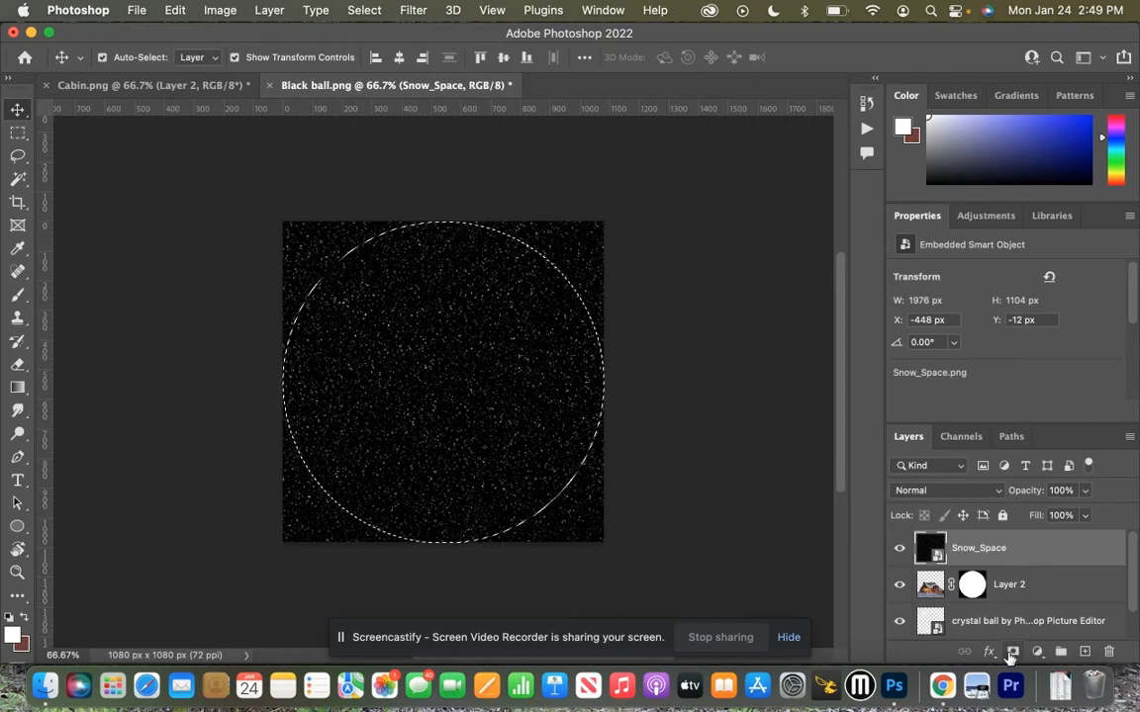
# - Mask Snow_Space to the ball selection and reorder it below Layer 2, crystal layer on top
pyautogui.click(1011, 650)
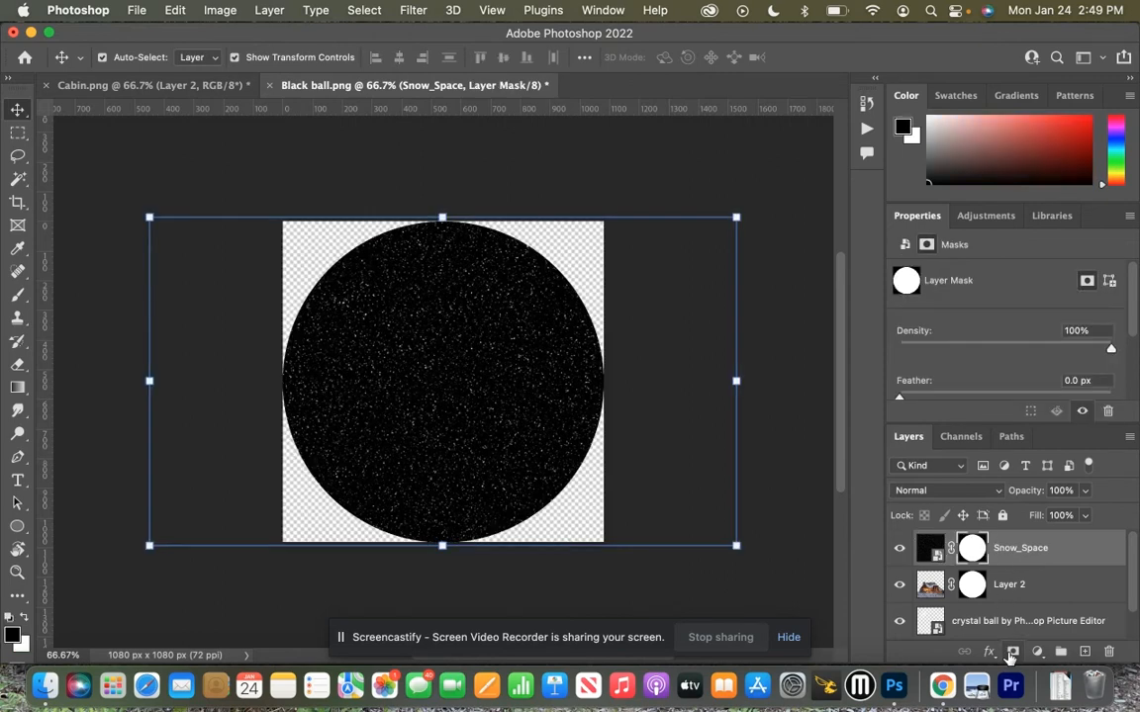
pyautogui.moveTo(1009, 651)
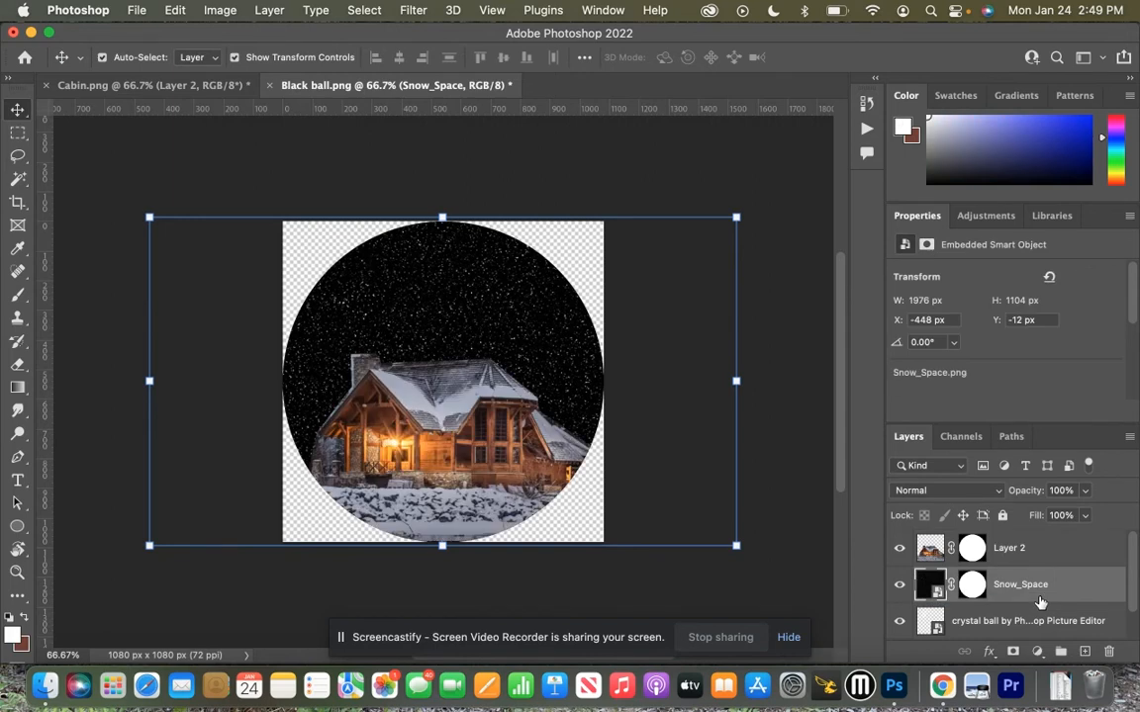
pyautogui.click(1027, 621)
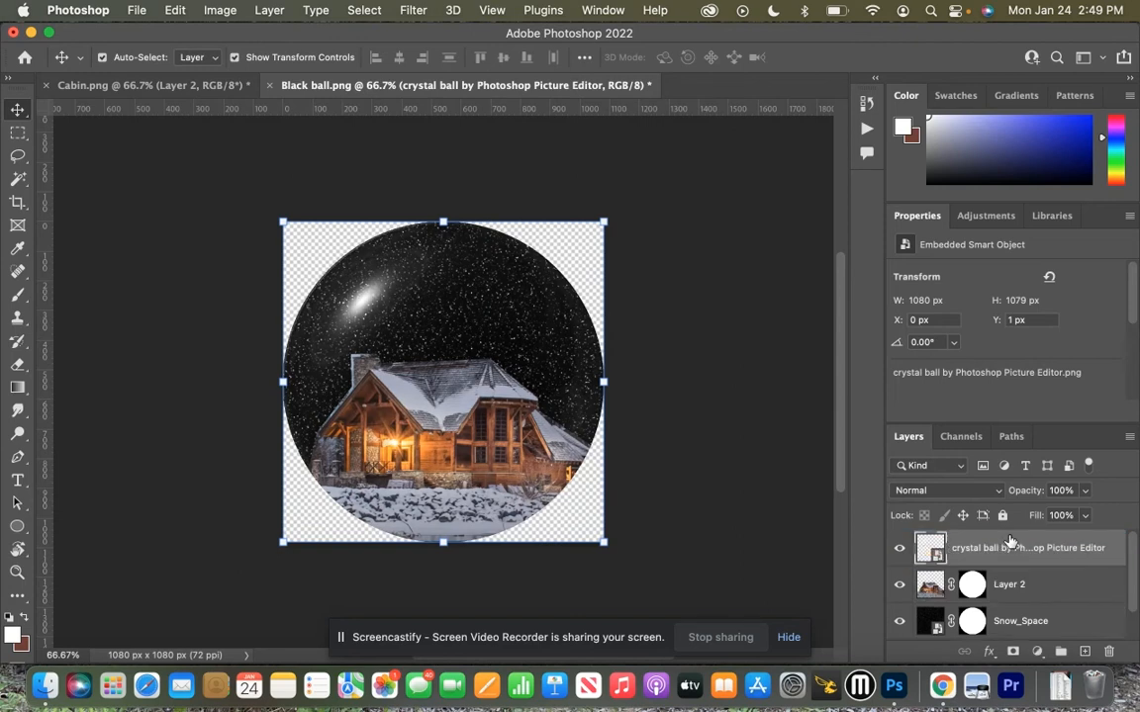
pyautogui.moveTo(479, 319)
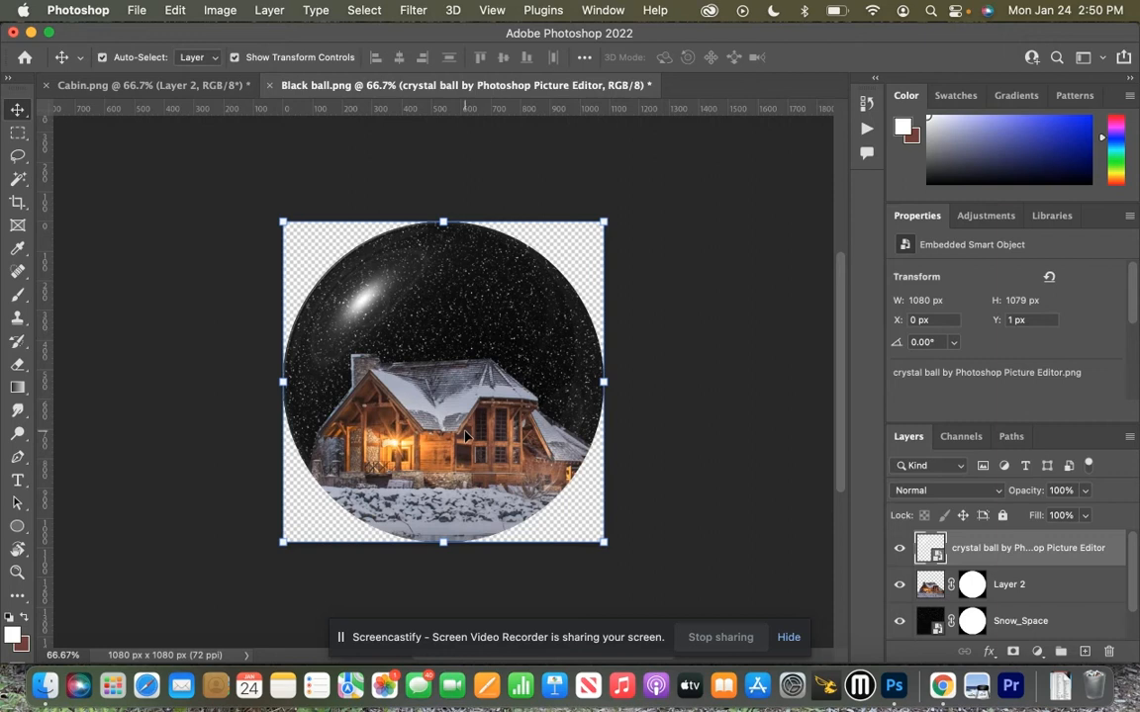
pyautogui.moveTo(430, 447)
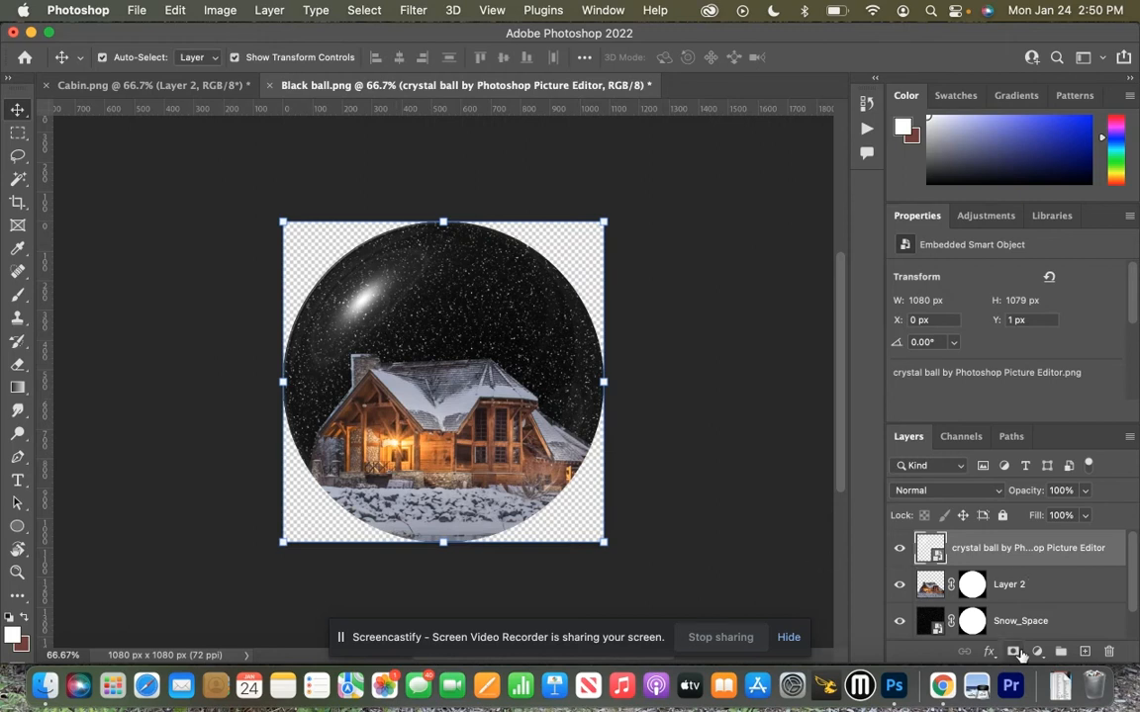
pyautogui.moveTo(146, 506)
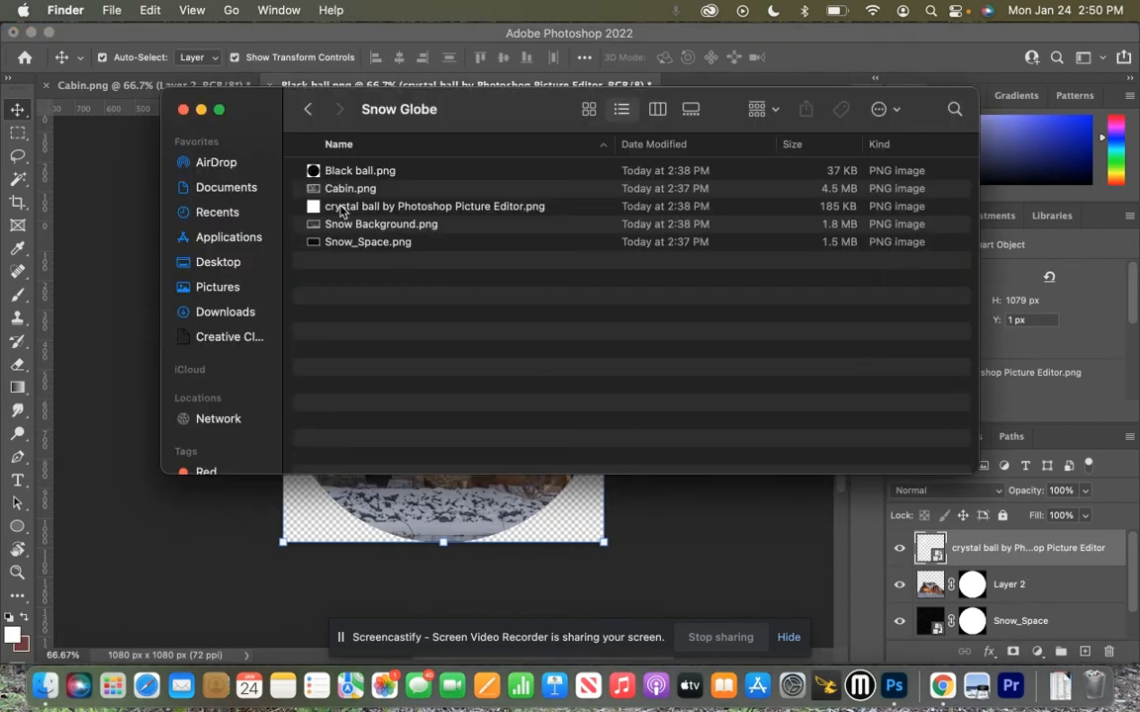
pyautogui.moveTo(340, 234)
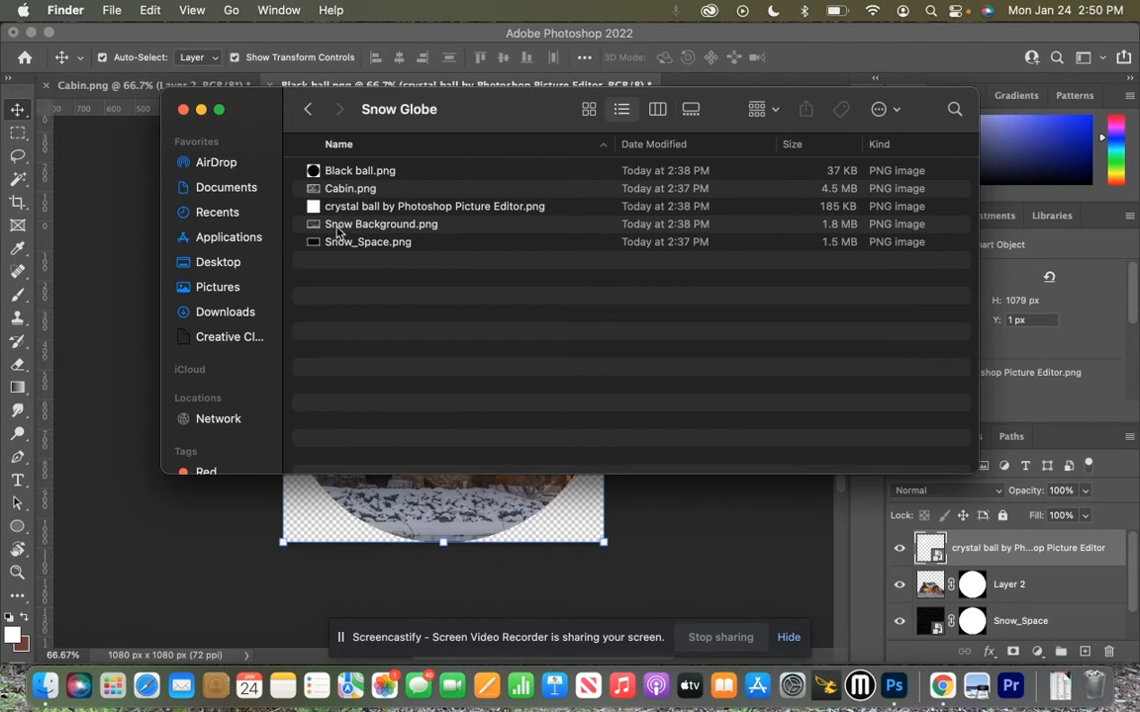
pyautogui.moveTo(356, 224)
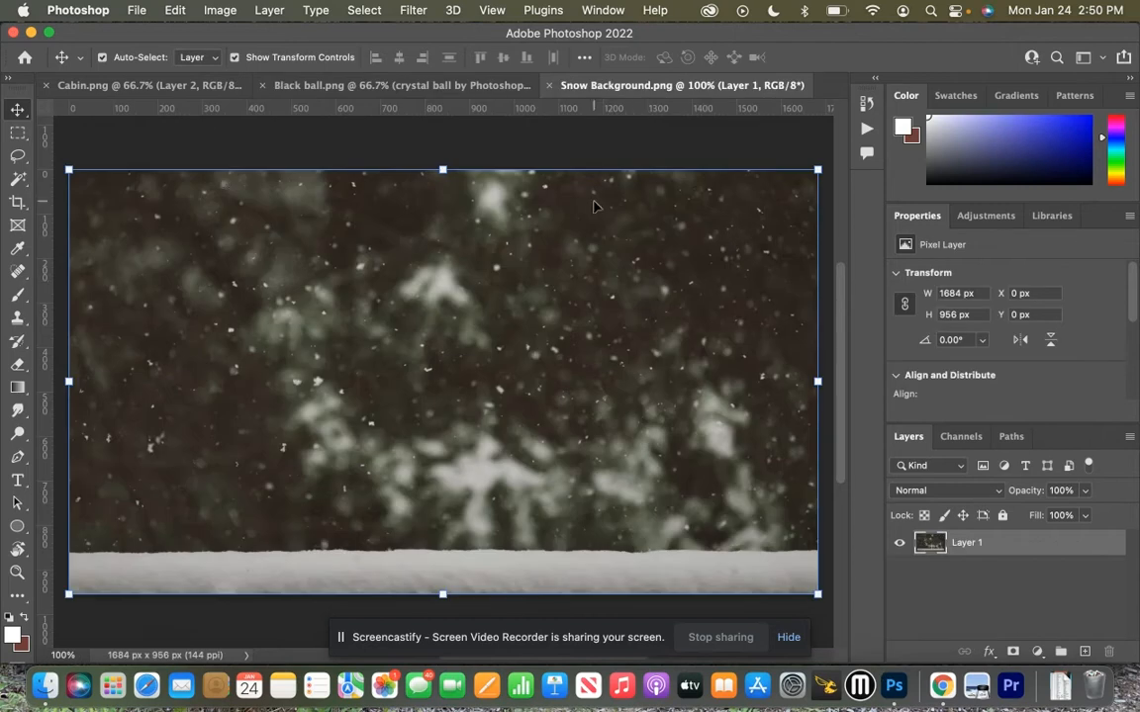
# - Return to the Black ball.png document after Snow Background opens
pyautogui.click(399, 85)
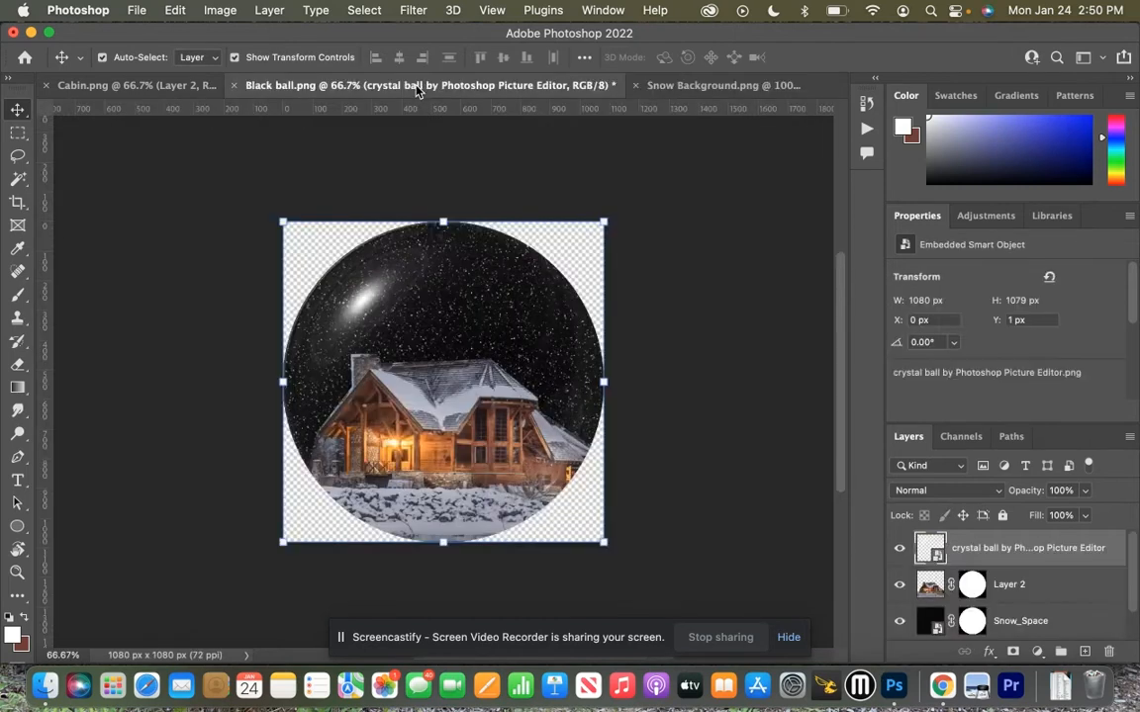
# - Select all globe layers from crystal ball to Layer 1, copy, and switch to Snow Background to paste
pyautogui.click(898, 584)
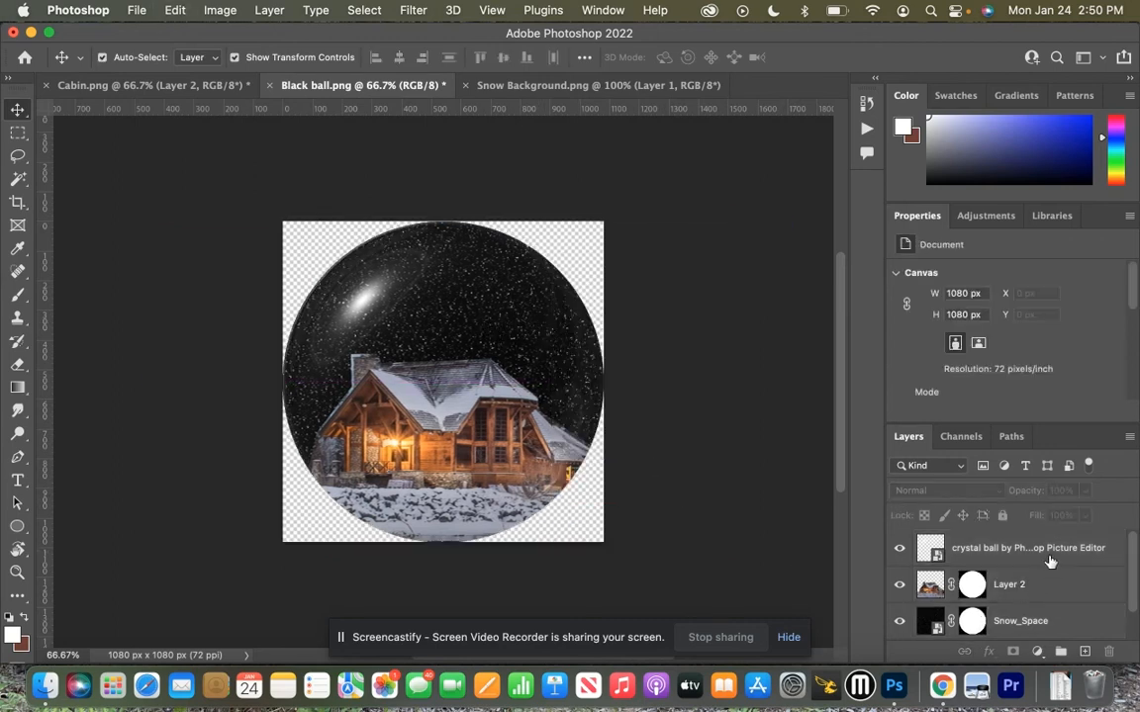
pyautogui.click(1027, 546)
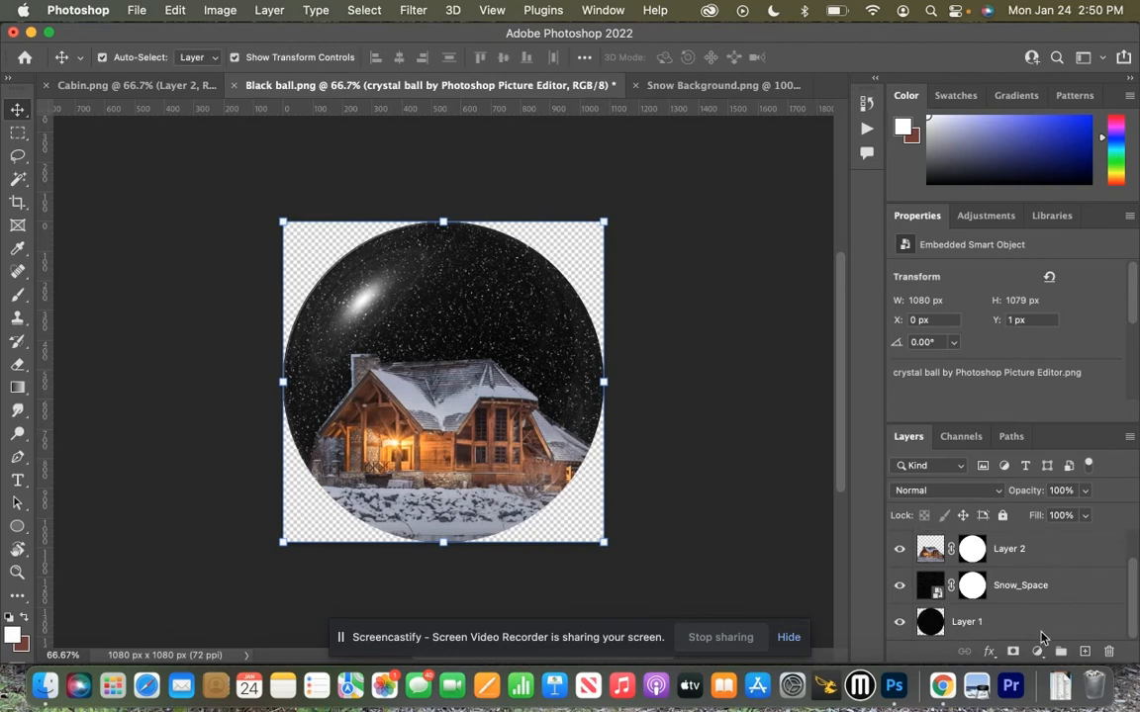
pyautogui.click(965, 622)
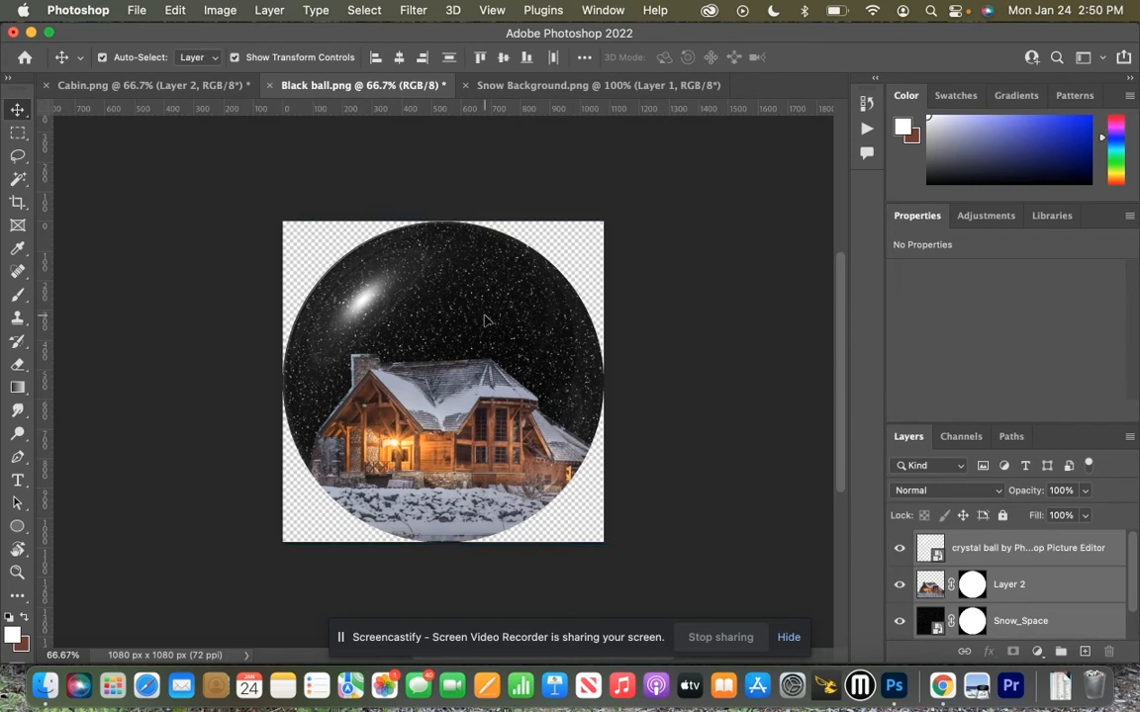
pyautogui.click(598, 85)
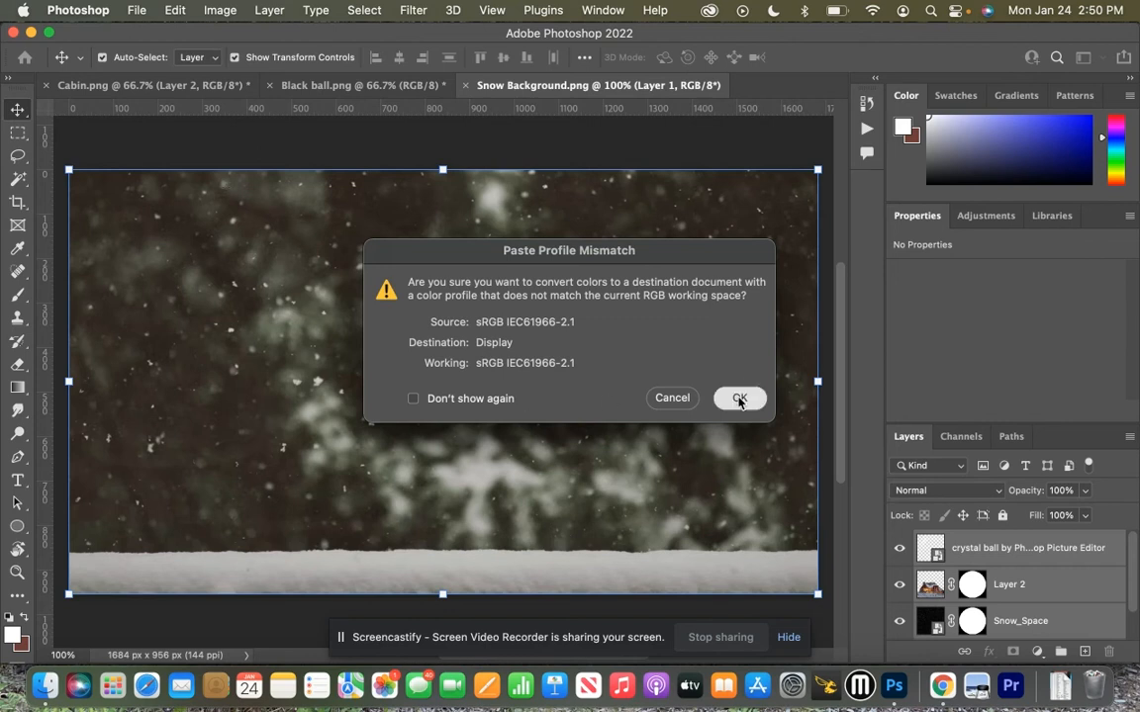
# - Accept the colour profile conversion, scale the pasted globe to about 72% and centre it above the snow bank
pyautogui.click(740, 398)
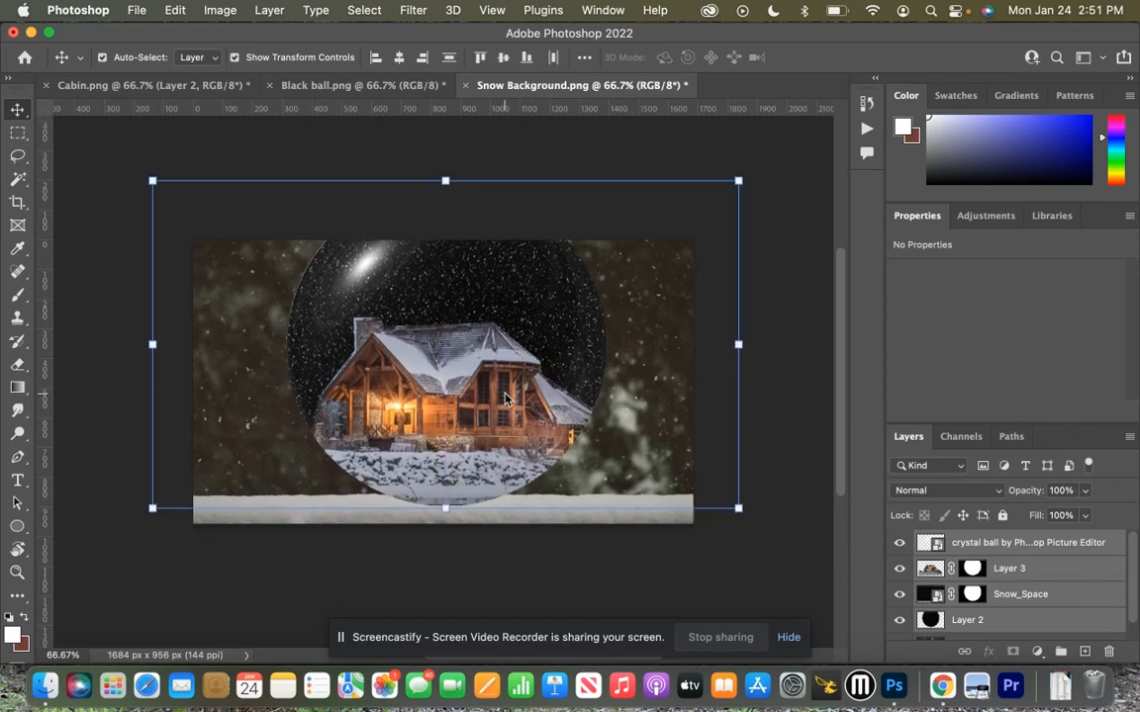
pyautogui.moveTo(153, 182)
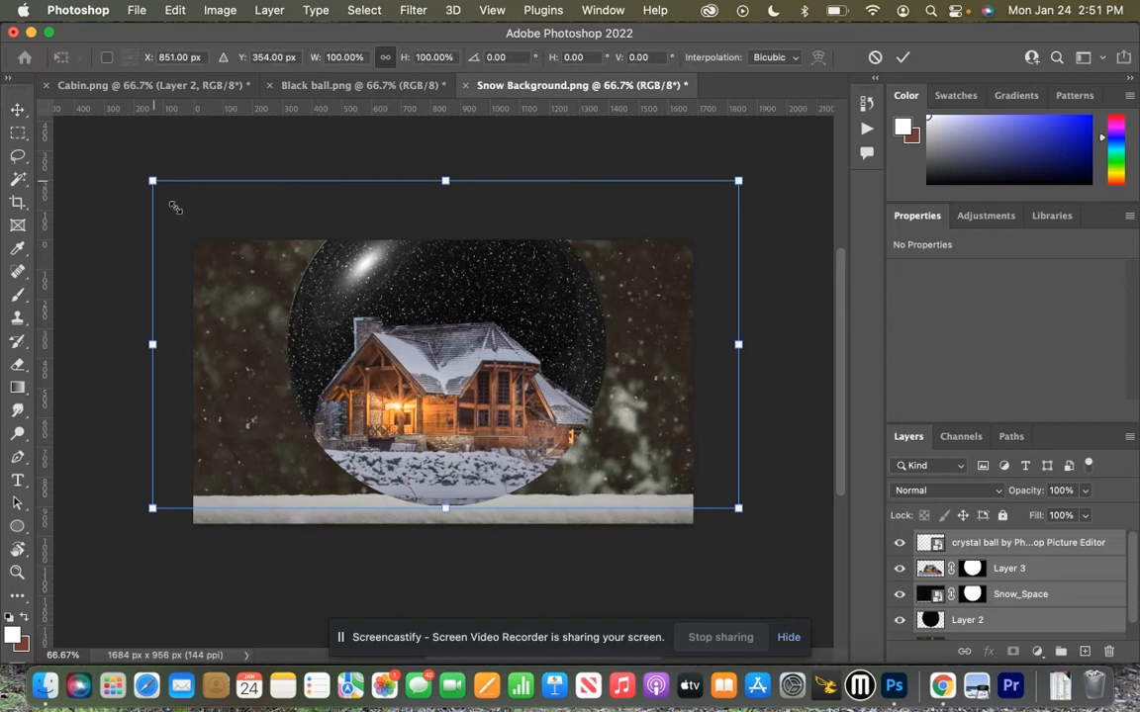
pyautogui.moveTo(153, 180); pyautogui.dragTo(205, 210)
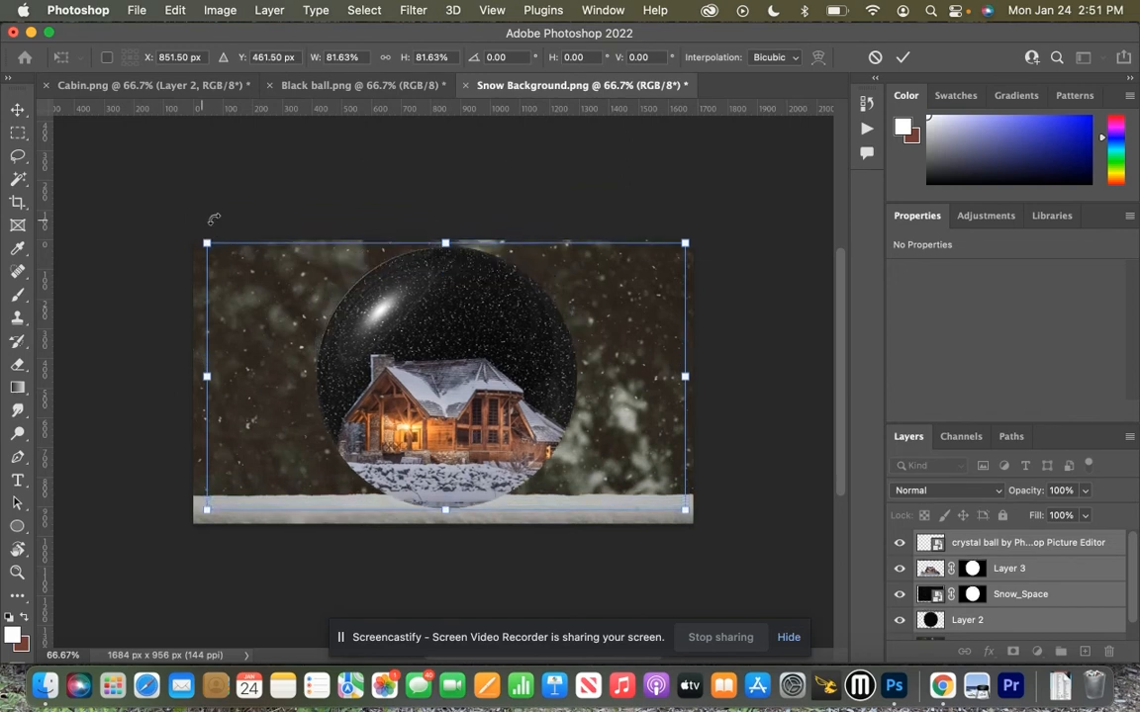
pyautogui.moveTo(684, 243); pyautogui.dragTo(672, 265)
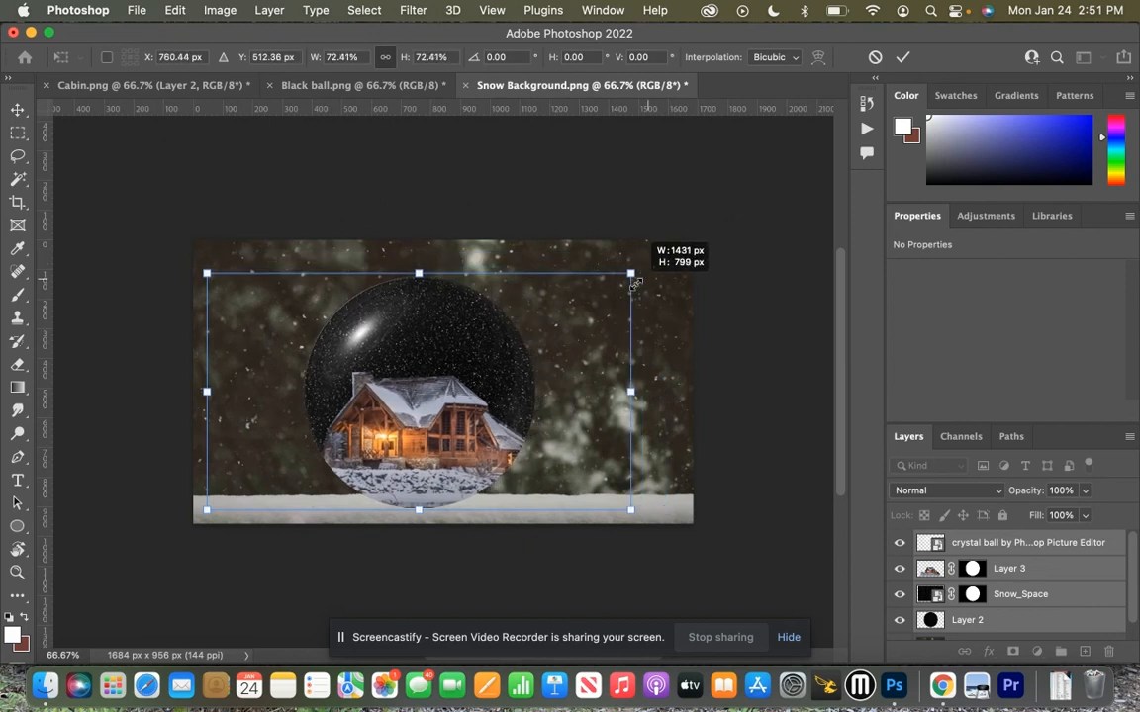
pyautogui.moveTo(420, 415)
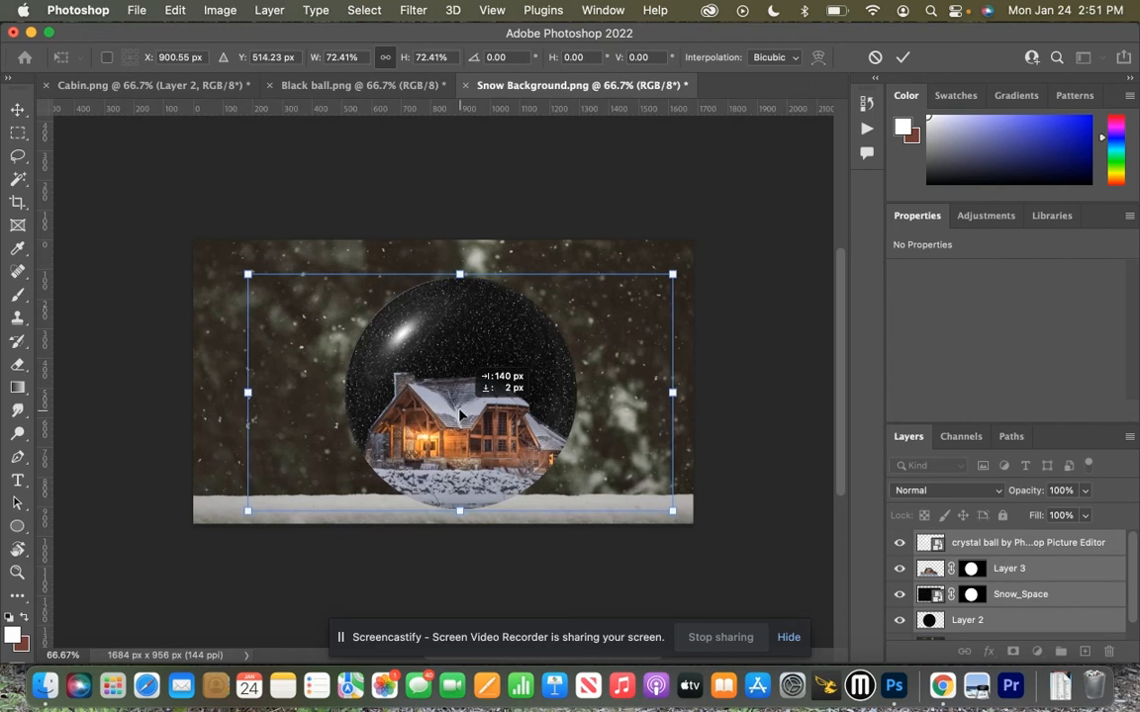
pyautogui.moveTo(459, 415); pyautogui.dragTo(455, 408)
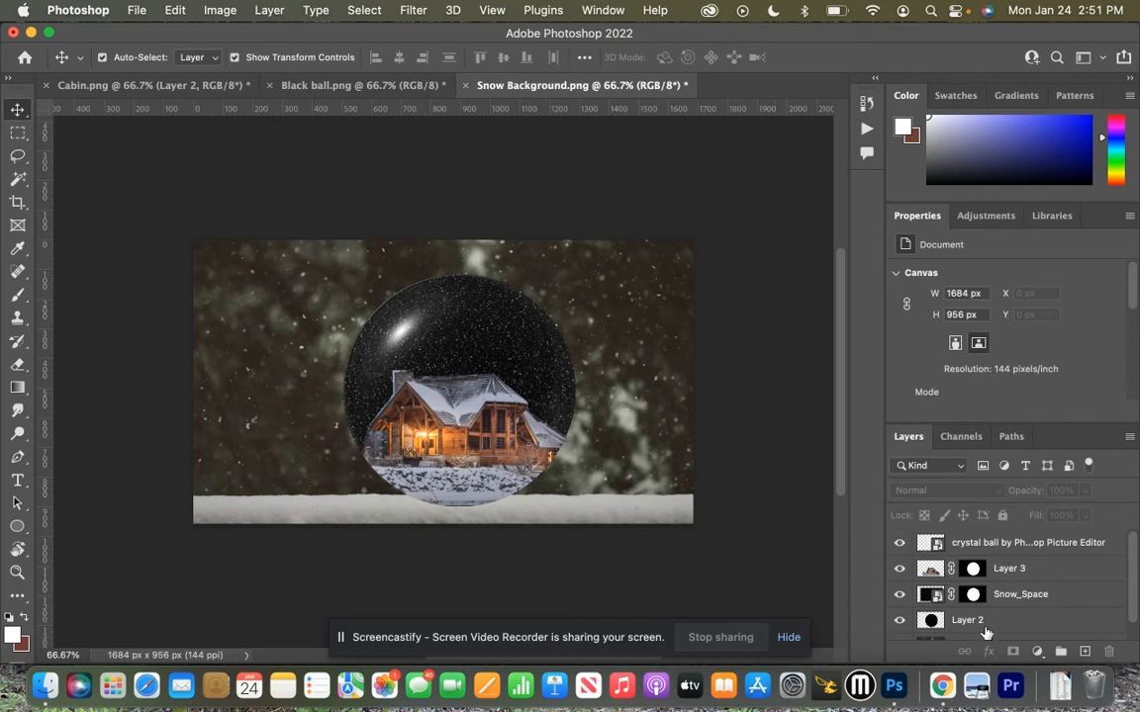
# - Flatten the black ball (Layer 2) into a thin ellipse and place it beneath the globe as its shadow
pyautogui.click(966, 619)
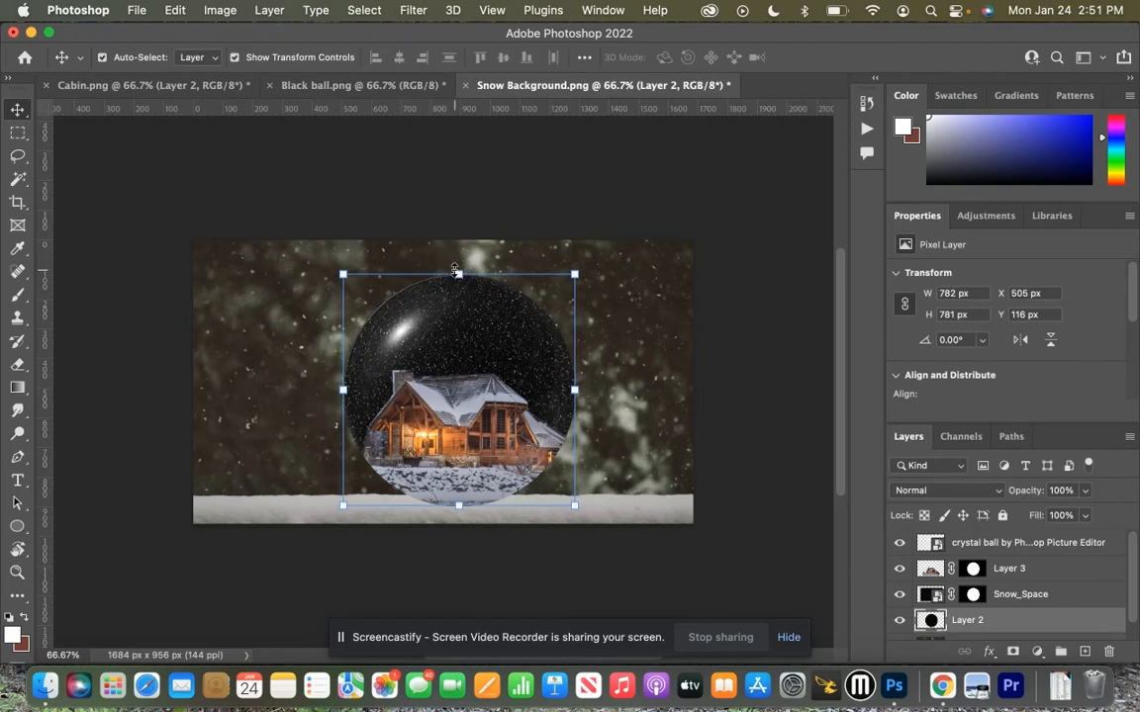
pyautogui.moveTo(459, 273); pyautogui.dragTo(459, 340)
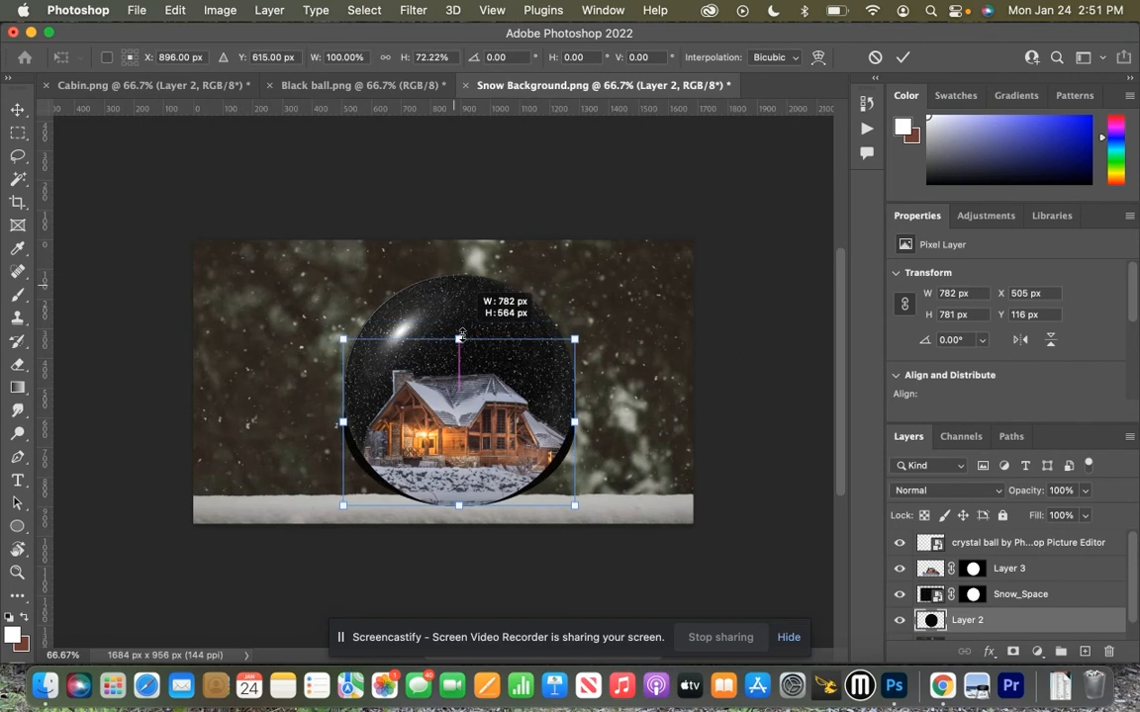
pyautogui.moveTo(459, 341); pyautogui.dragTo(459, 481)
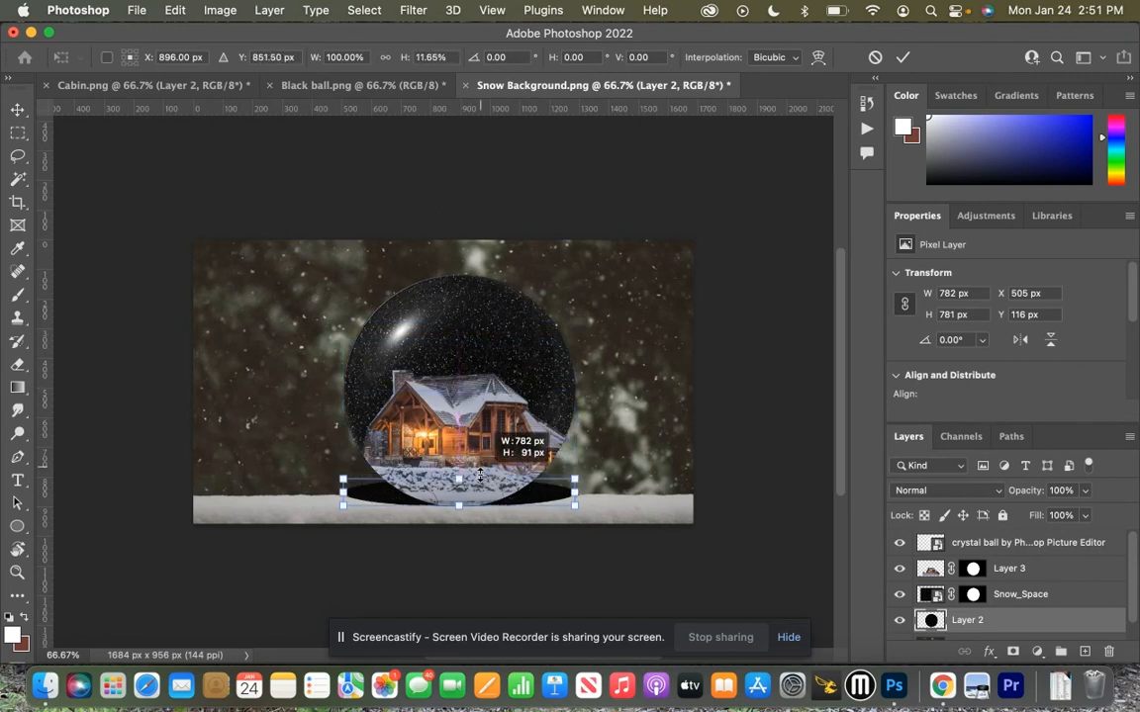
pyautogui.moveTo(457, 477); pyautogui.dragTo(457, 491)
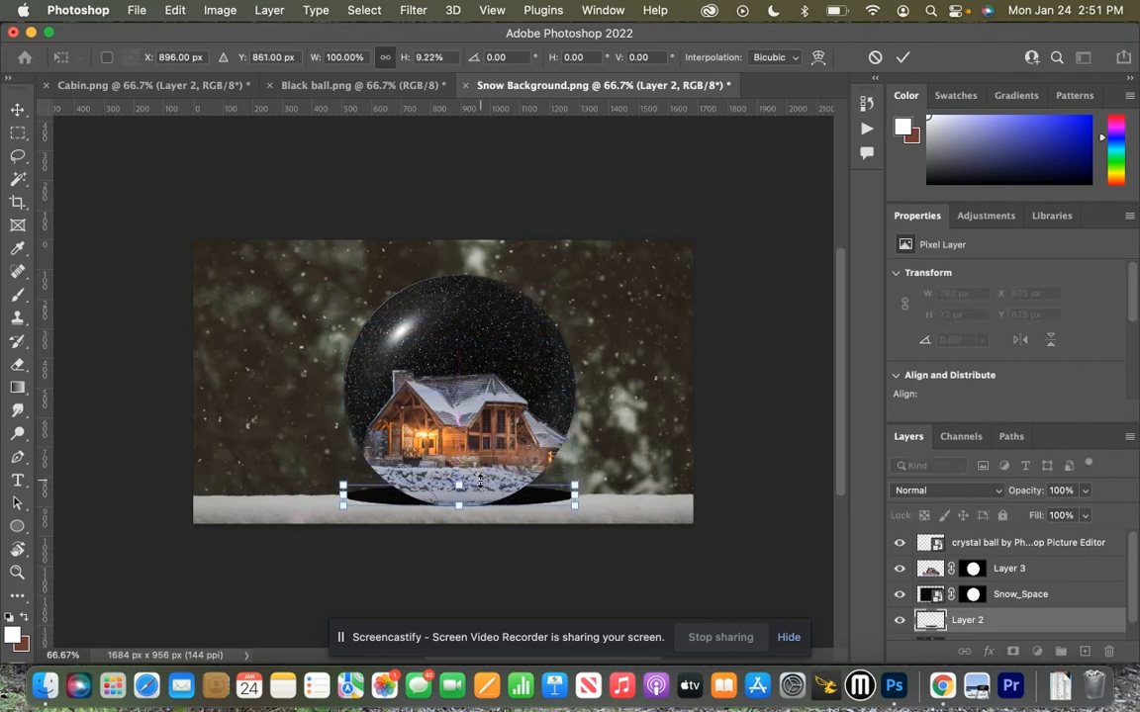
pyautogui.moveTo(459, 484); pyautogui.dragTo(459, 504)
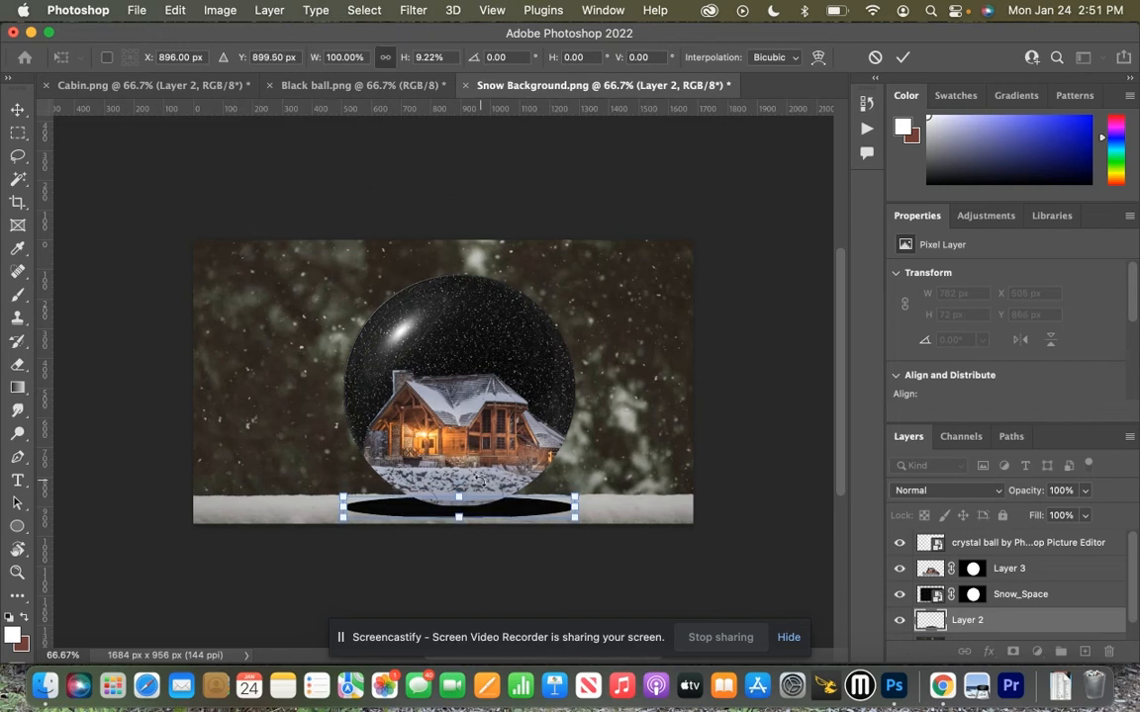
pyautogui.moveTo(414, 24)
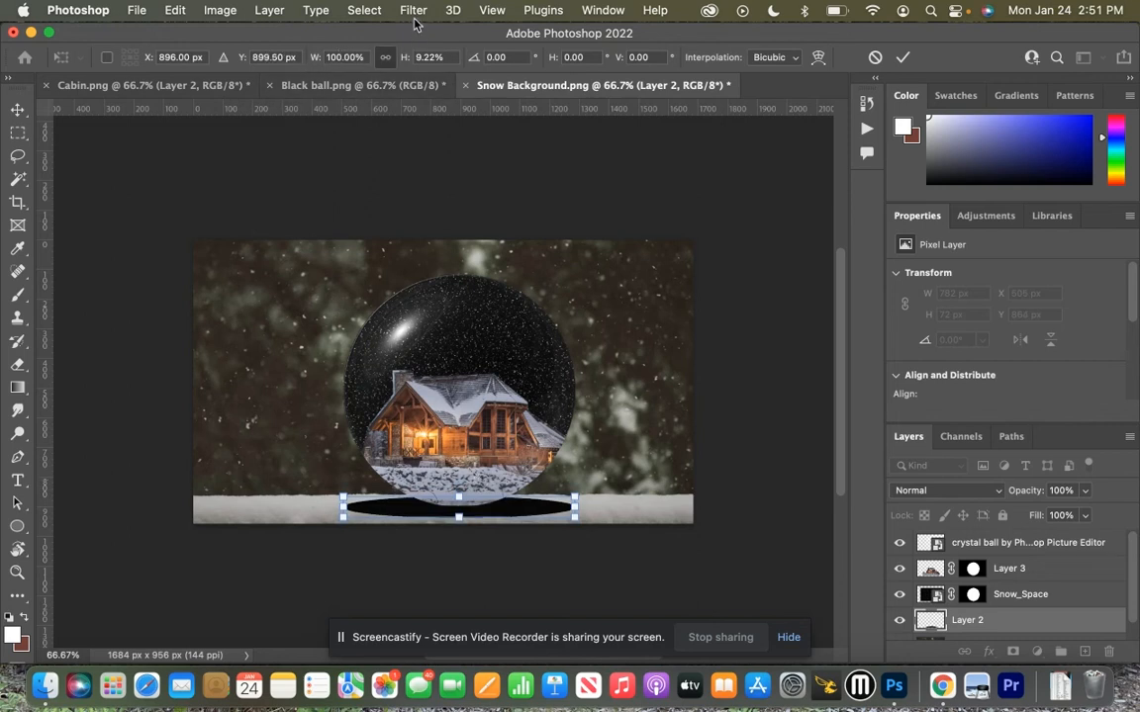
pyautogui.click(411, 10)
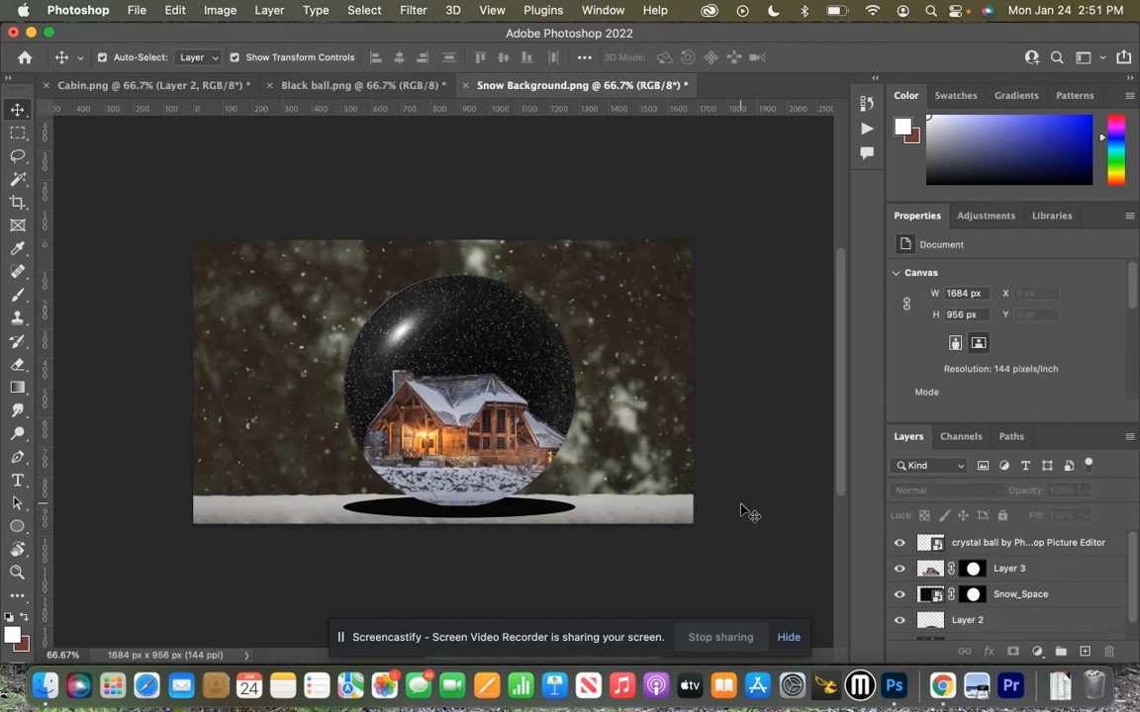
pyautogui.moveTo(1002, 626)
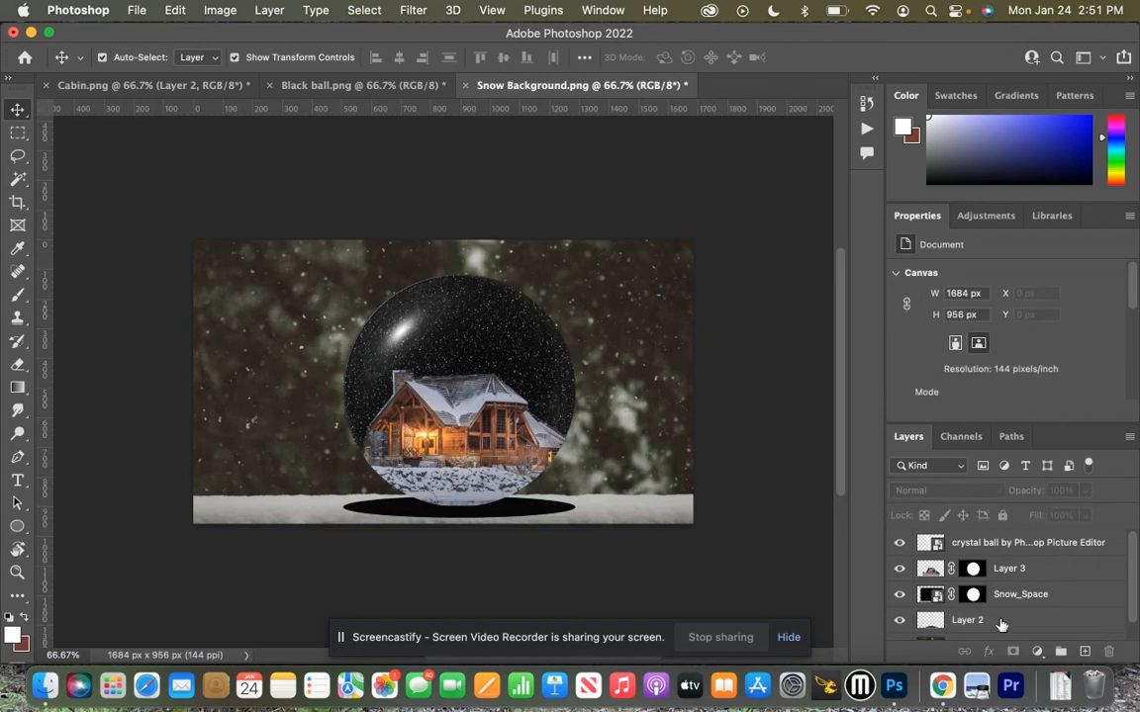
# - Apply a Gaussian Blur of about 28.9 px to the flat shadow layer
pyautogui.click(411, 10)
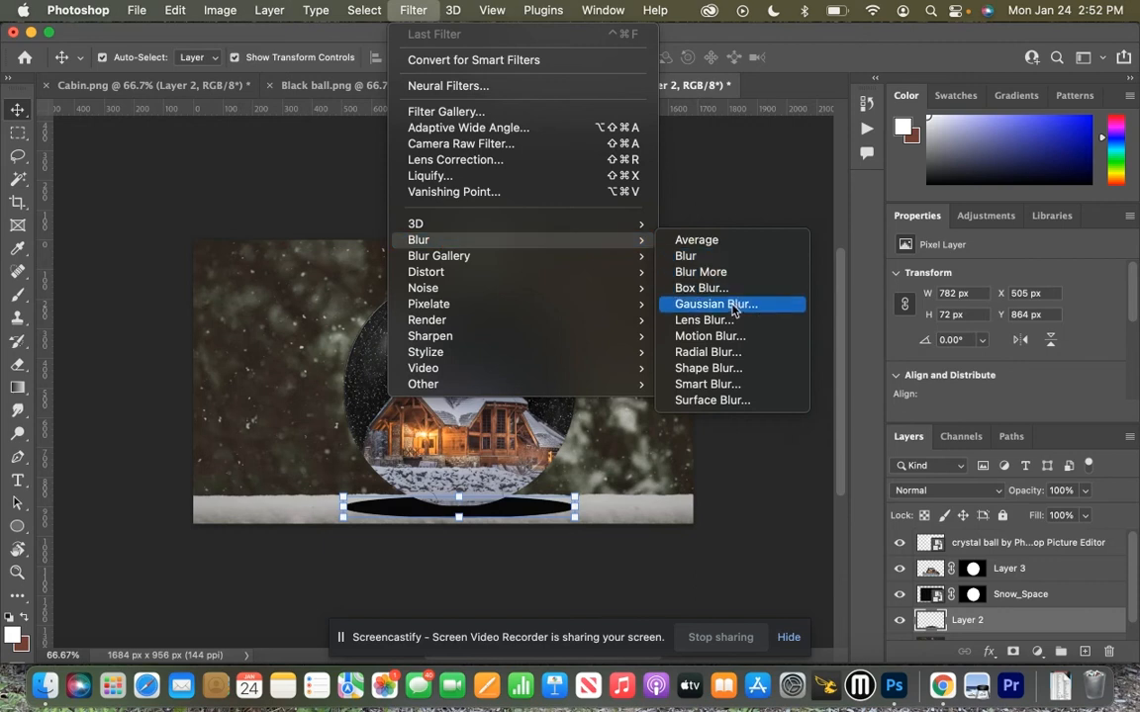
pyautogui.click(716, 304)
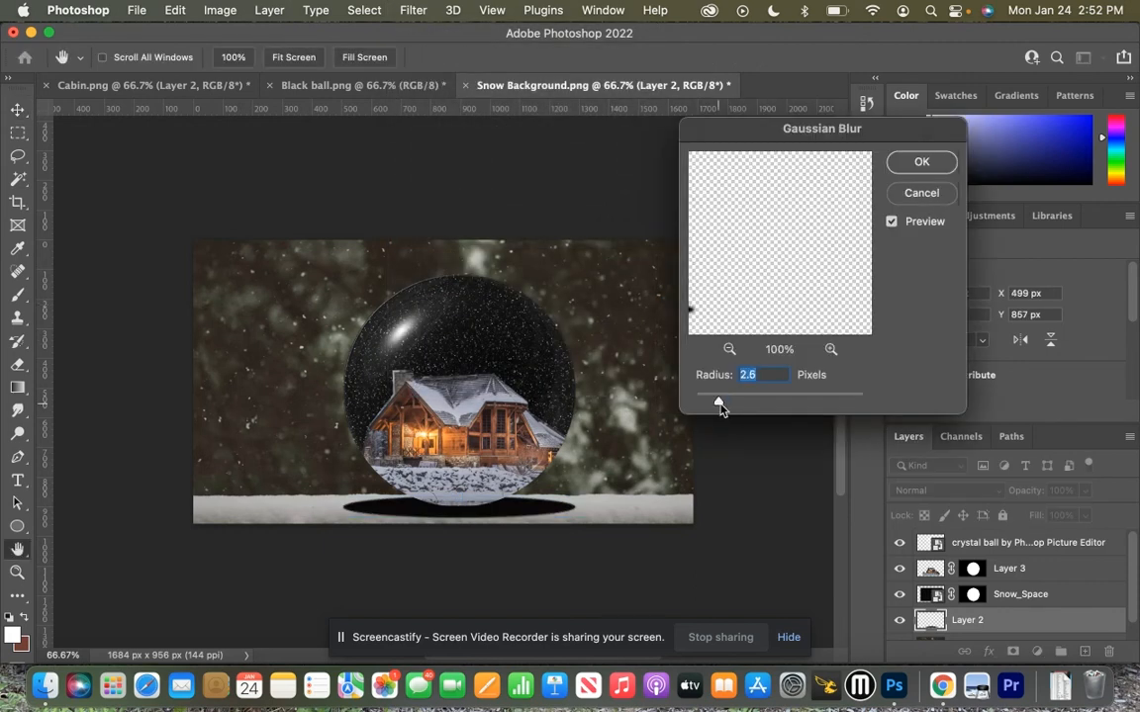
pyautogui.moveTo(720, 404); pyautogui.dragTo(748, 403)
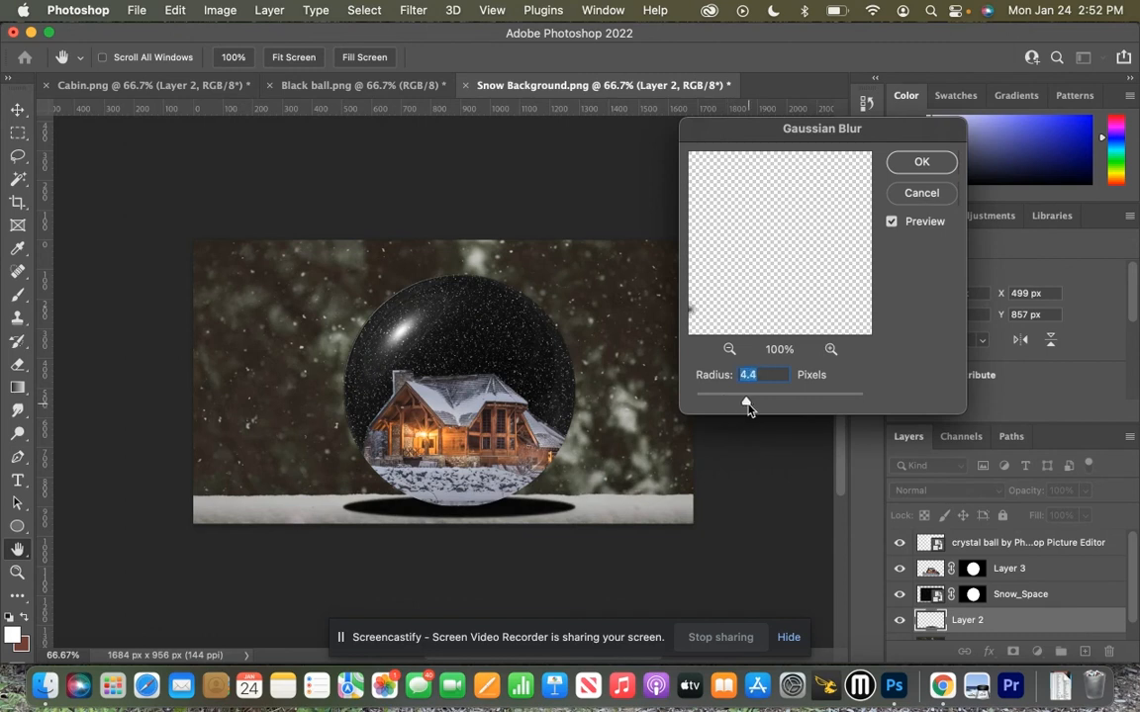
pyautogui.moveTo(748, 404); pyautogui.dragTo(764, 404)
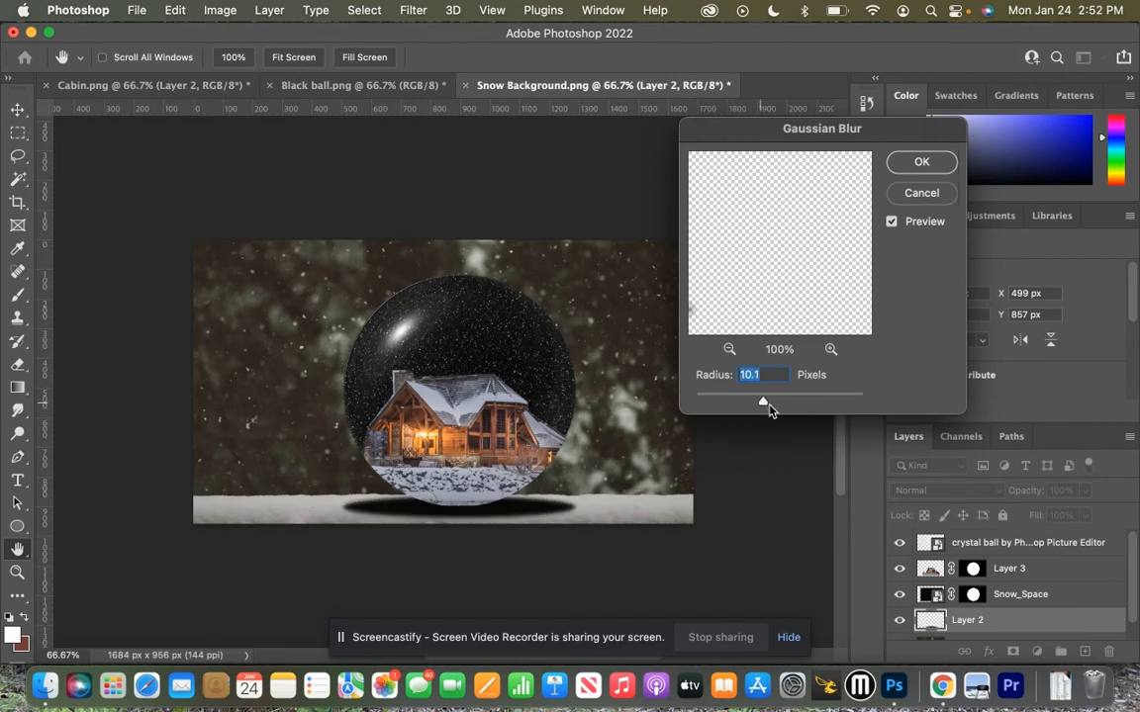
pyautogui.moveTo(764, 400); pyautogui.dragTo(780, 399)
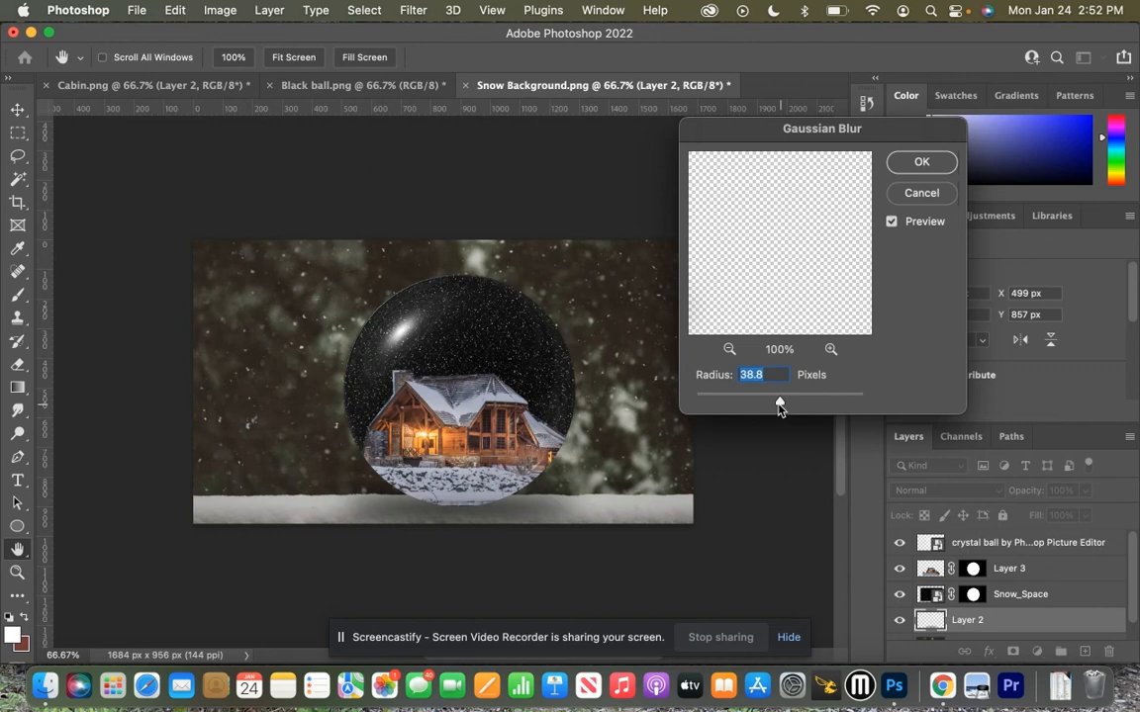
pyautogui.moveTo(781, 404); pyautogui.dragTo(775, 404)
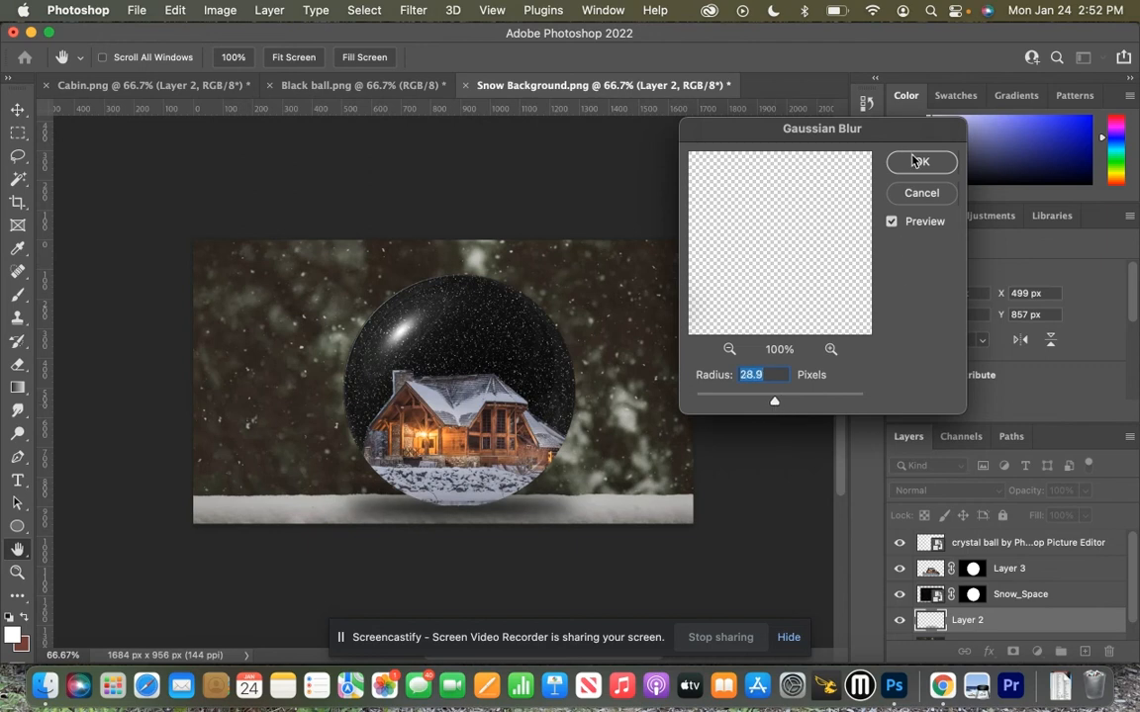
pyautogui.click(920, 163)
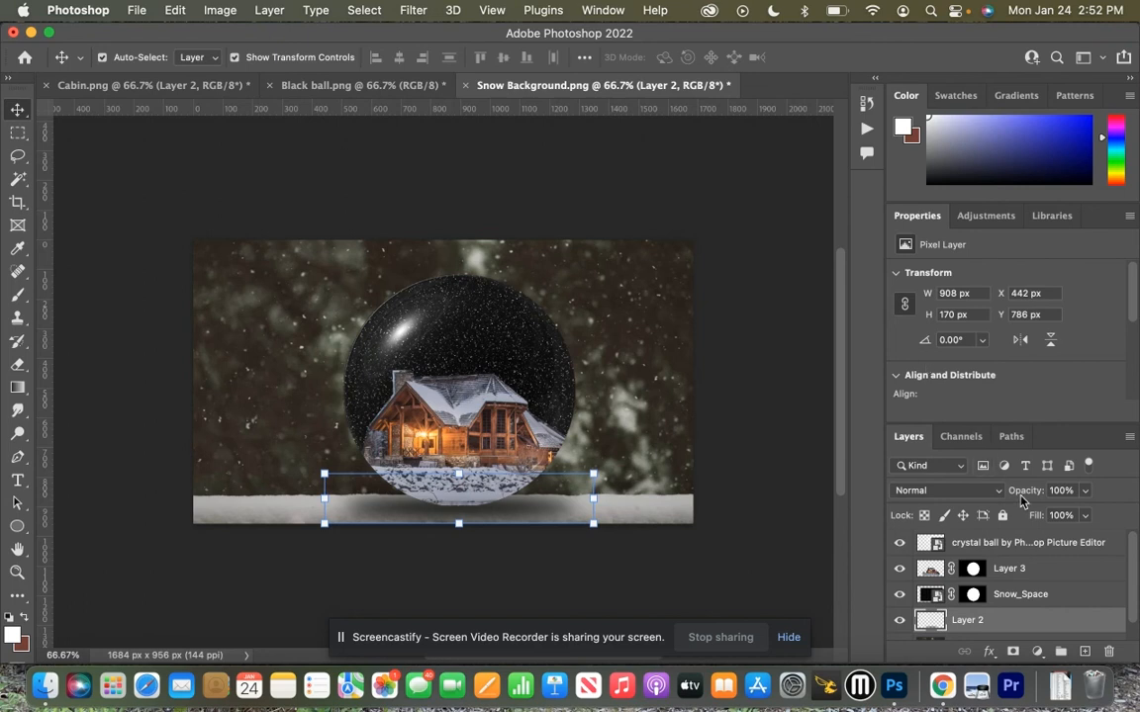
pyautogui.click(1061, 491)
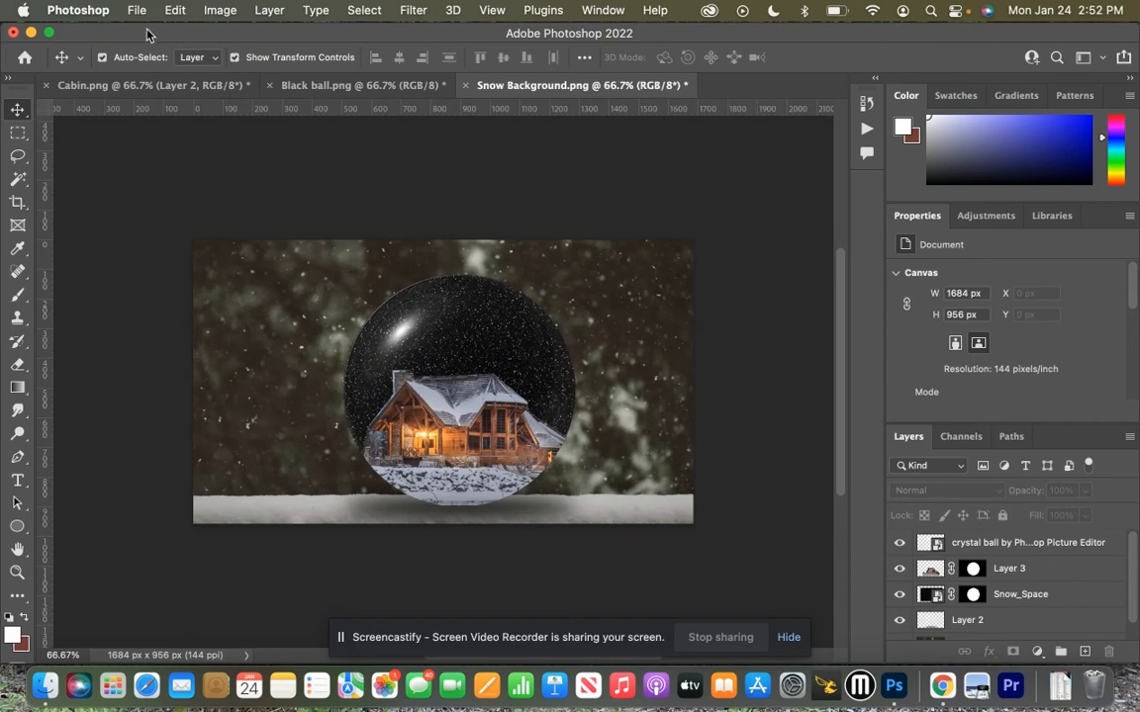
# - Save the composite locally as Snow Globe.psd in the Snow Globe folder with Maximize Compatibility
pyautogui.click(137, 10)
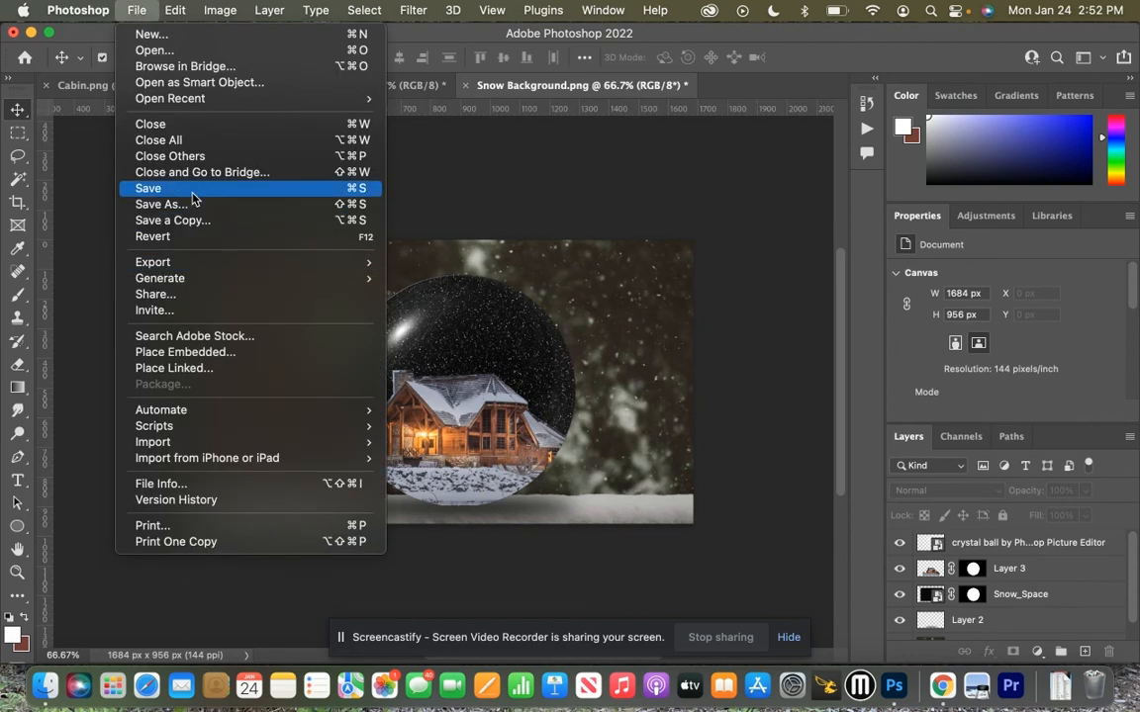
pyautogui.click(146, 188)
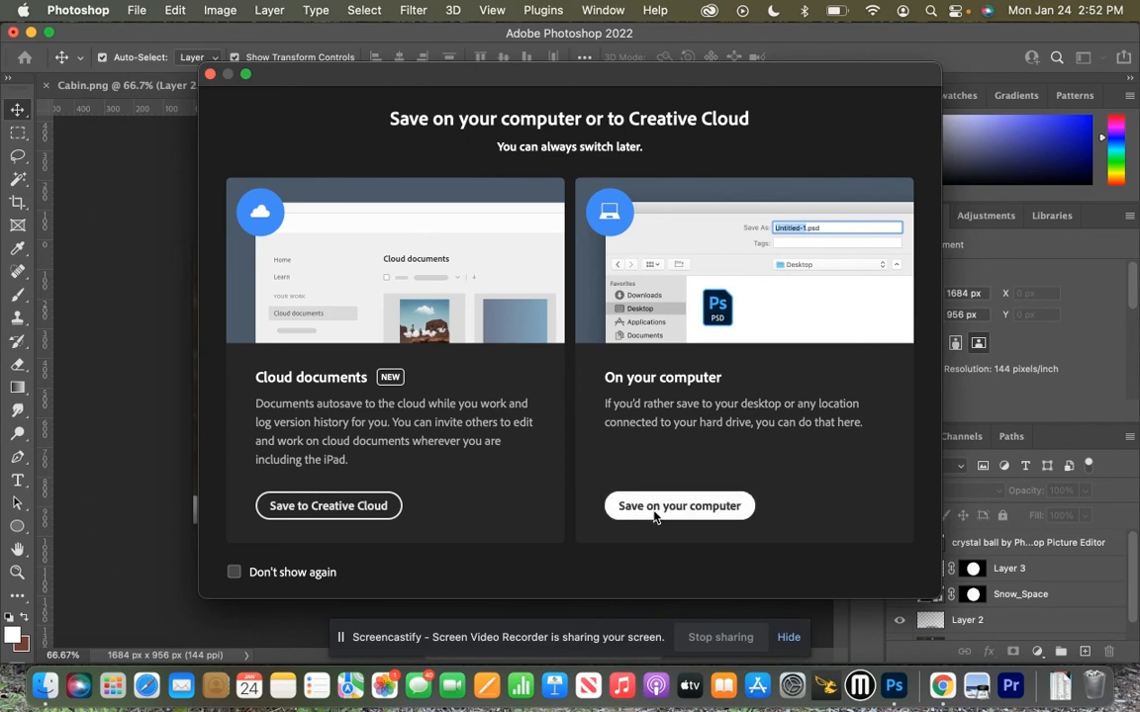
pyautogui.click(679, 507)
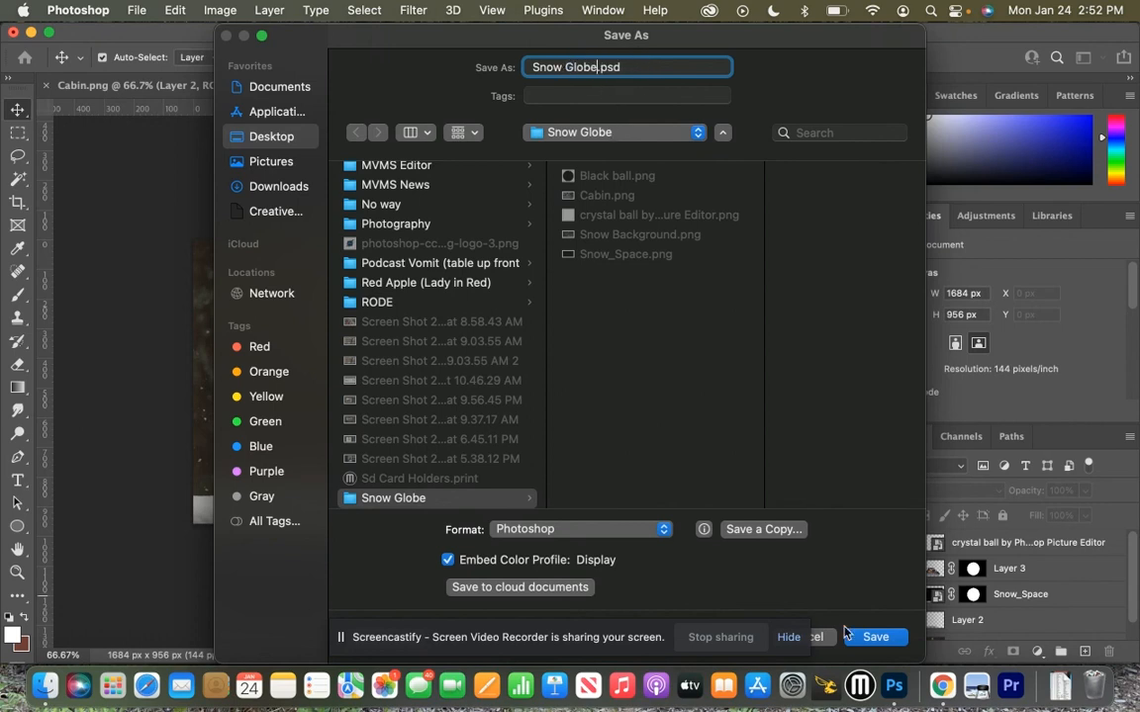
pyautogui.click(875, 638)
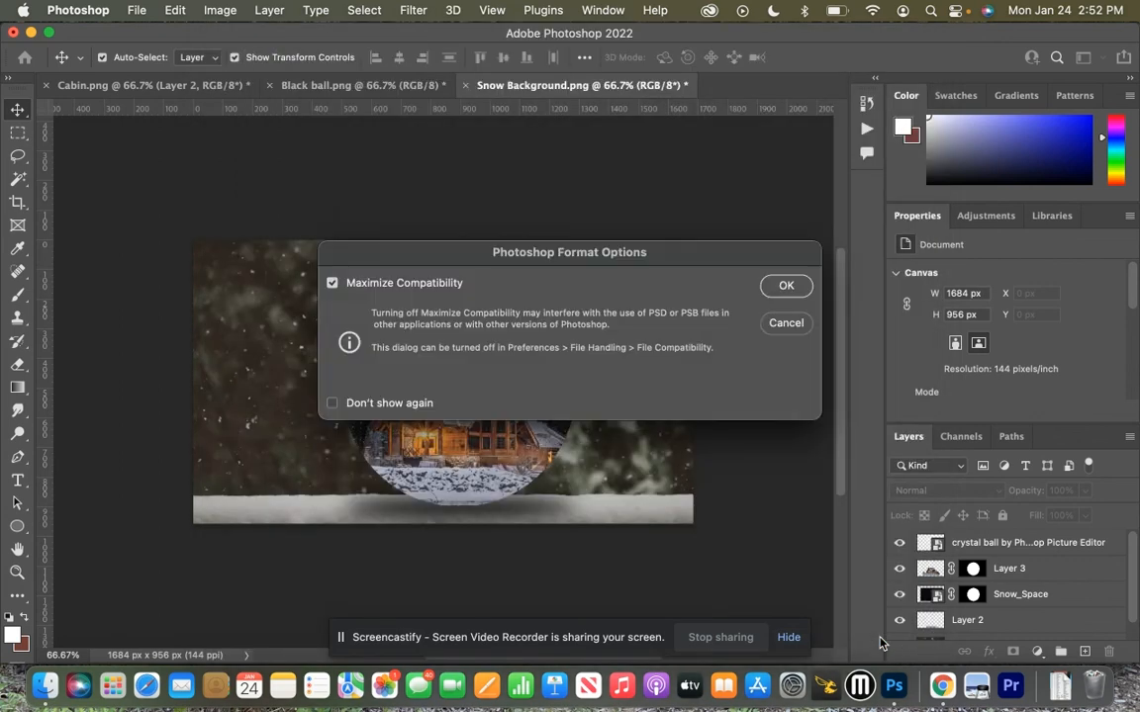
pyautogui.click(785, 285)
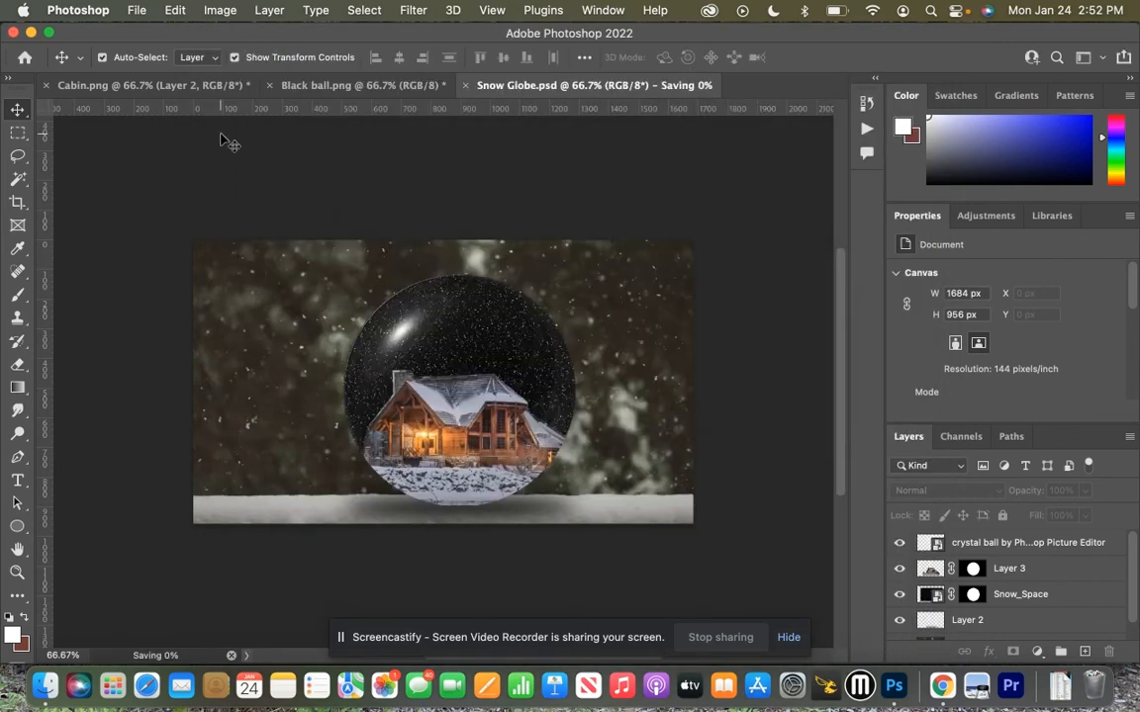
pyautogui.click(137, 10)
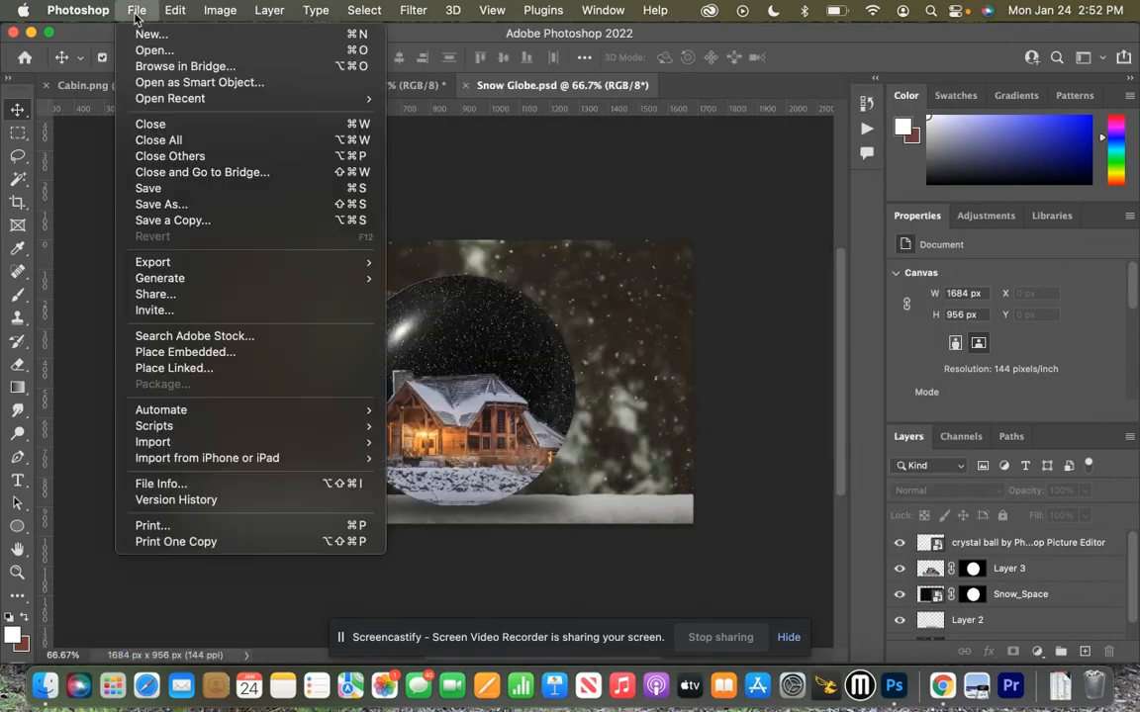
pyautogui.moveTo(234, 261)
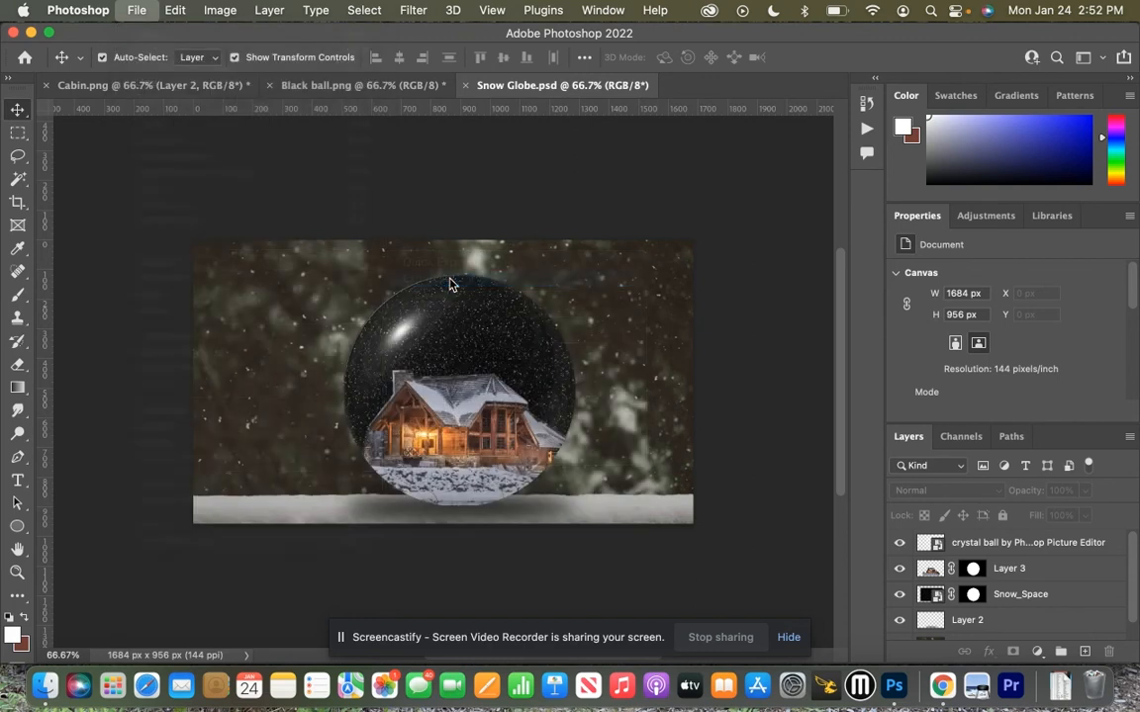
# - Export the composite as JPG to the Snow Globe folder as Snow Globe.jpg
pyautogui.click(137, 10)
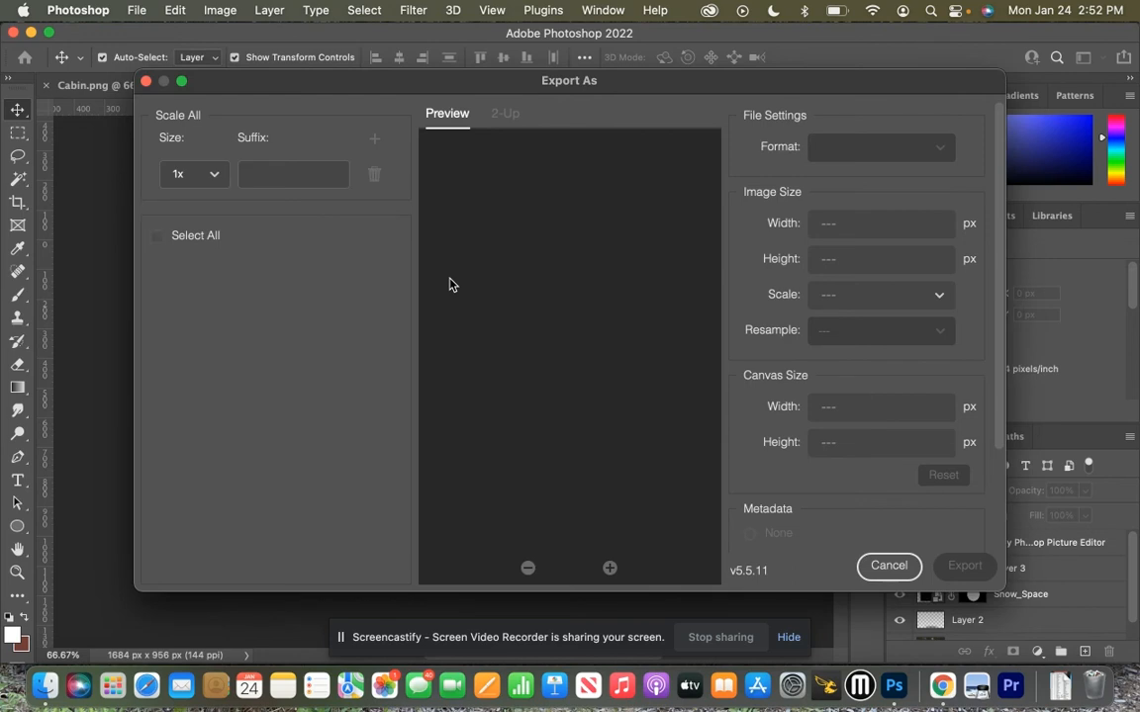
pyautogui.click(878, 147)
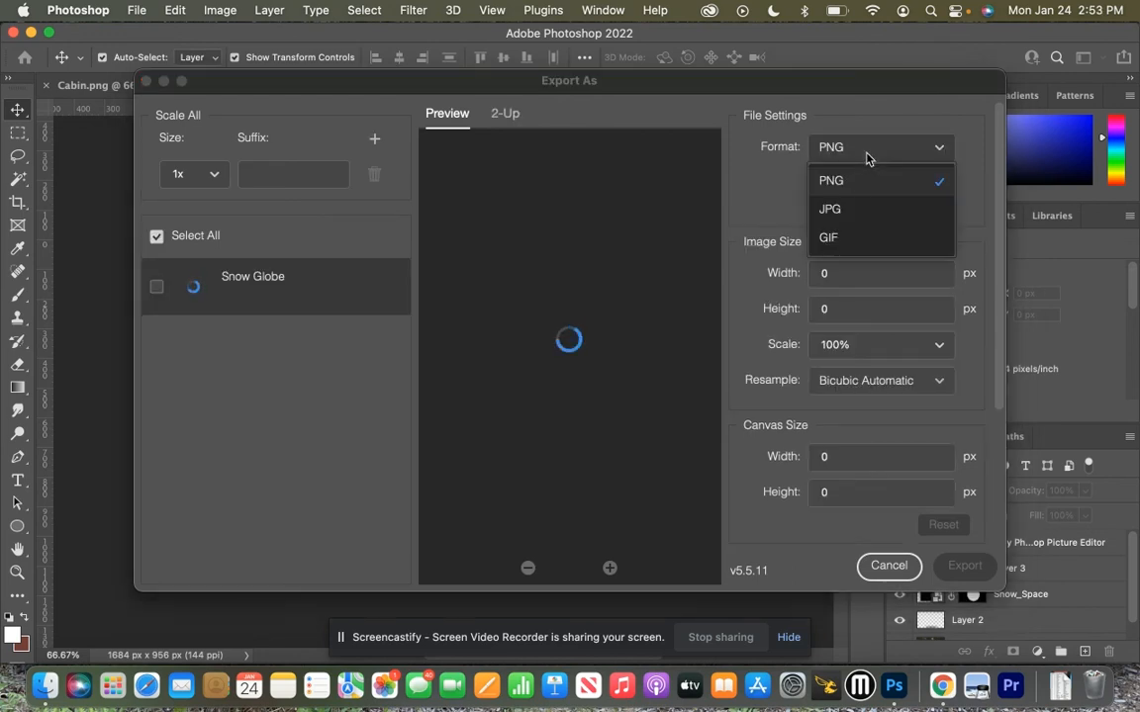
pyautogui.click(829, 210)
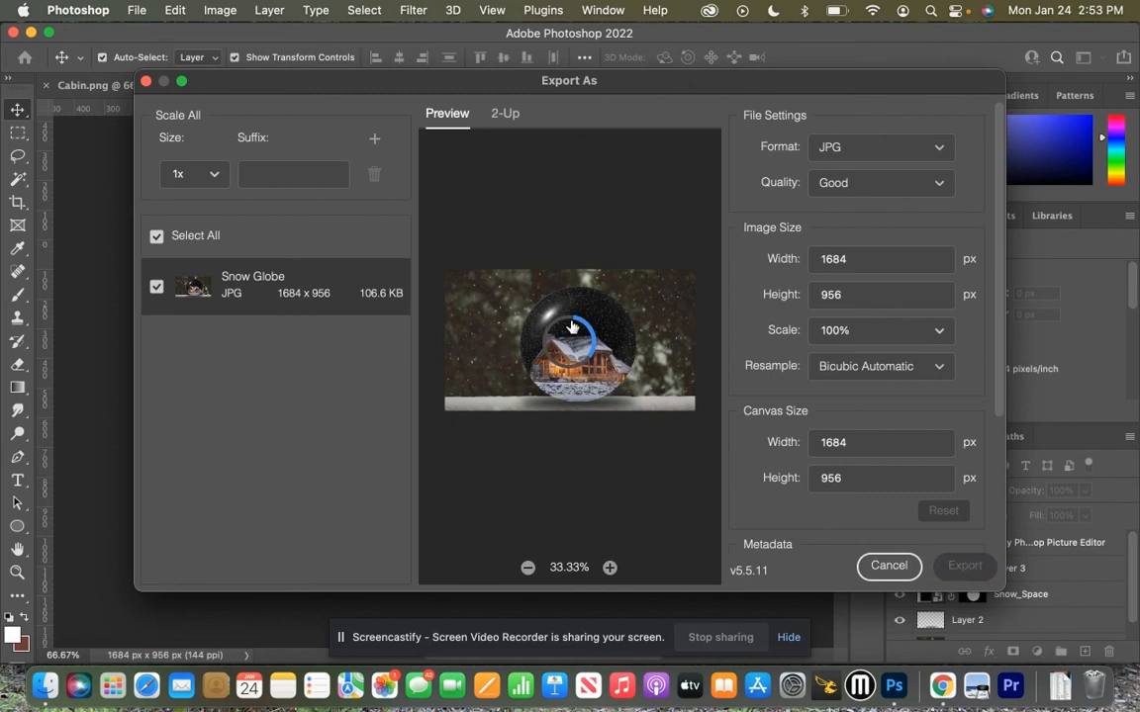
pyautogui.click(962, 566)
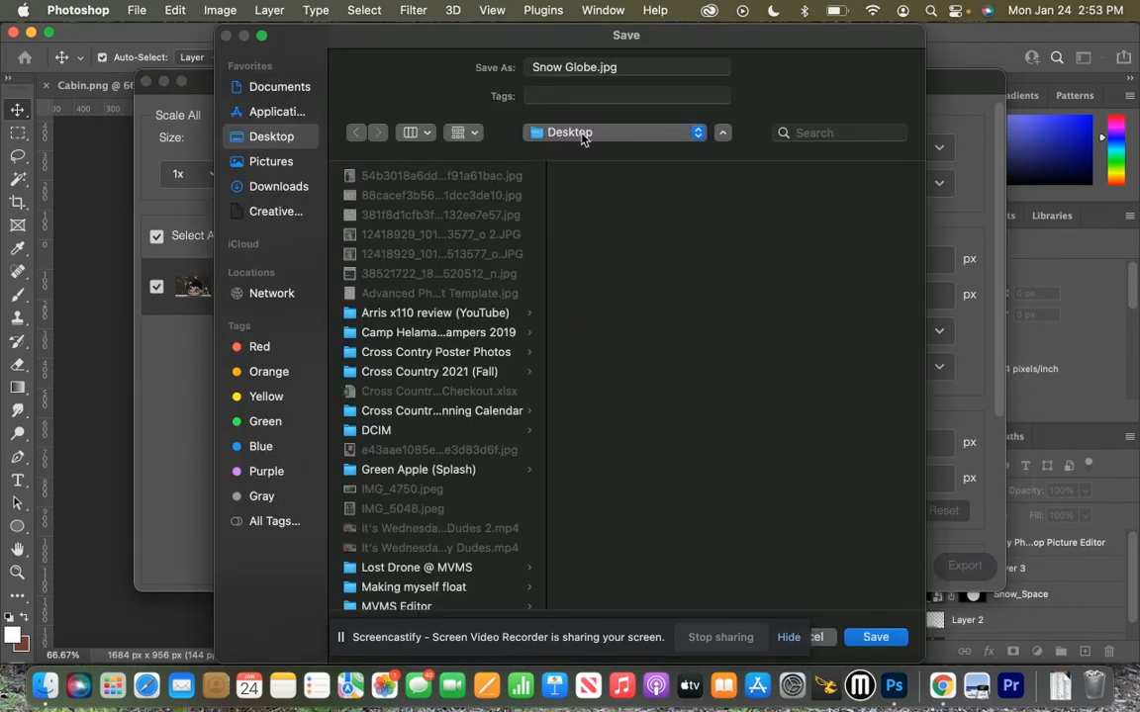
pyautogui.moveTo(598, 143)
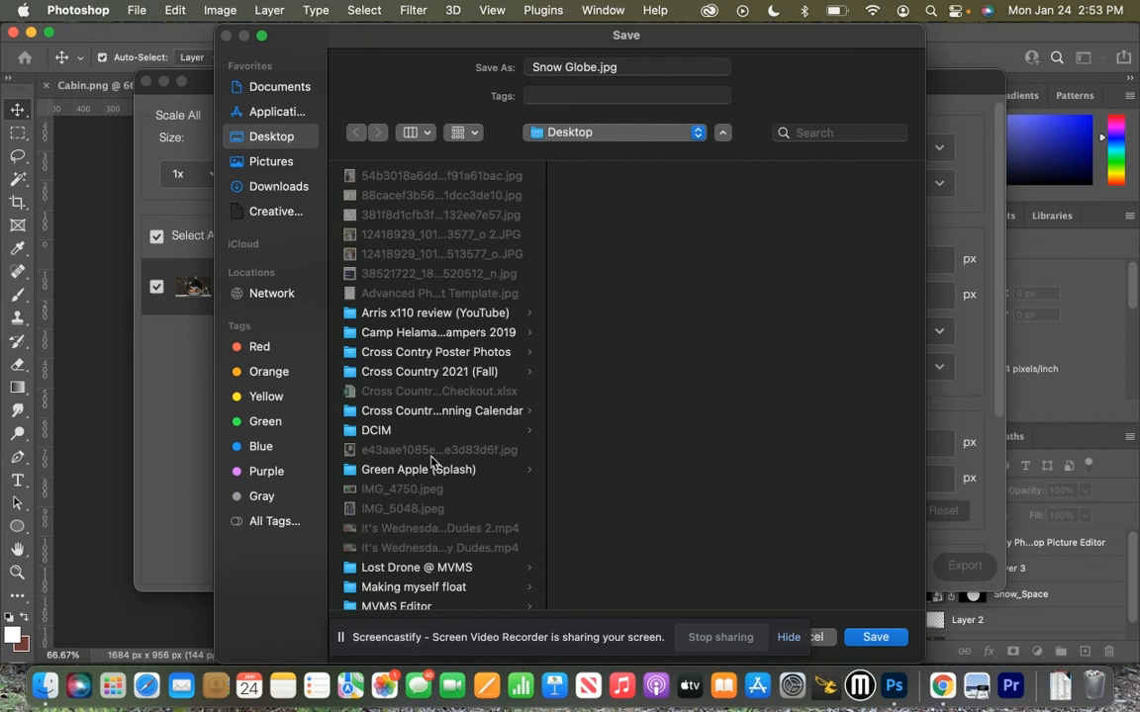
pyautogui.scroll(-3)
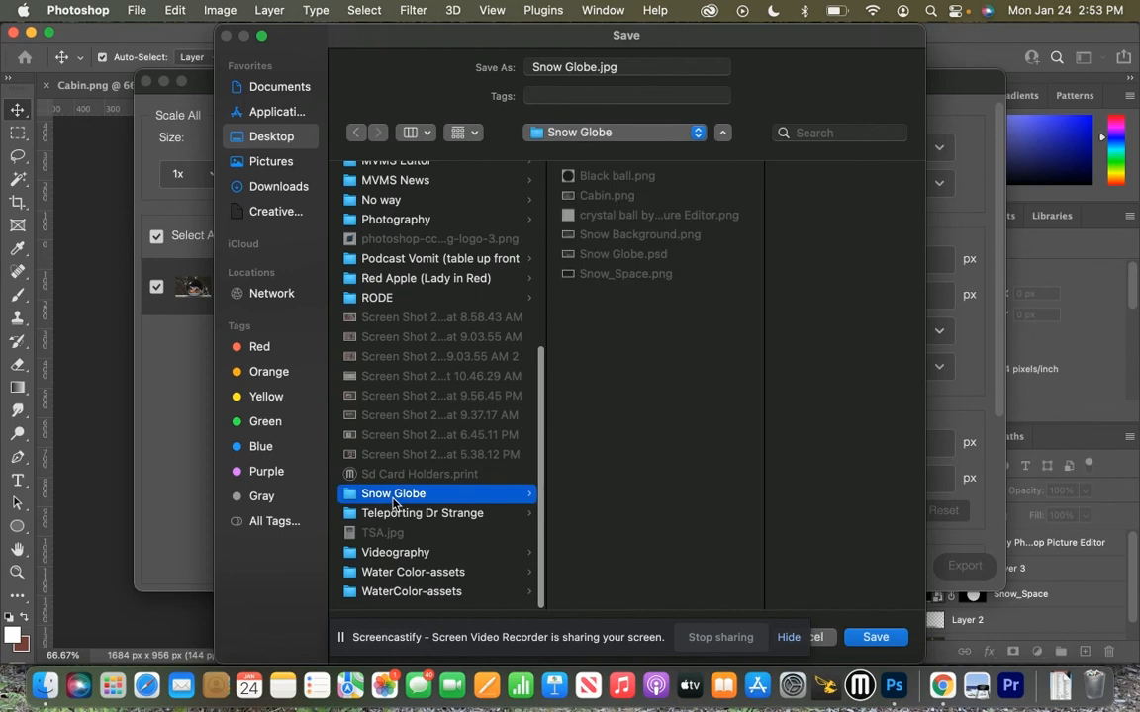
pyautogui.moveTo(696, 285)
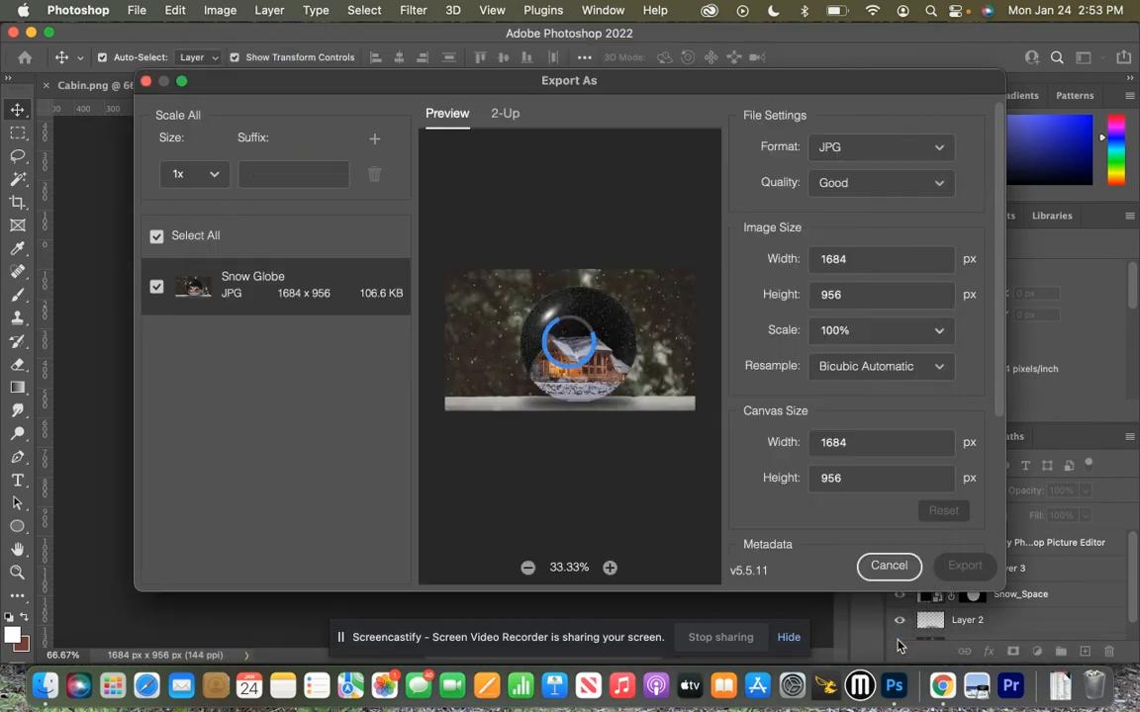
pyautogui.click(889, 566)
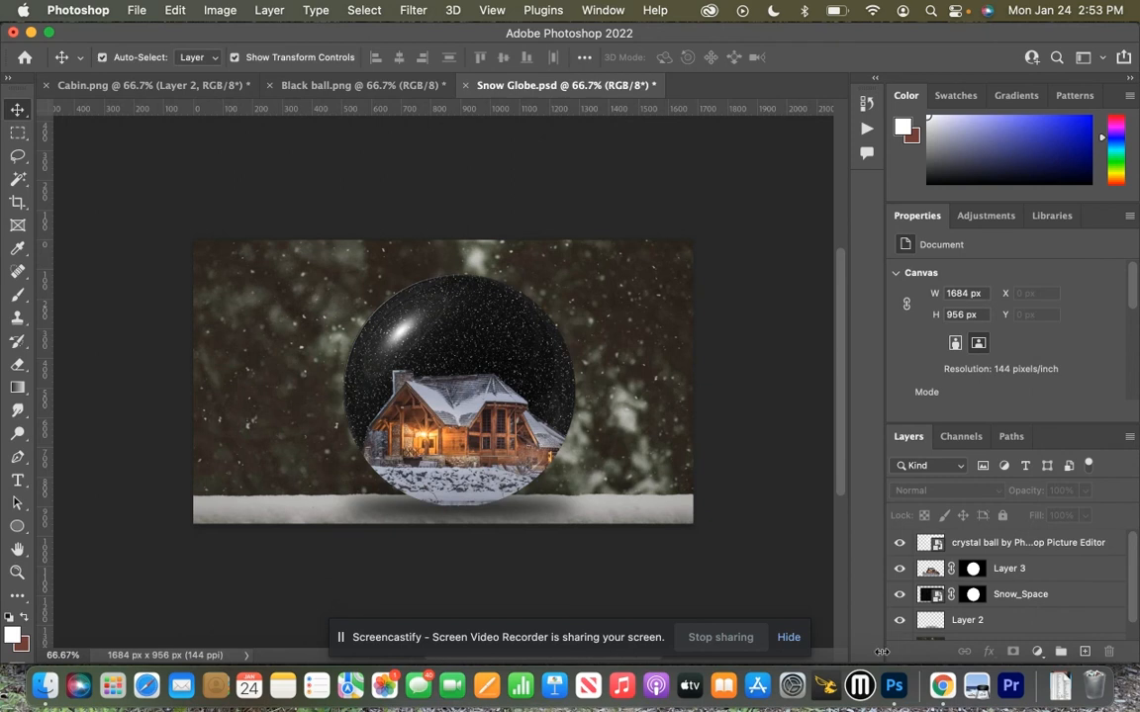
# - View the exported Snow Globe.jpg from the Snow Globe folder in a Finder preview
pyautogui.click(43, 684)
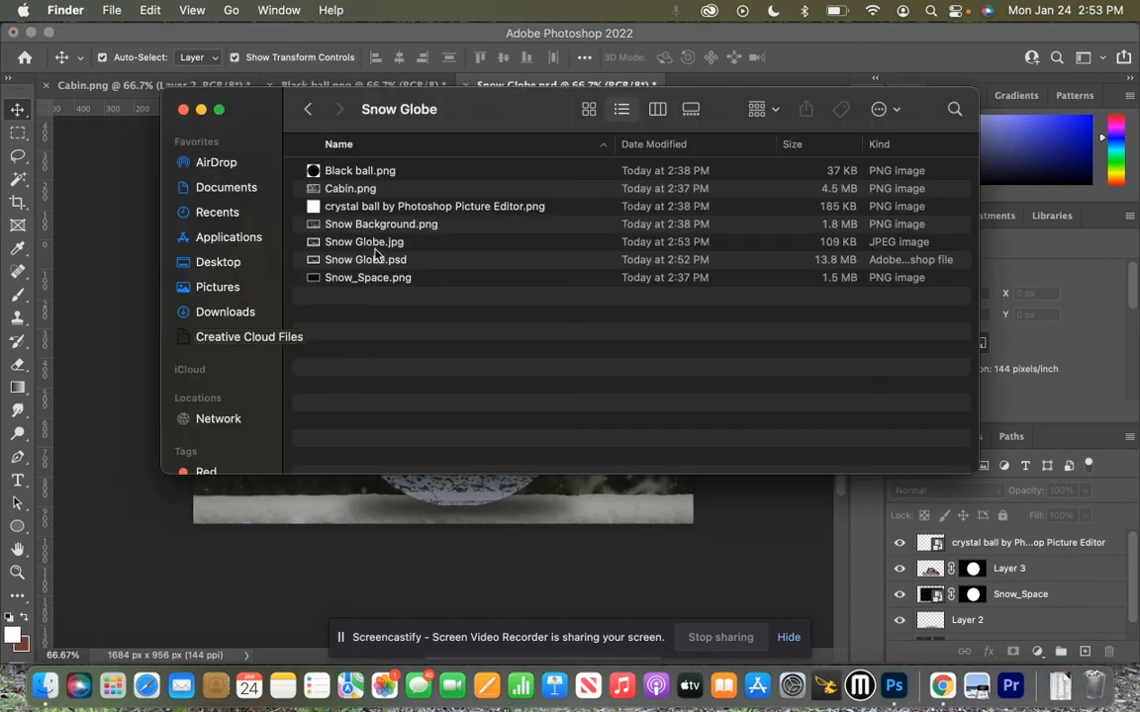
pyautogui.doubleClick(364, 241)
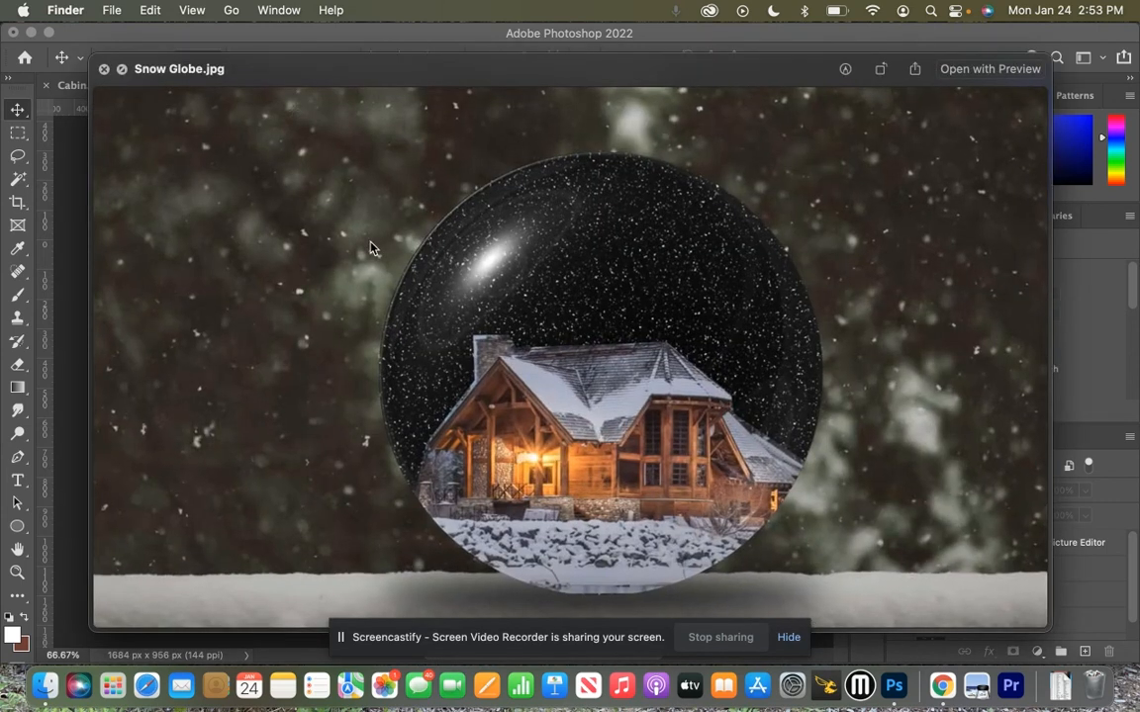